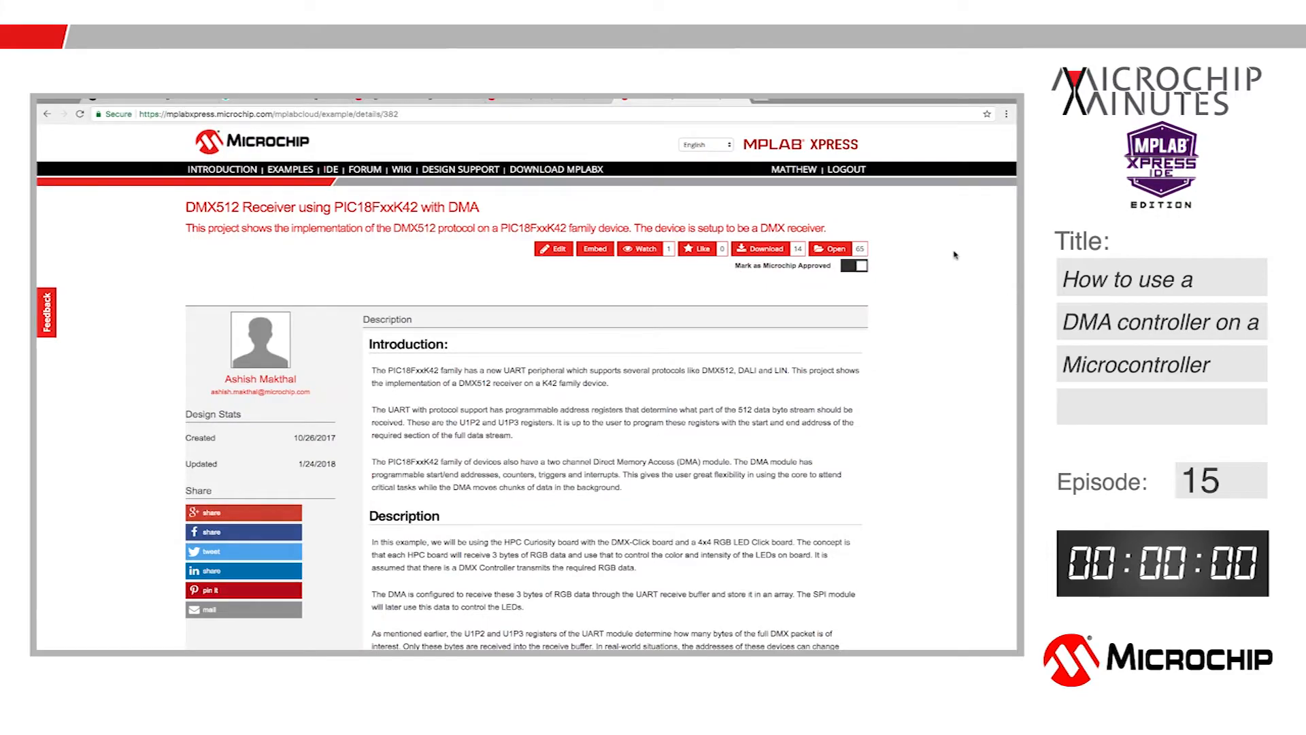
# - Scroll through Device Resources down to the UART peripheral group
pyautogui.scroll(3)
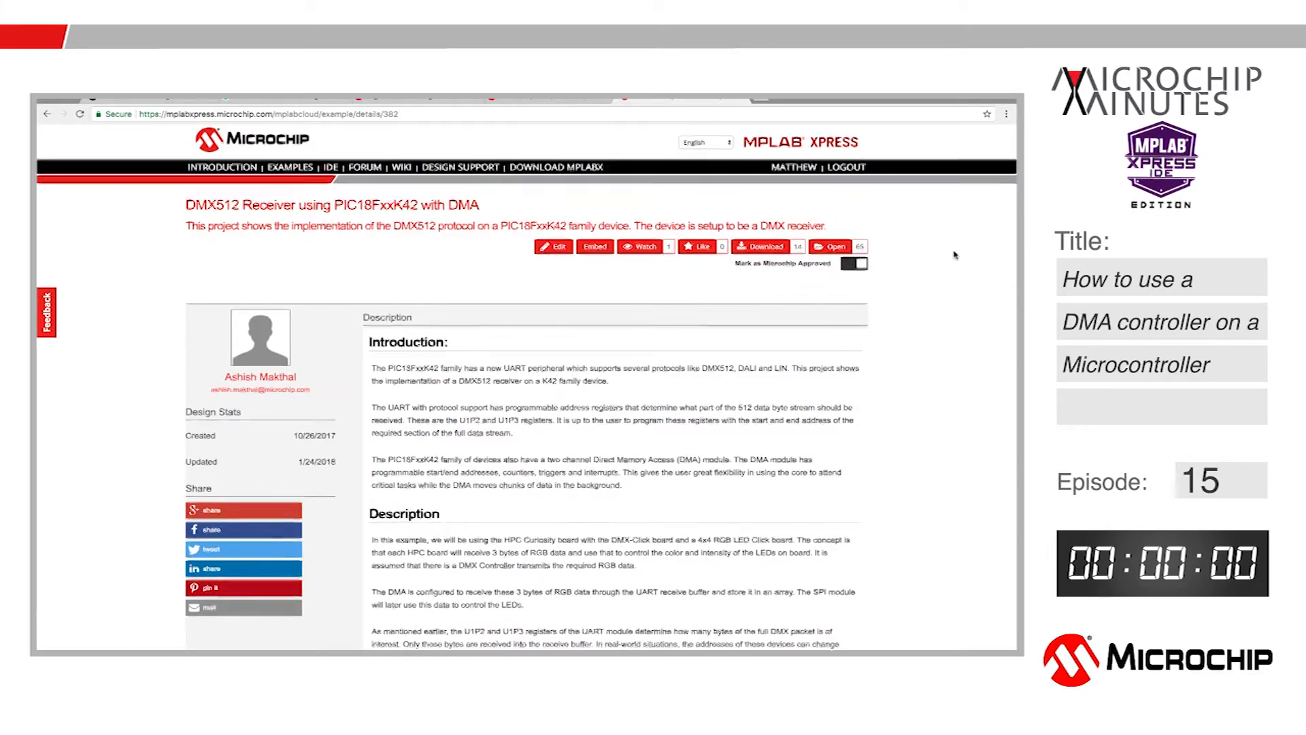
pyautogui.scroll(-3)
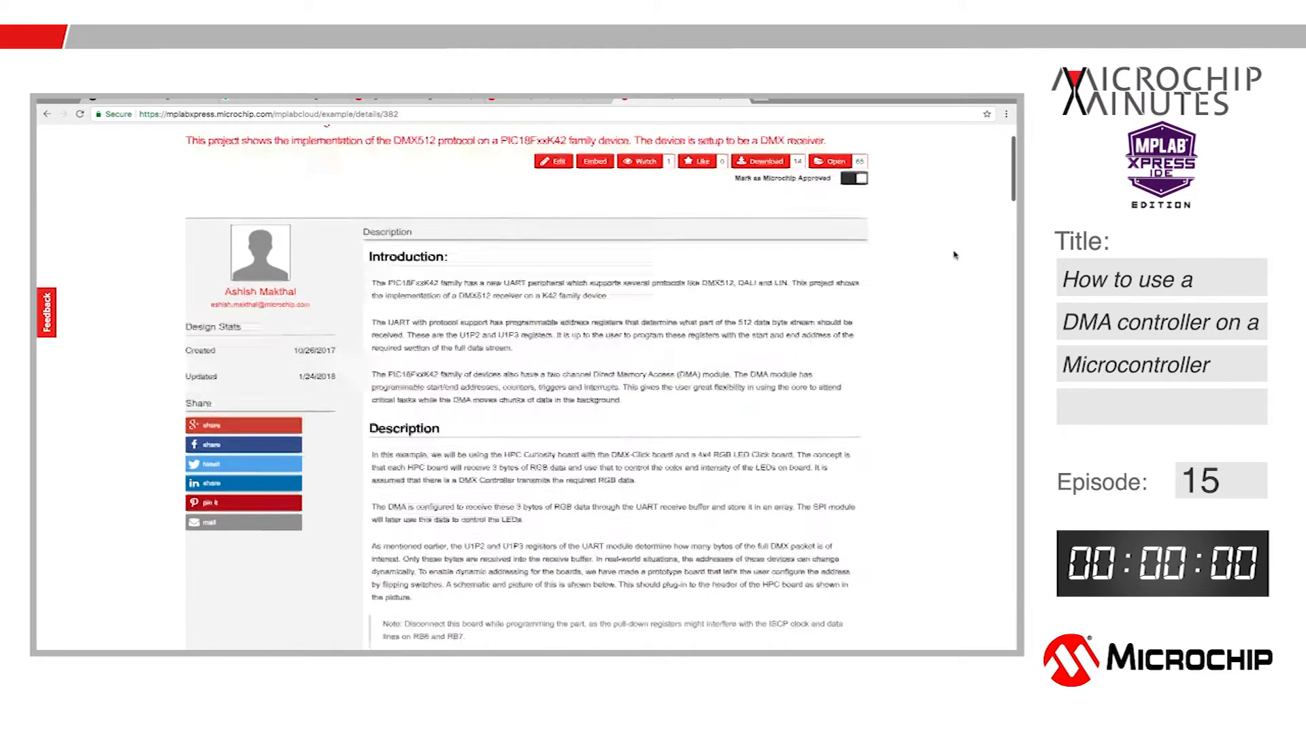
pyautogui.scroll(-3)
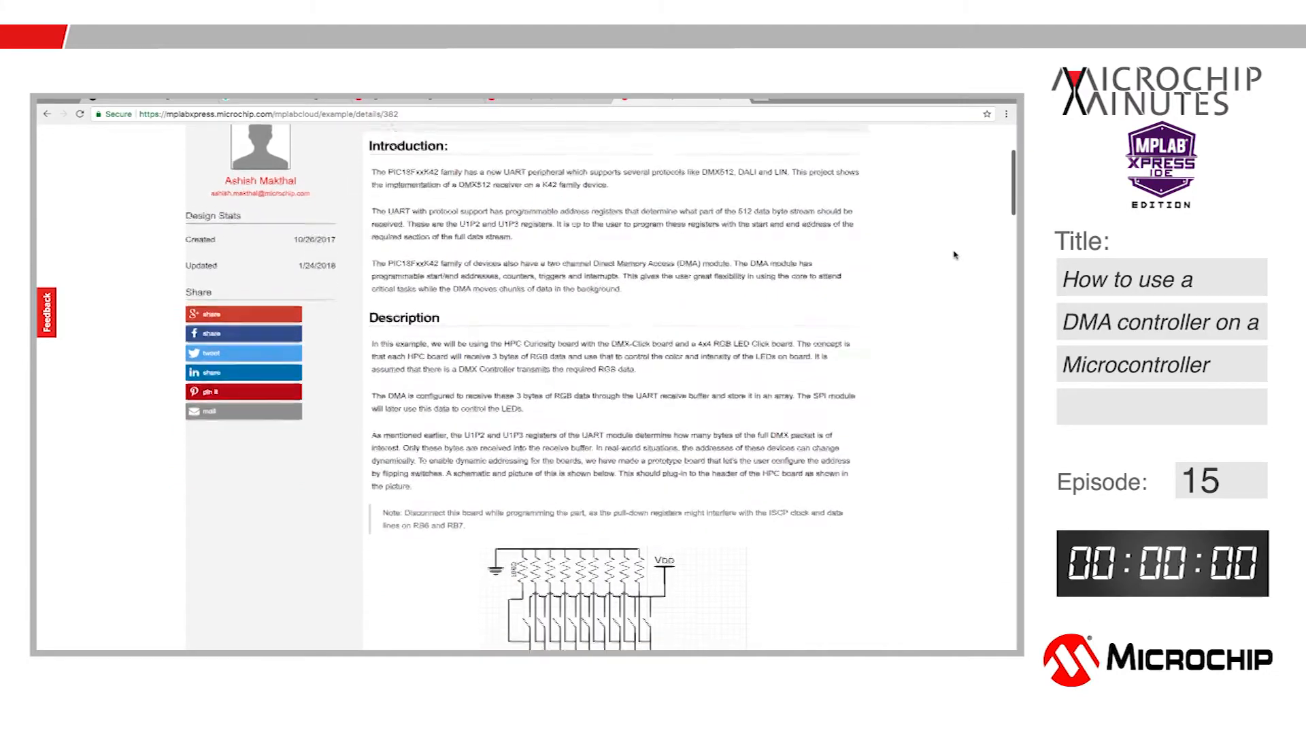
pyautogui.scroll(-3)
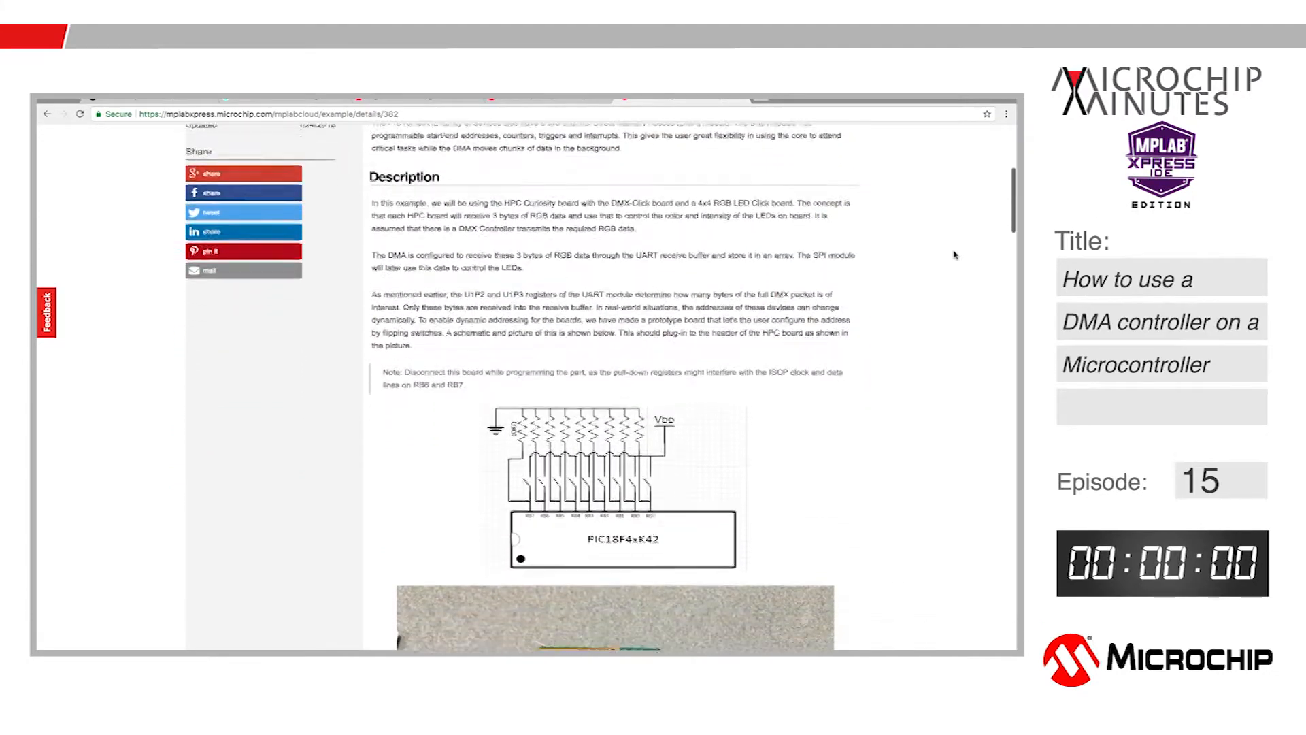
pyautogui.scroll(-3)
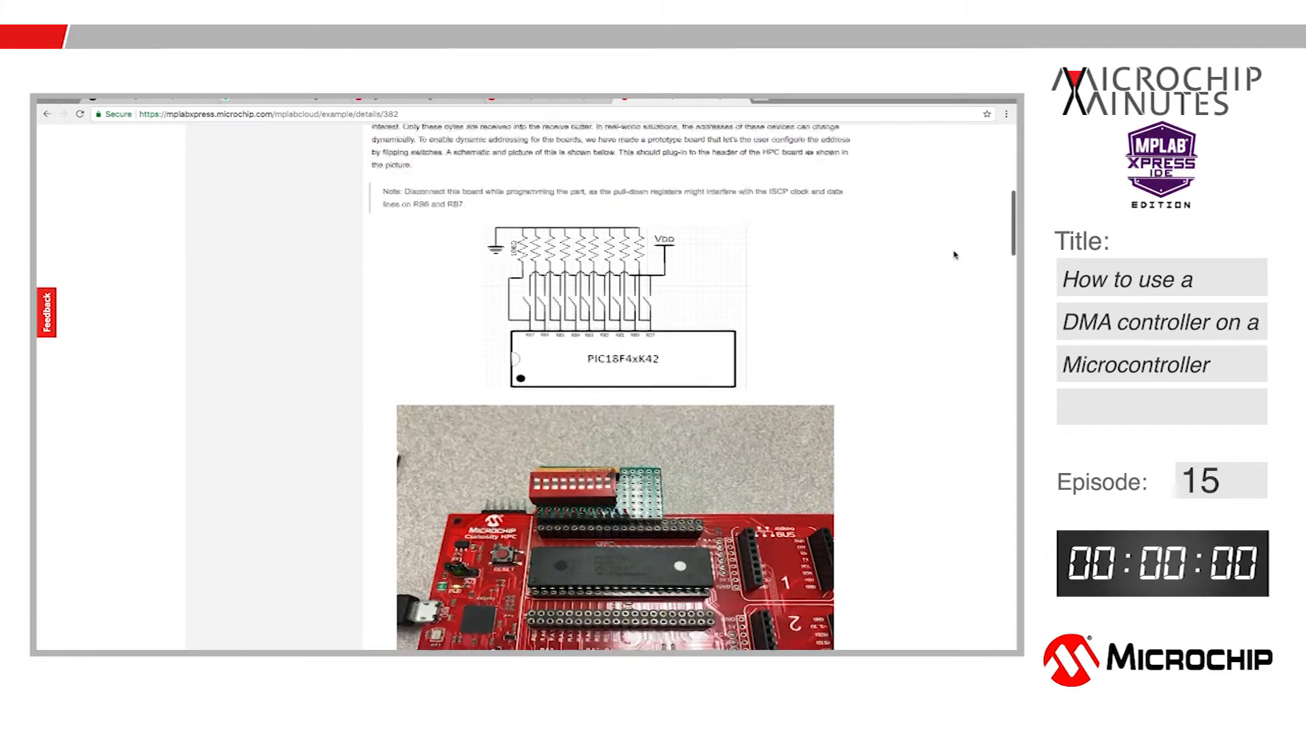
pyautogui.scroll(-3)
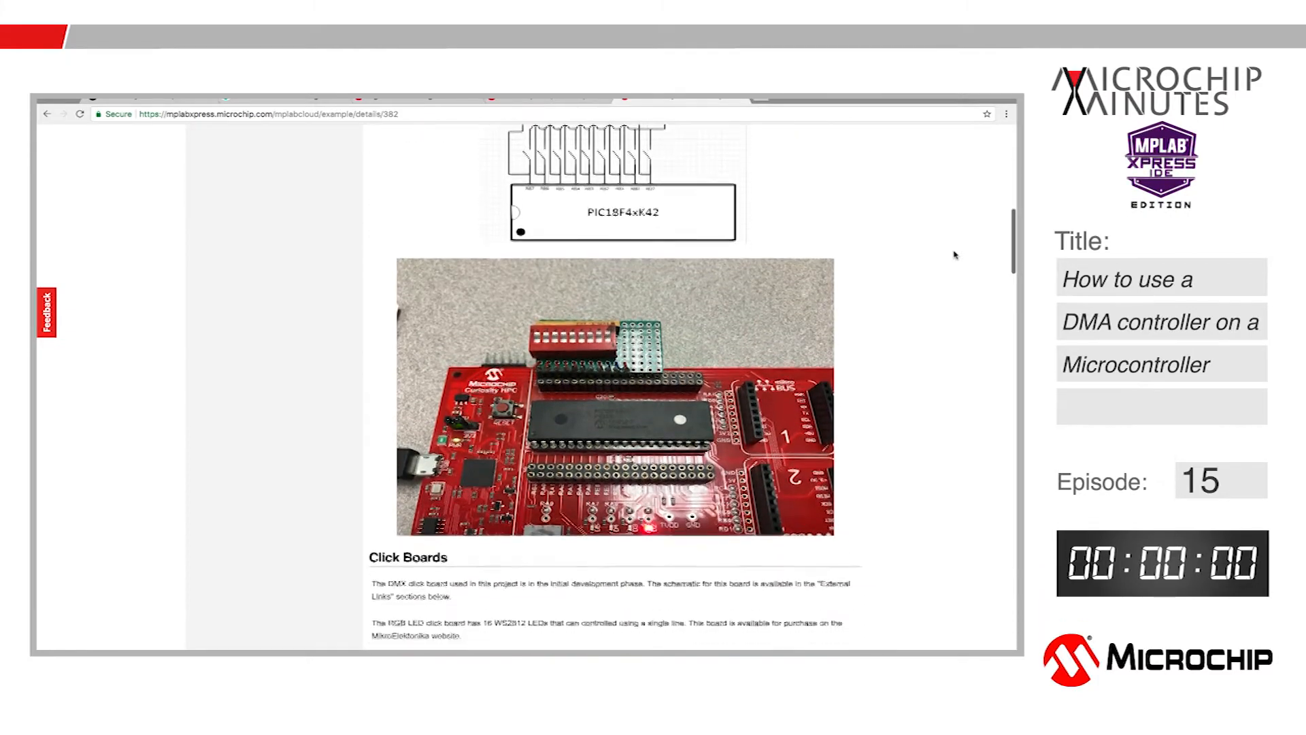
pyautogui.scroll(-3)
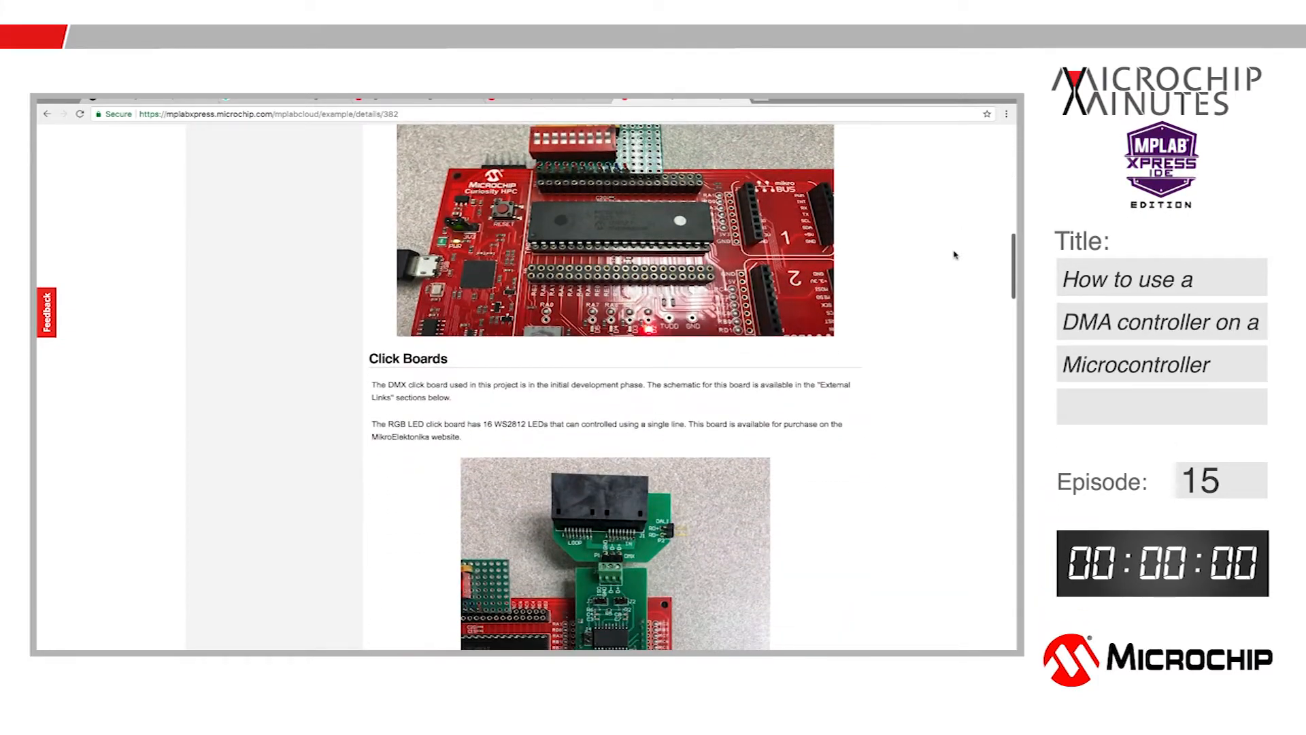
pyautogui.scroll(-3)
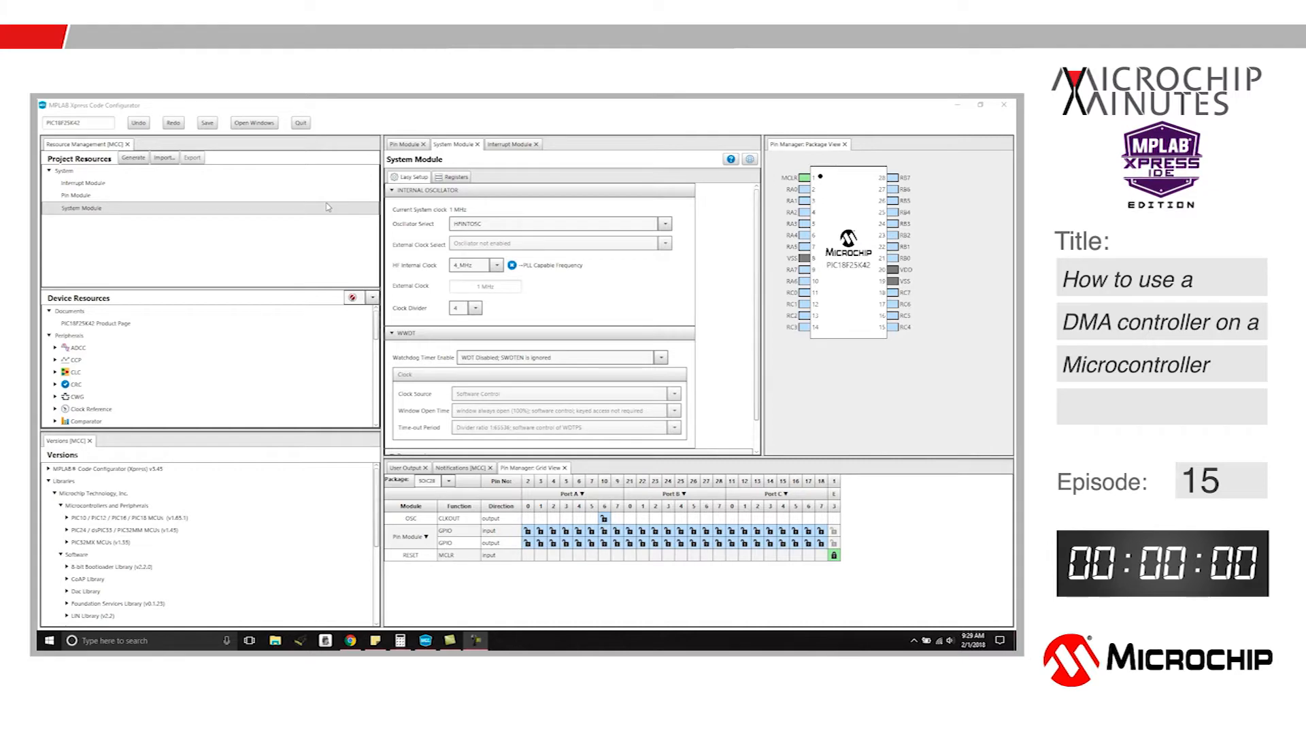
pyautogui.moveTo(253, 291)
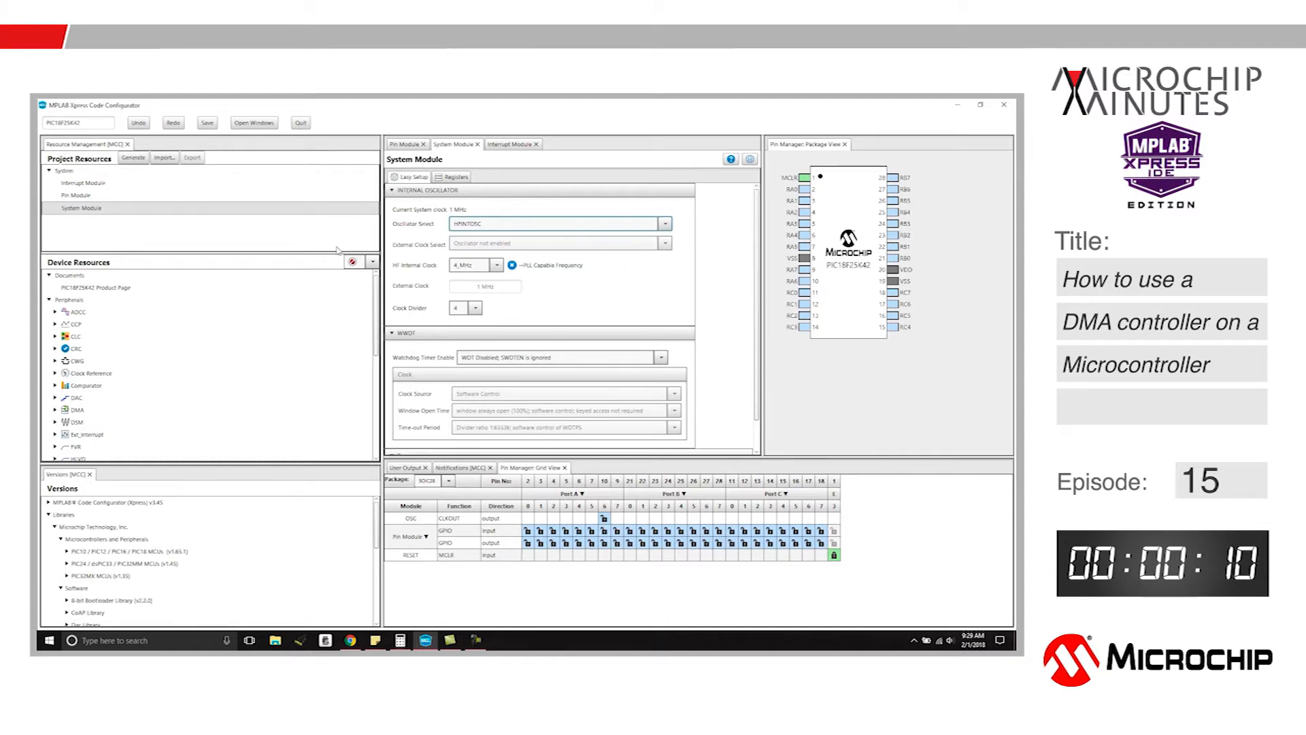
pyautogui.moveTo(264, 282)
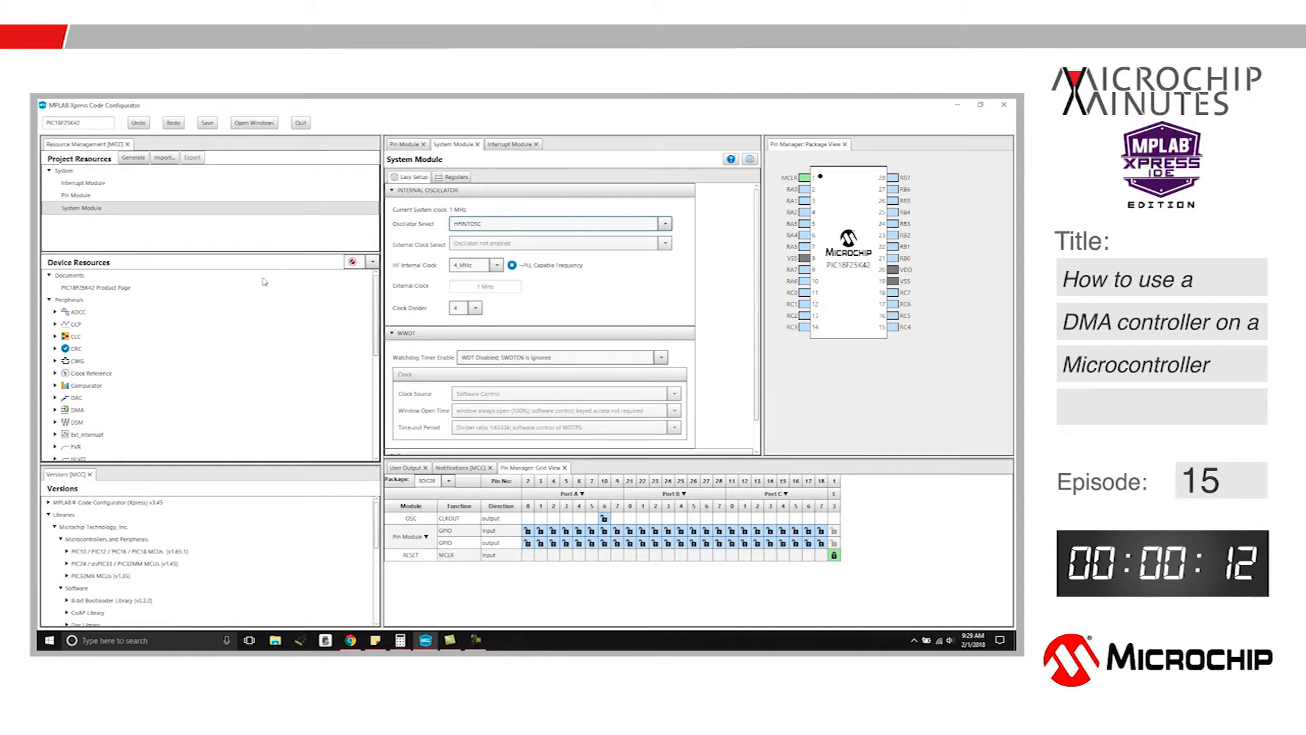
pyautogui.scroll(-3)
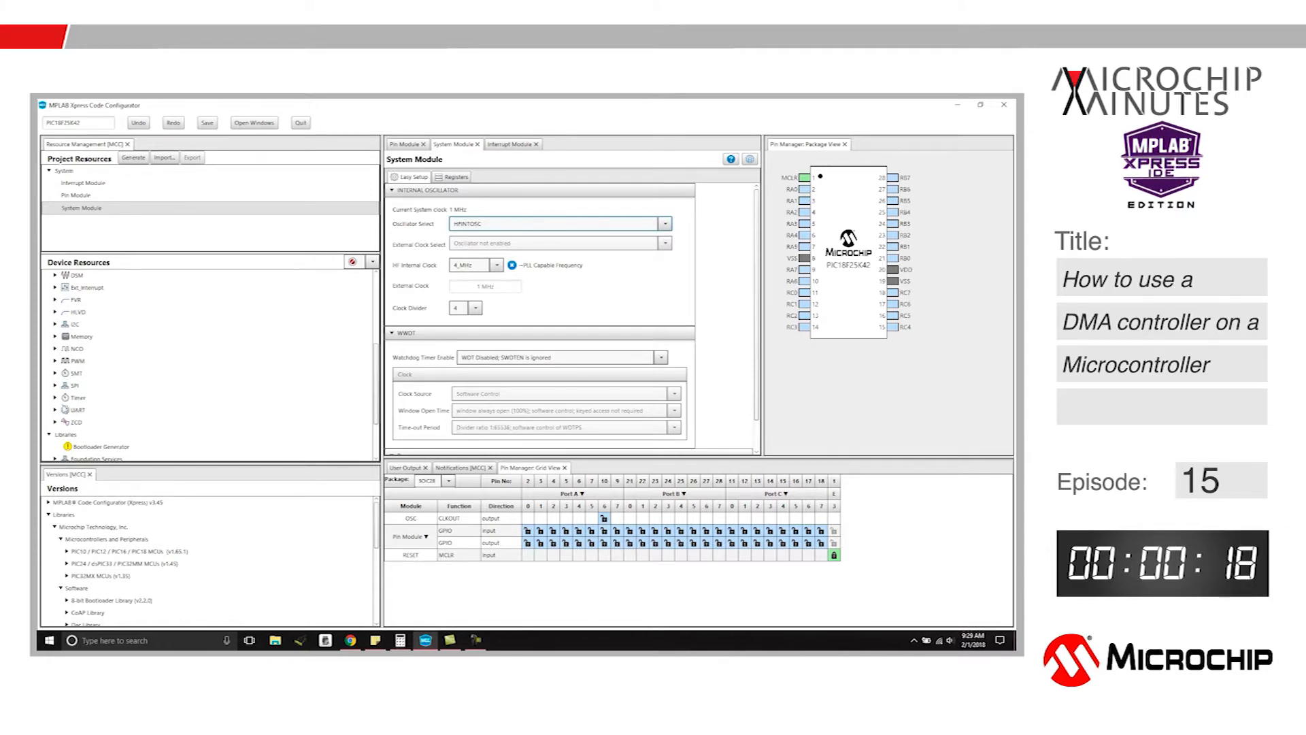
# - Add UART1 from Device Resources to the project and show its Easy Setup settings
pyautogui.click(57, 410)
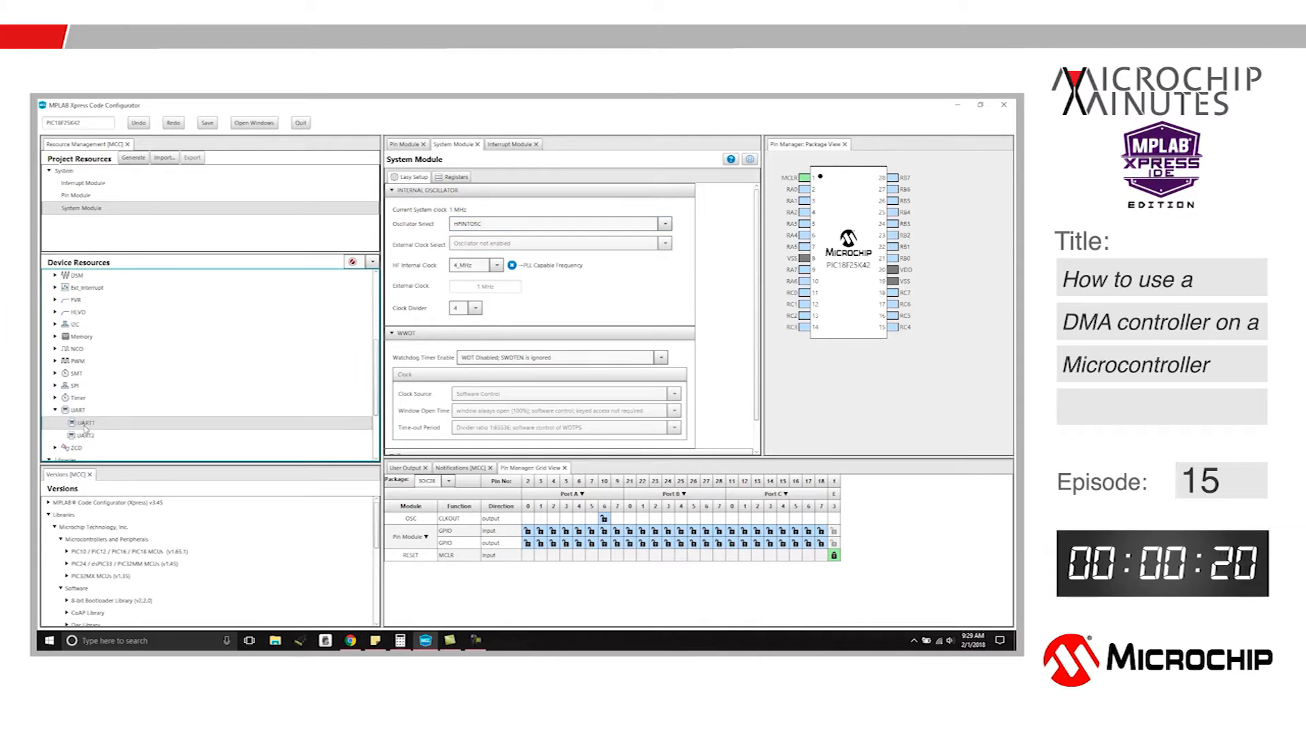
pyautogui.doubleClick(79, 422)
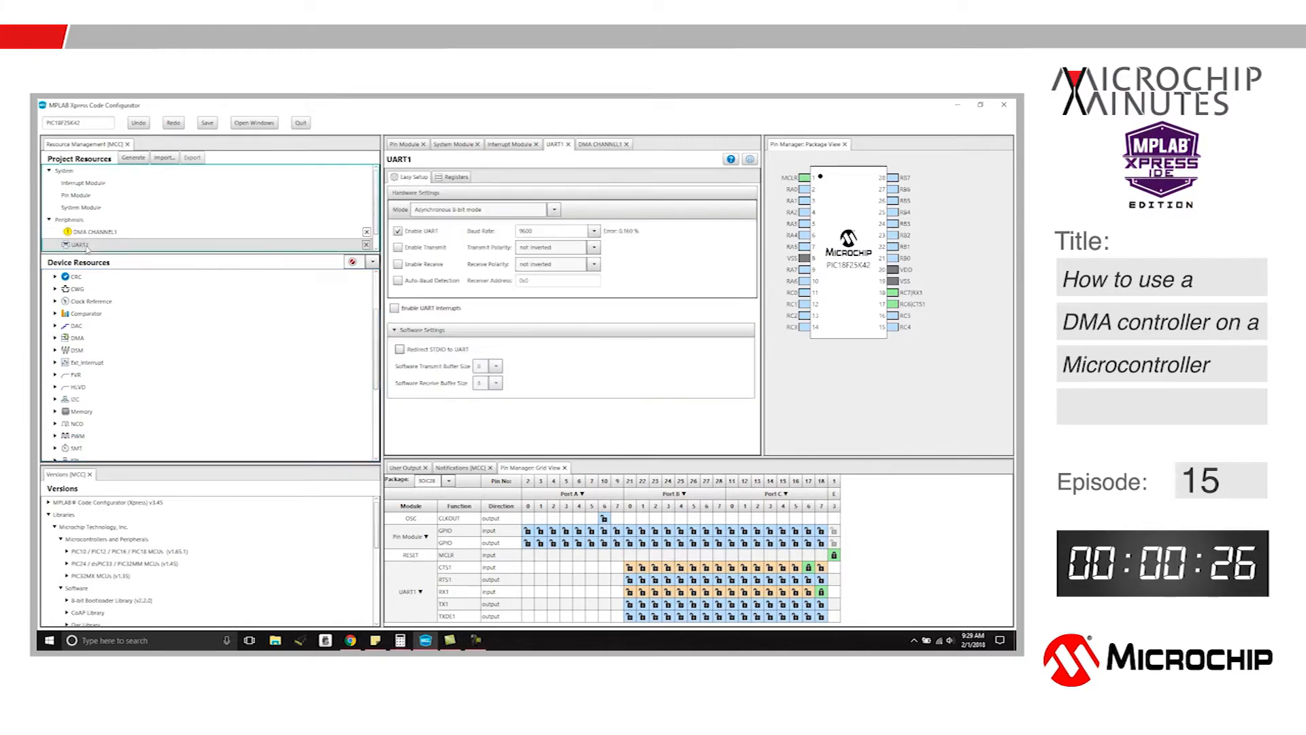
pyautogui.scroll(-3)
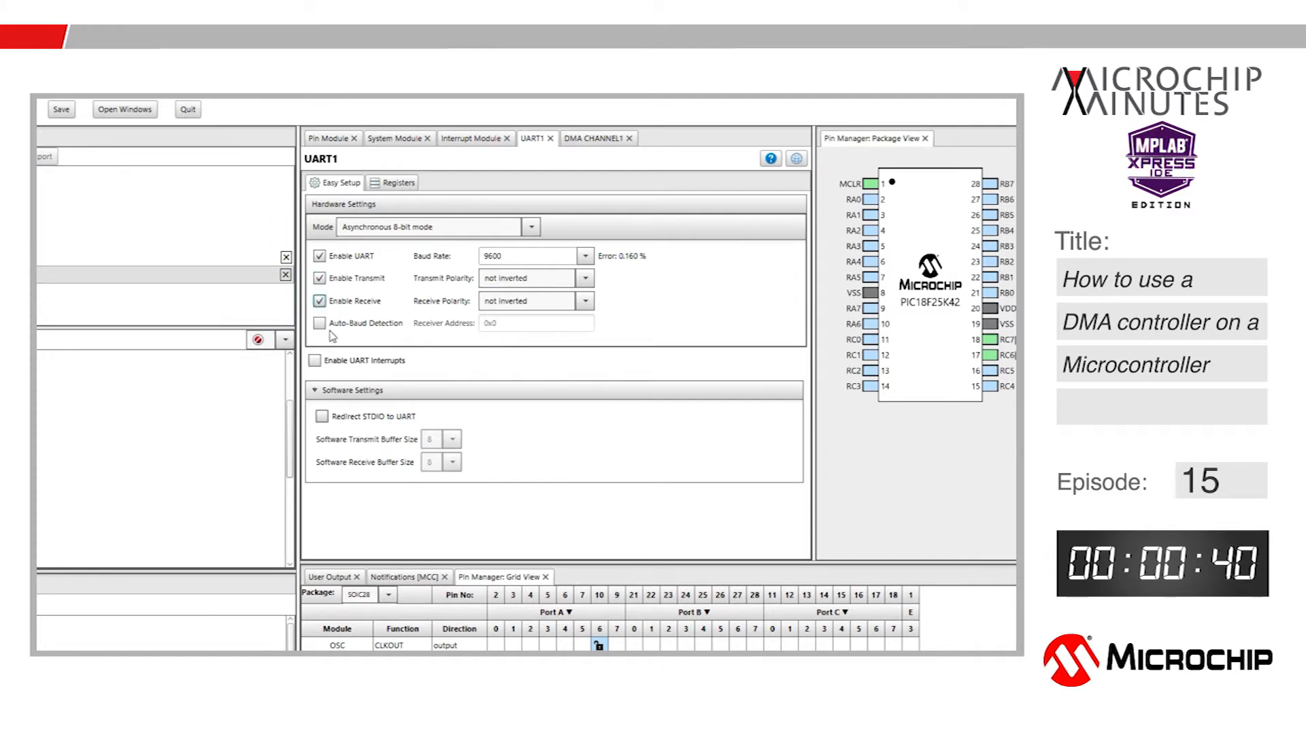
pyautogui.moveTo(335, 355)
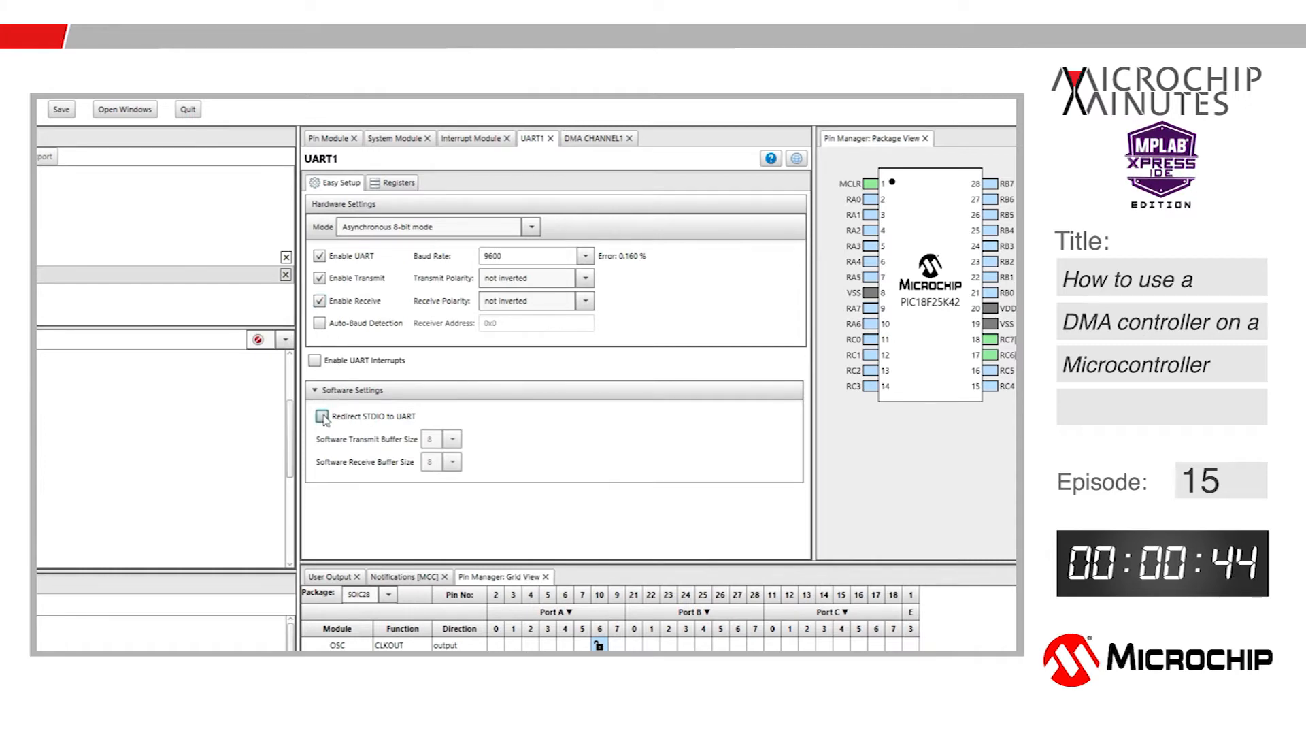
# - Redirect standard input and output to UART1 alongside enabled transmit and receive
pyautogui.click(321, 416)
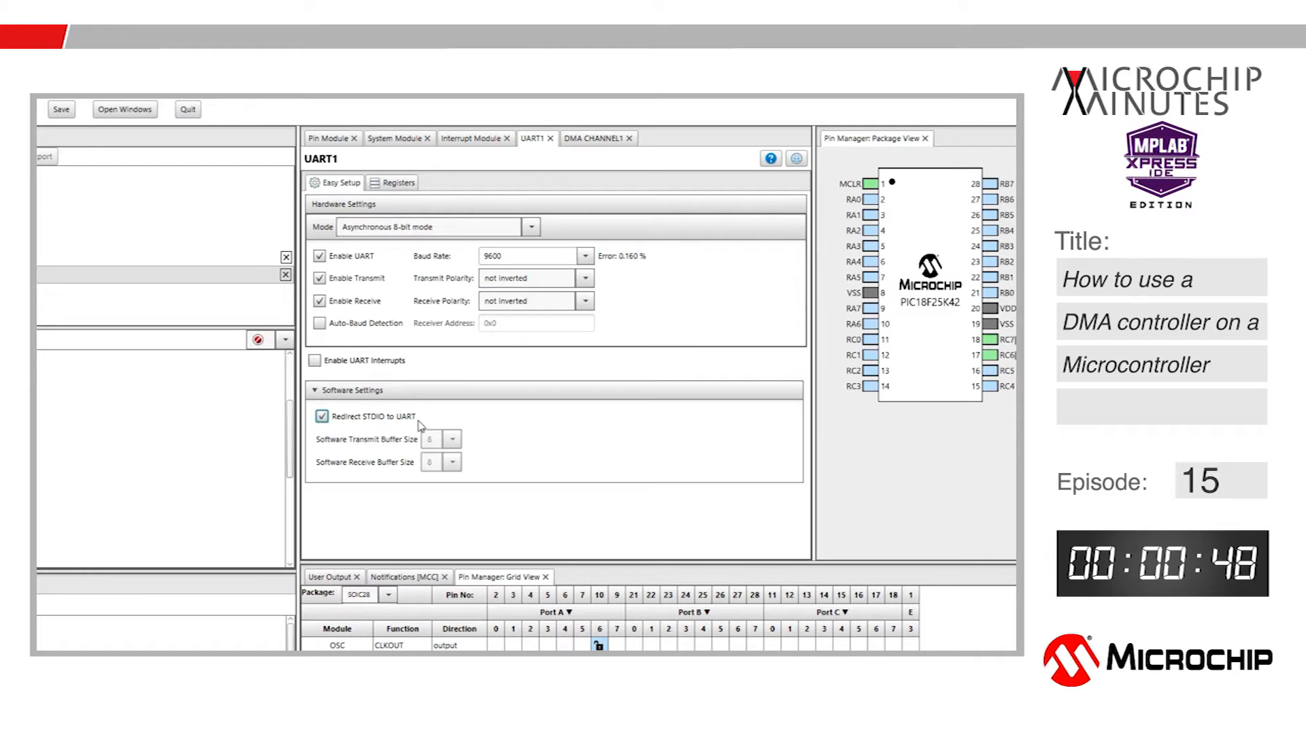
pyautogui.moveTo(575, 248)
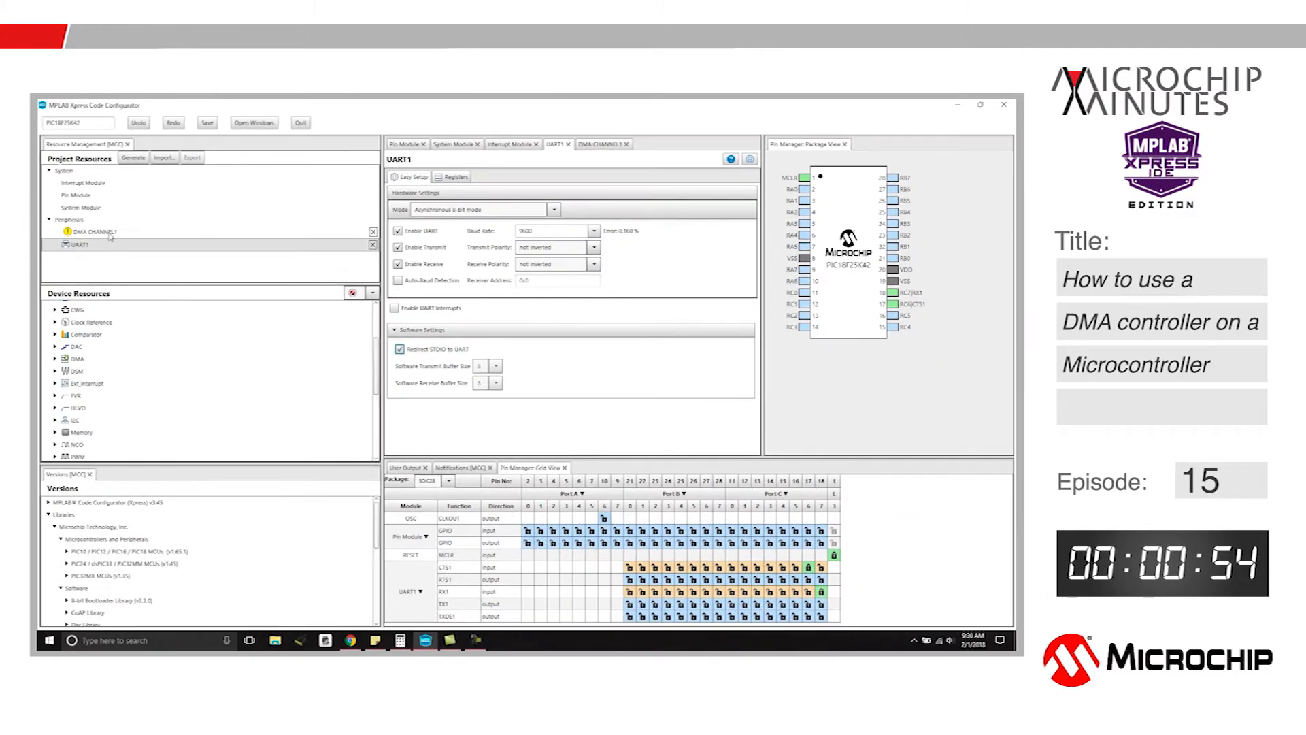
# - Enable DMA Channel 1 with its SIRQEN start-trigger interrupt turned on
pyautogui.click(93, 233)
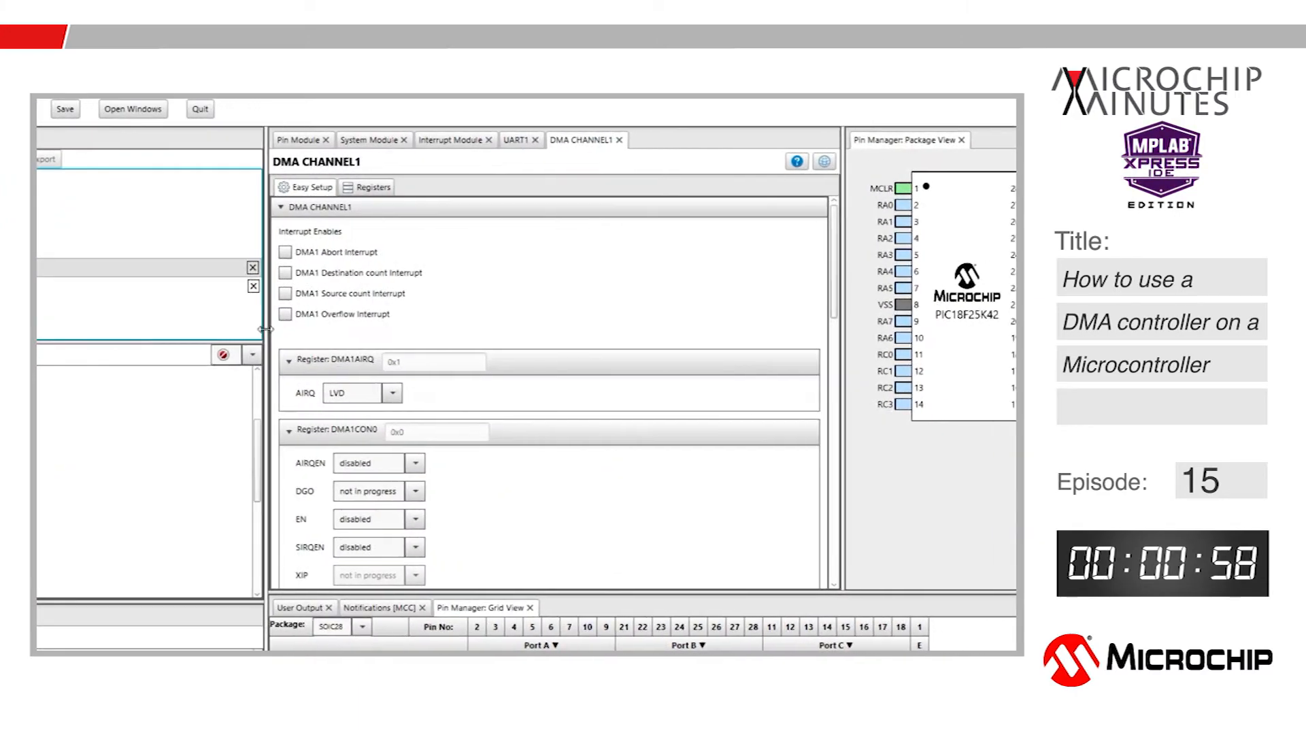
pyautogui.scroll(-3)
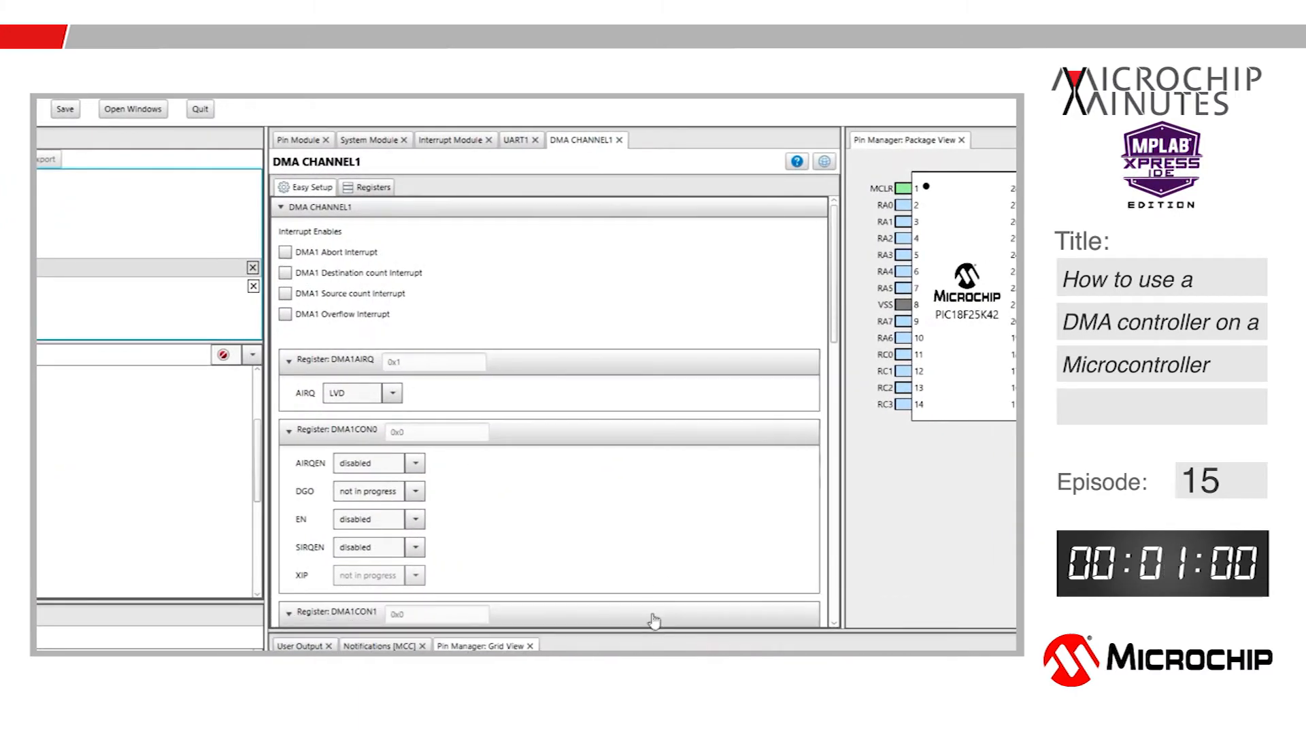
pyautogui.scroll(-3)
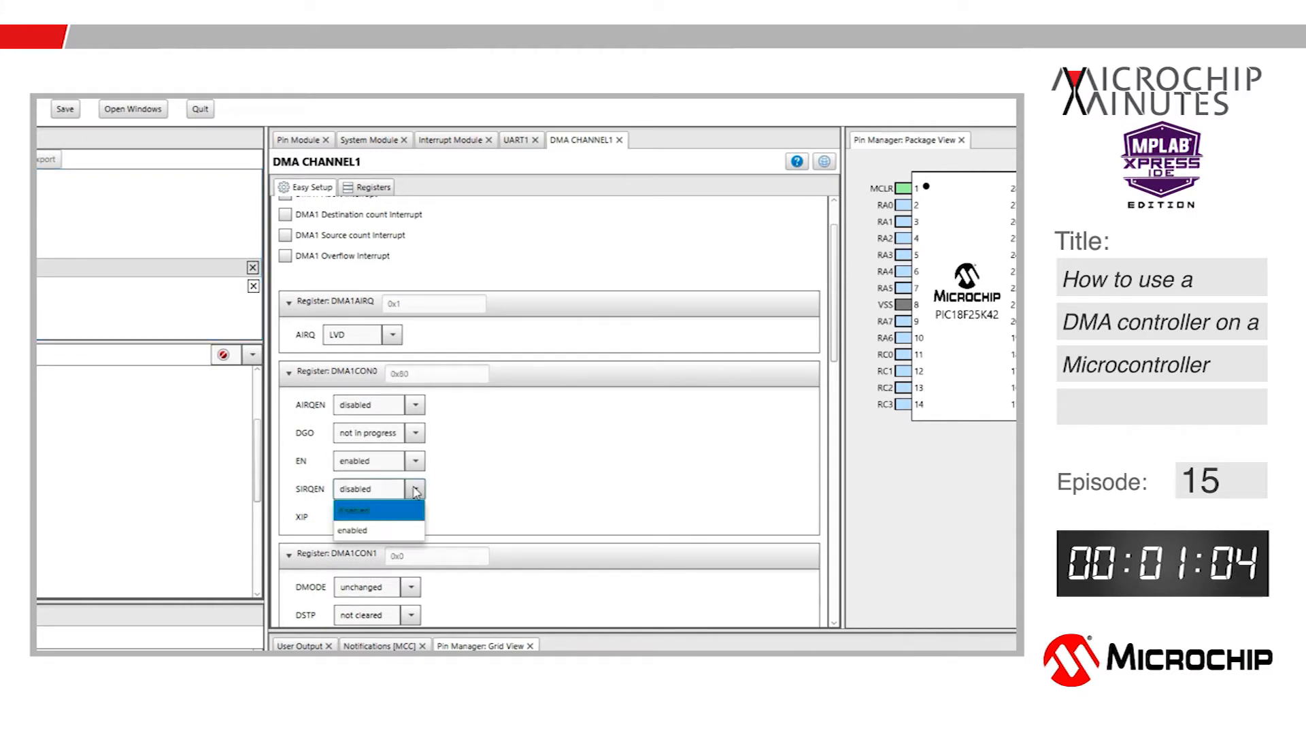
pyautogui.click(351, 529)
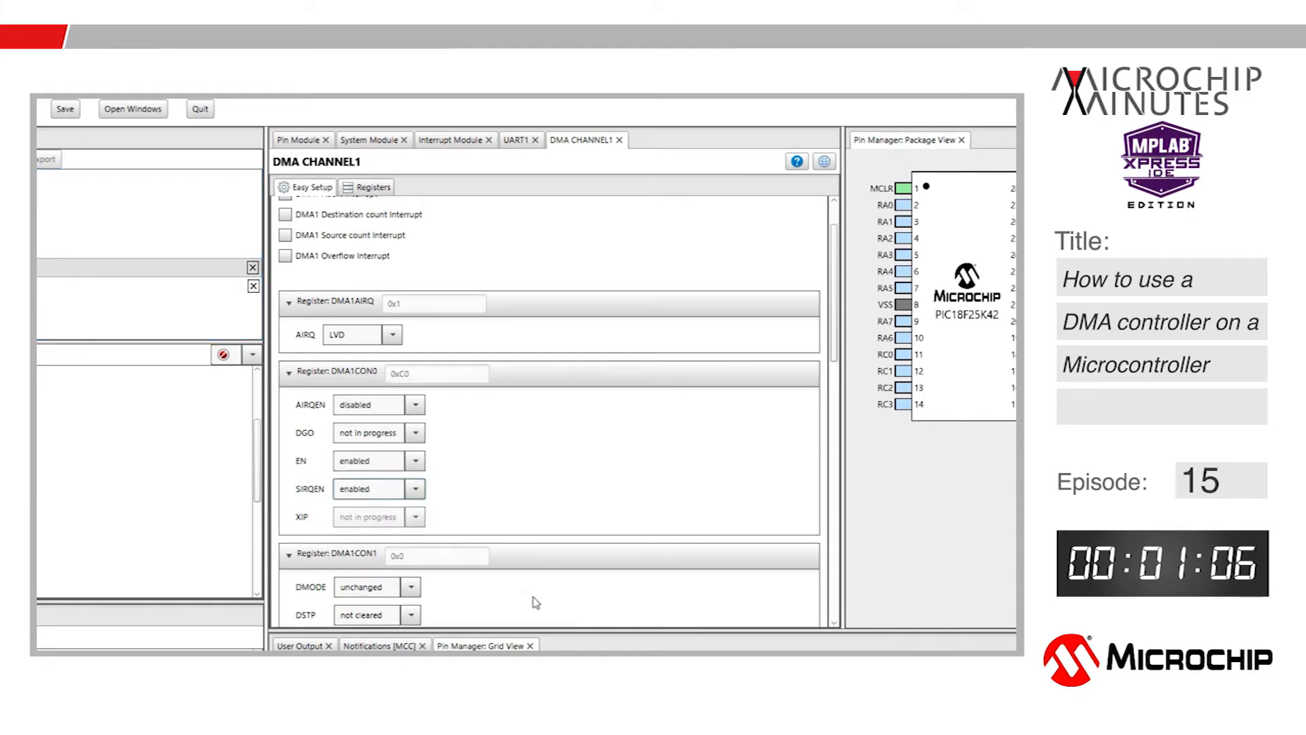
# - Scroll DMA Channel 1's Easy Setup down to the address and size registers
pyautogui.scroll(-3)
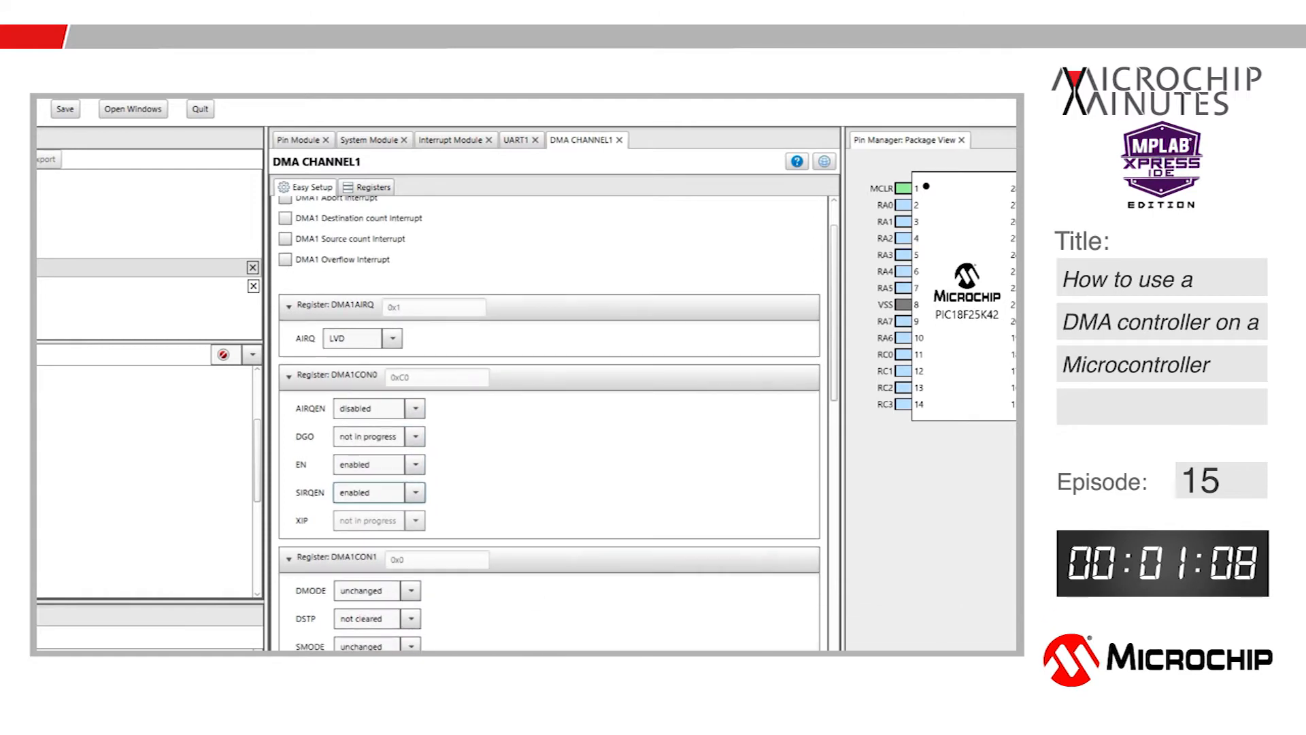
pyautogui.scroll(-3)
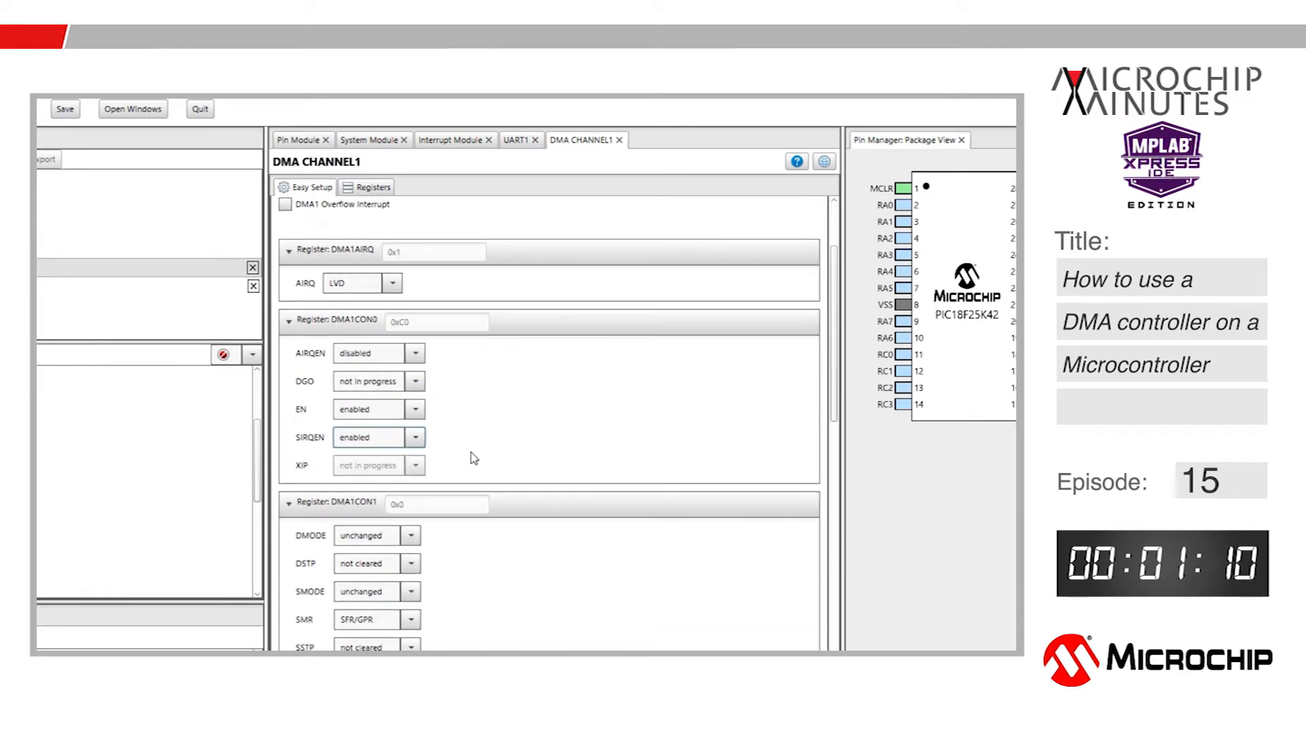
pyautogui.scroll(3)
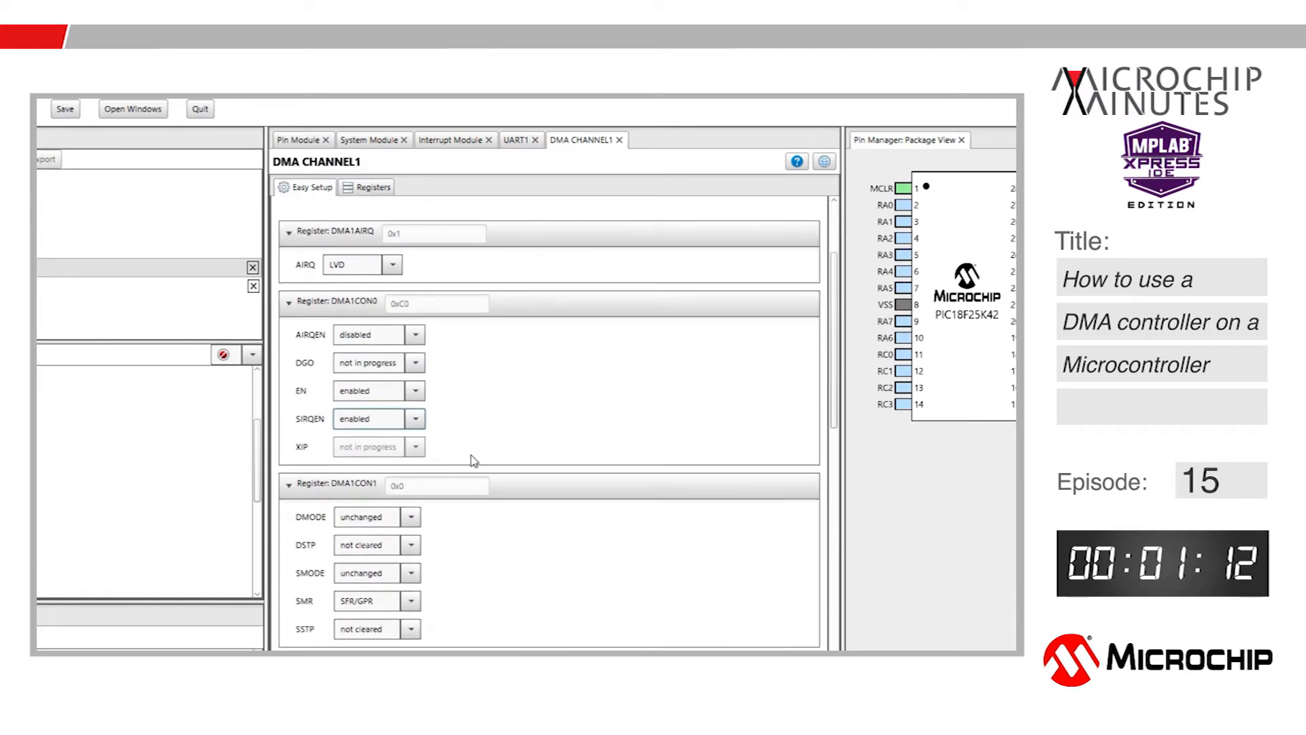
pyautogui.scroll(3)
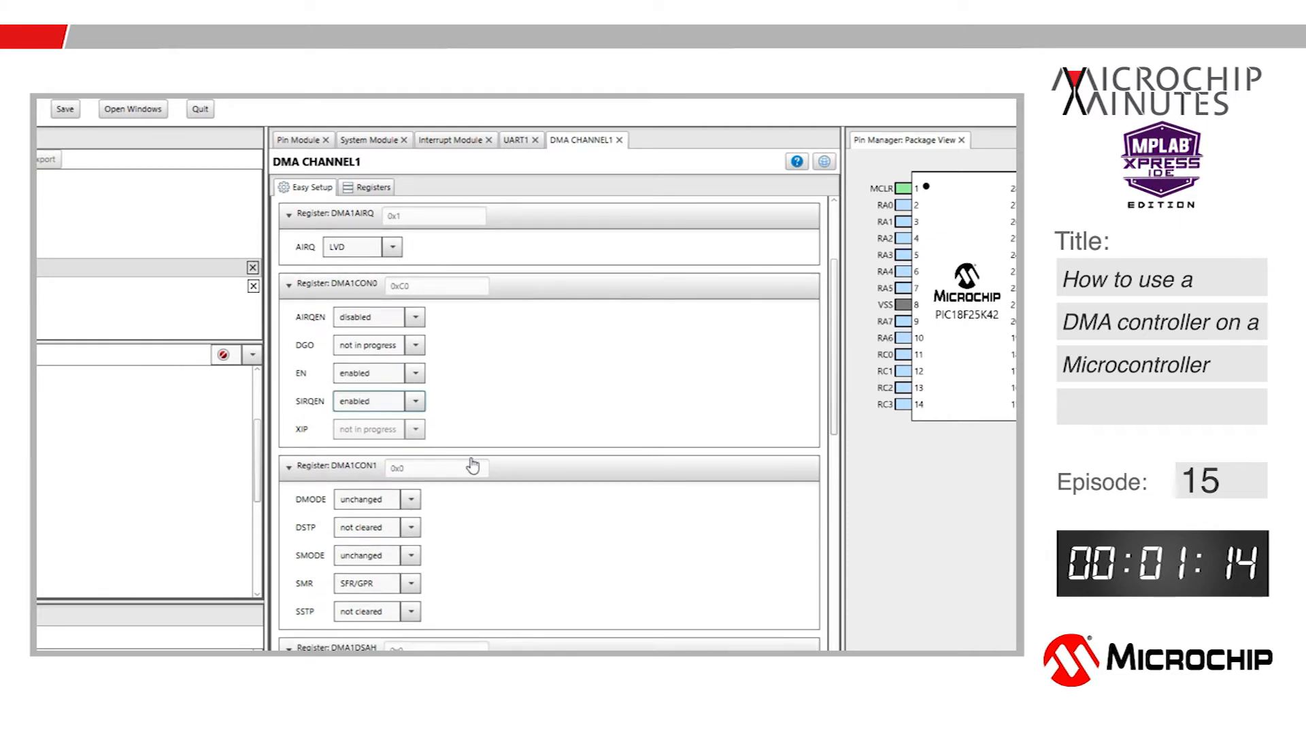
pyautogui.scroll(-3)
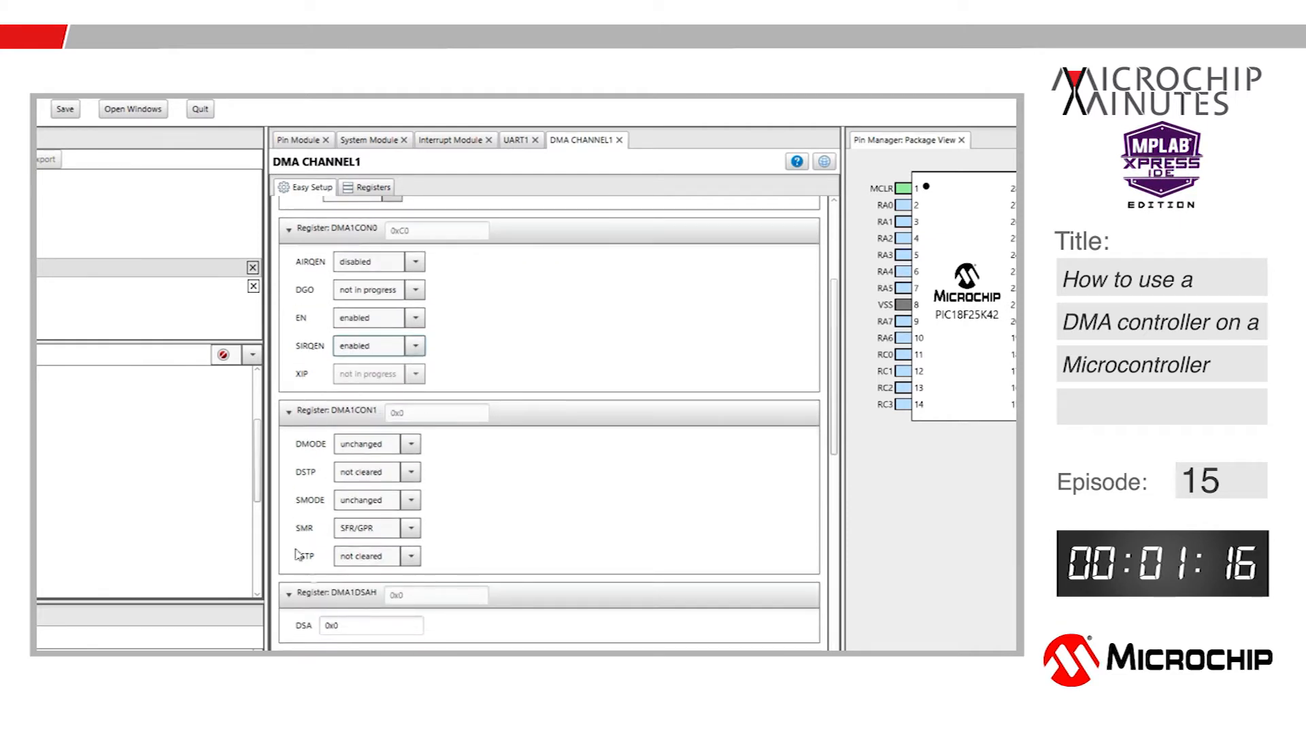
pyautogui.scroll(-3)
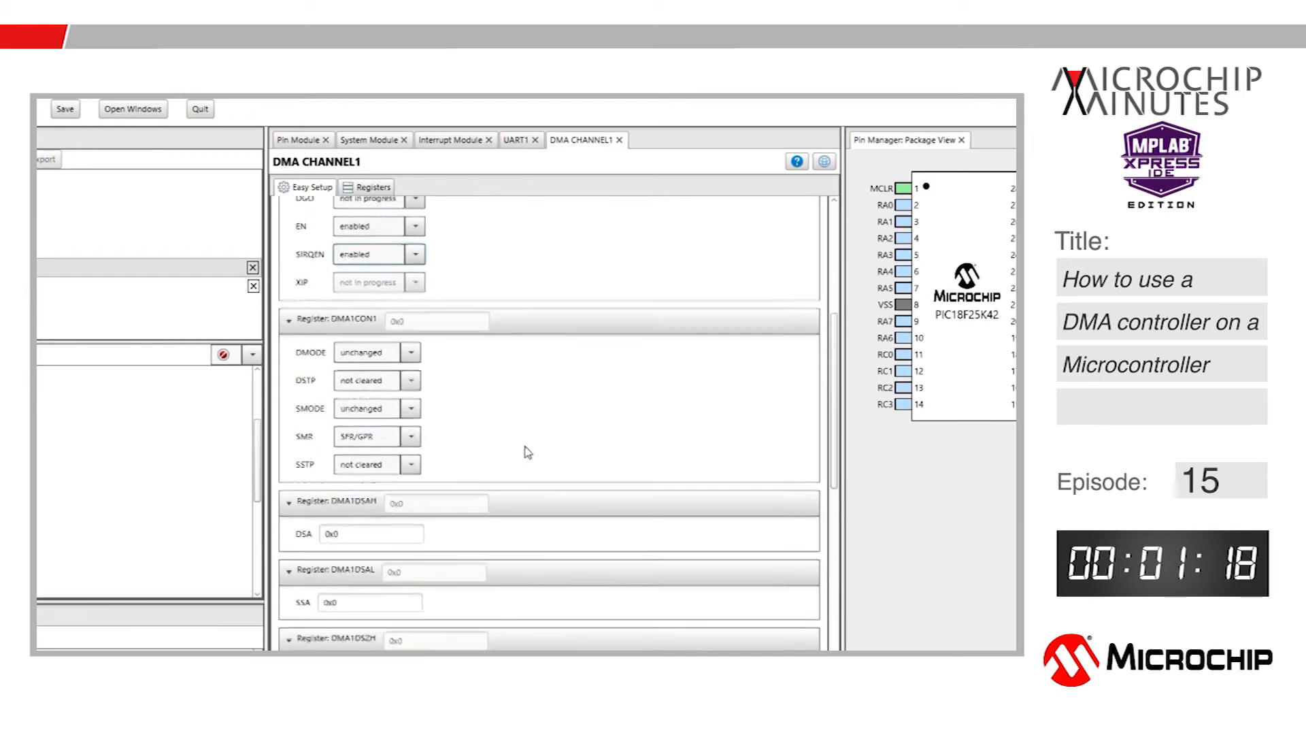
# - Scroll to DMA Channel 1's DMA1DSAH and DMA1DSAL destination address registers
pyautogui.scroll(-3)
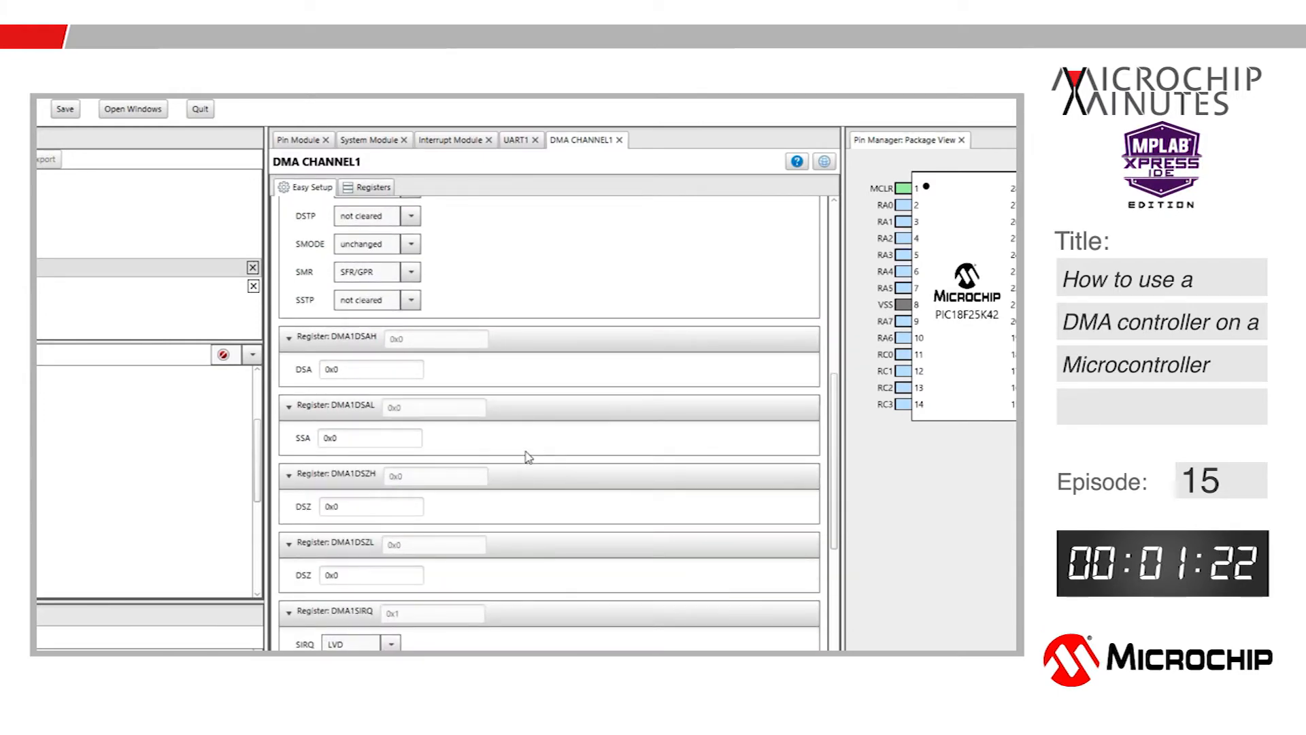
pyautogui.moveTo(540, 434)
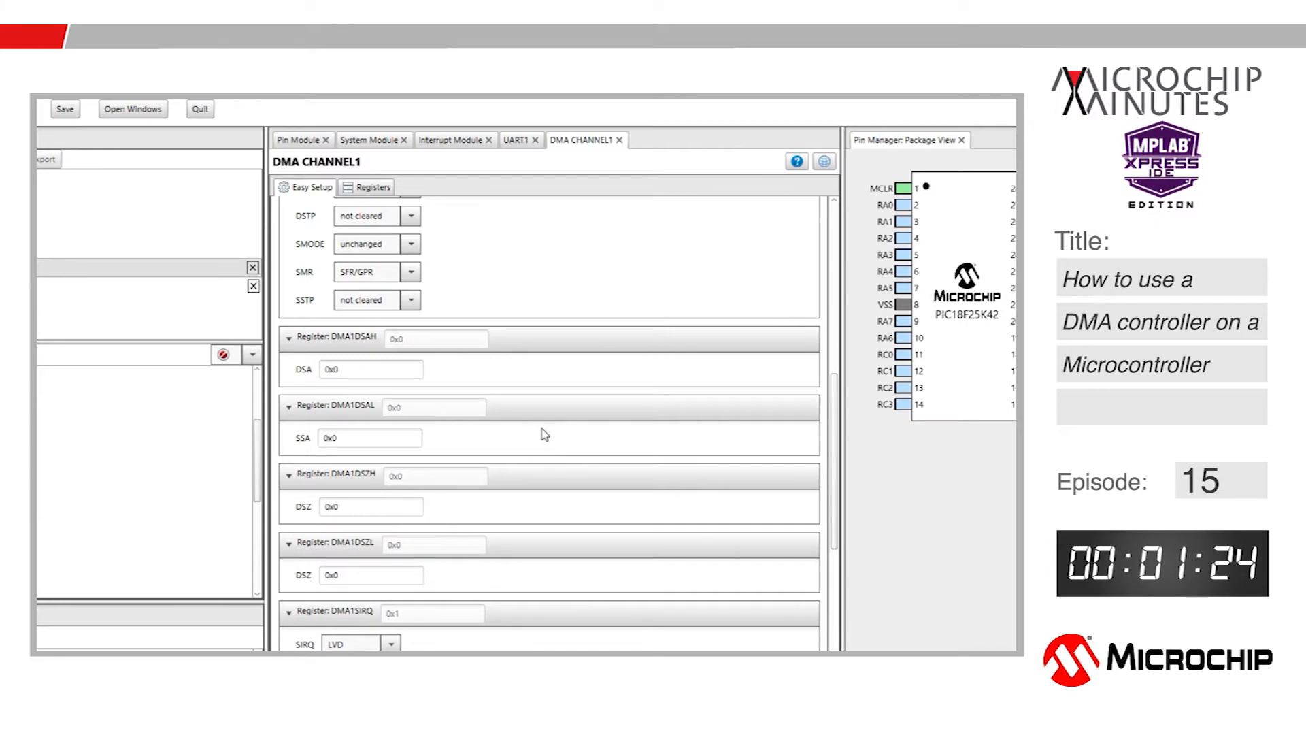
pyautogui.moveTo(490, 426)
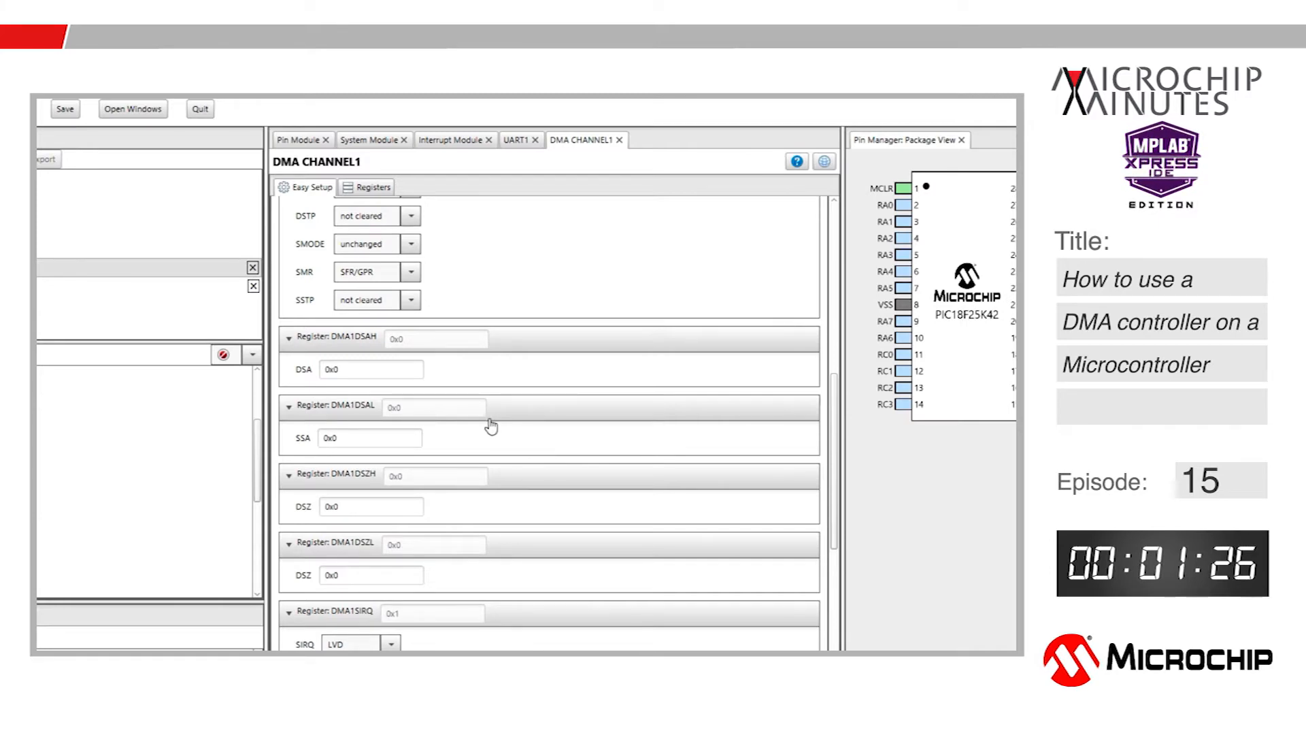
pyautogui.moveTo(489, 432)
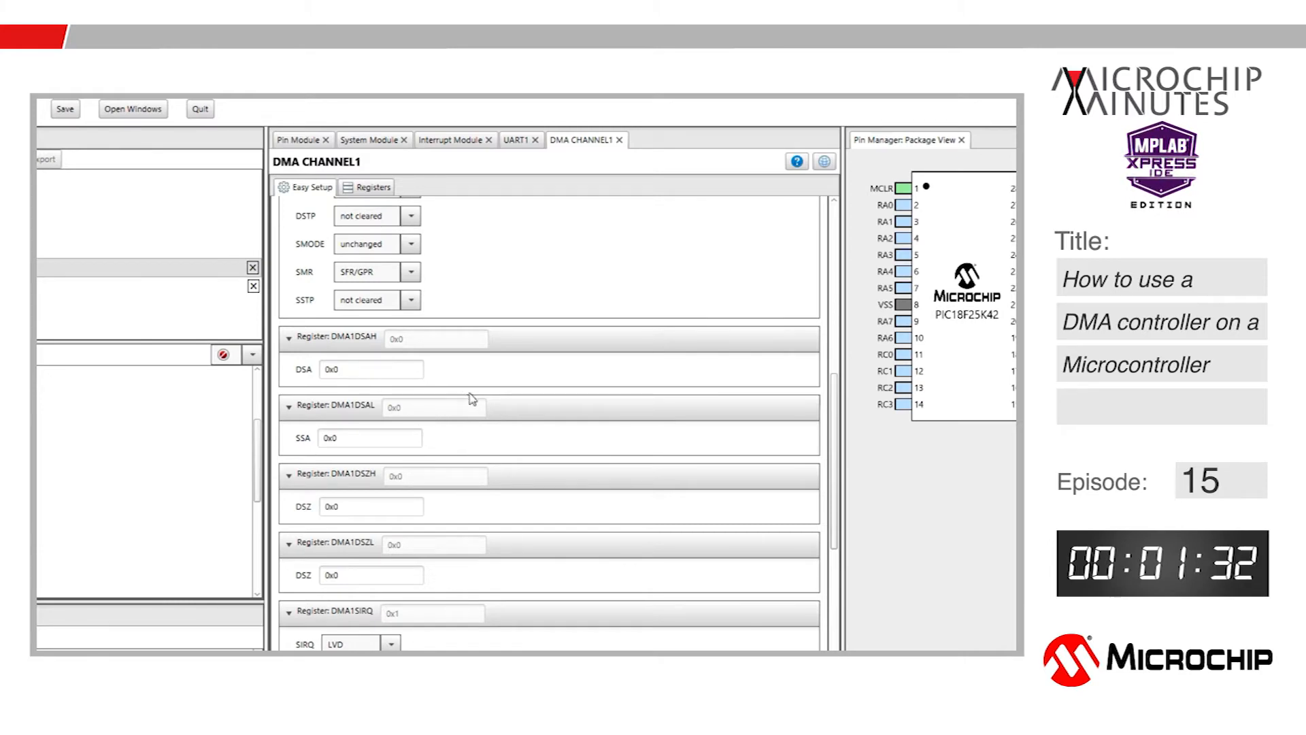
pyautogui.moveTo(479, 398)
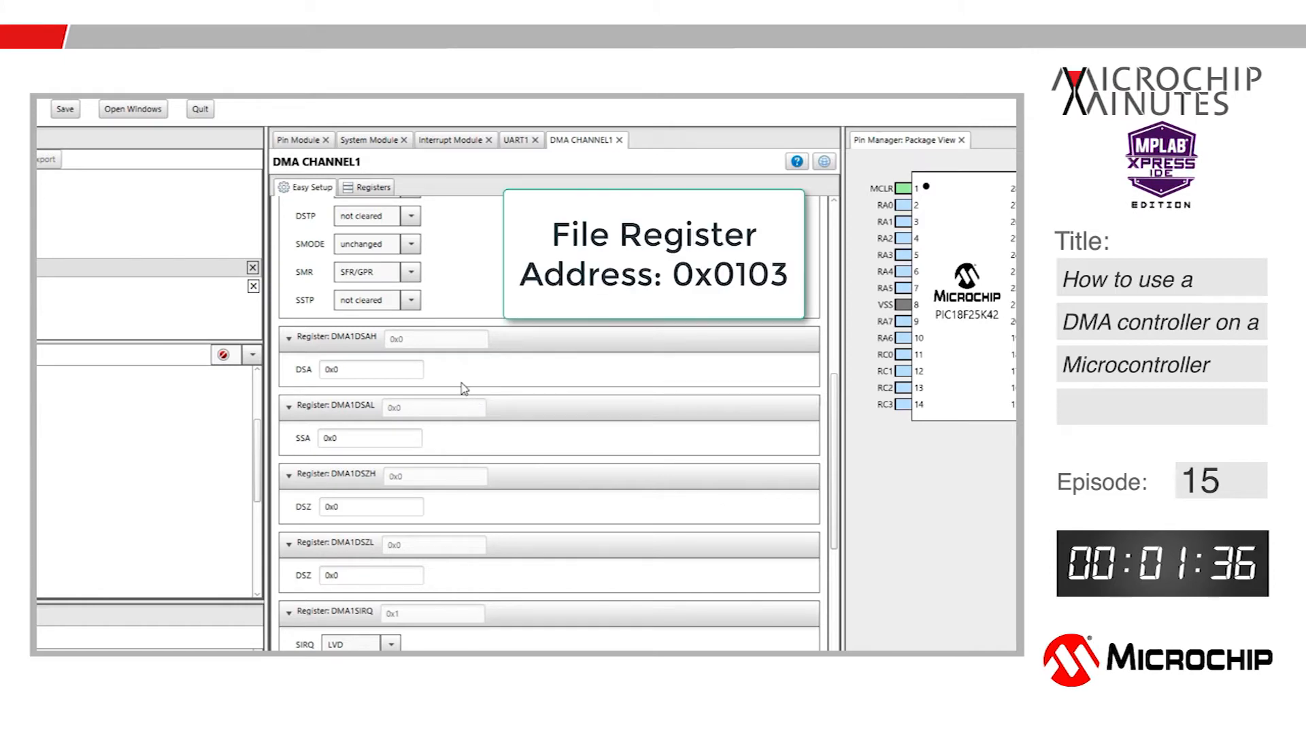
pyautogui.moveTo(443, 409)
pyautogui.write('3')
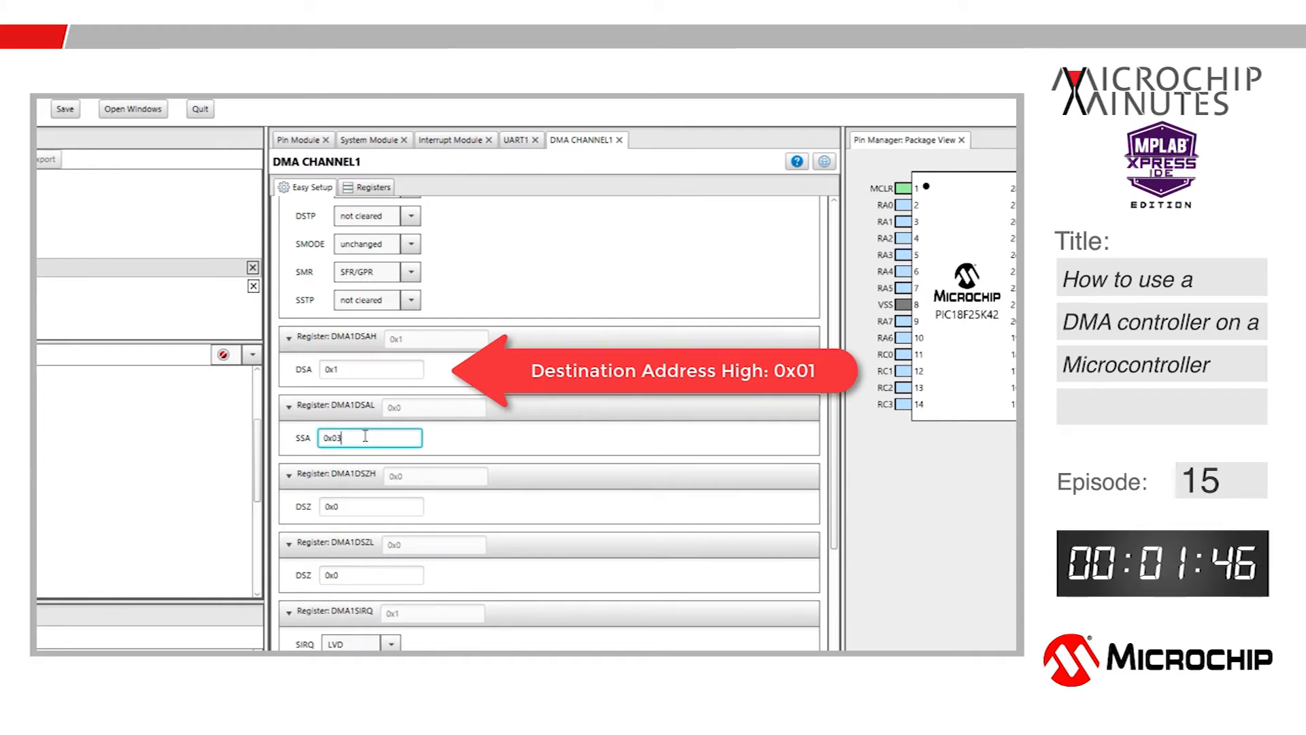
# - Set DMA1DSZL to 0x01 for a one-byte destination size, leaving DMA1DSZH at 0x0
pyautogui.scroll(-3)
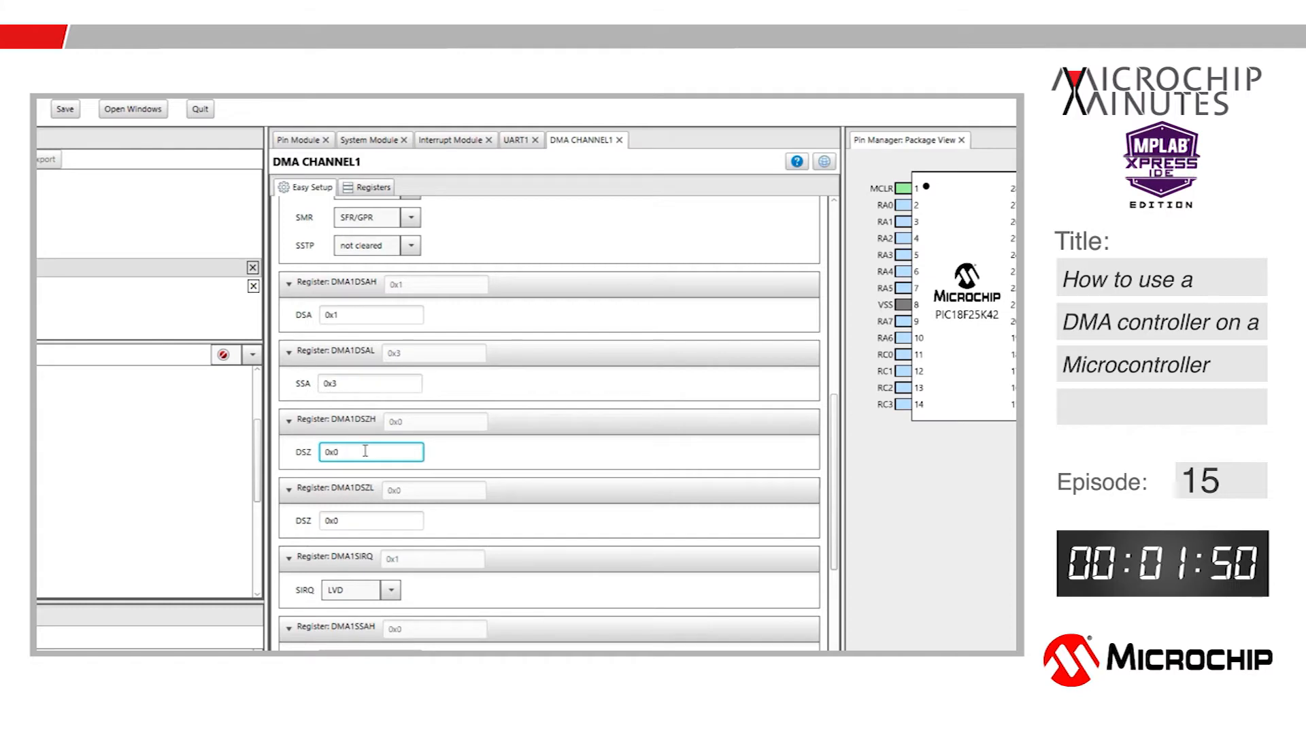
pyautogui.click(370, 521)
pyautogui.write('1')
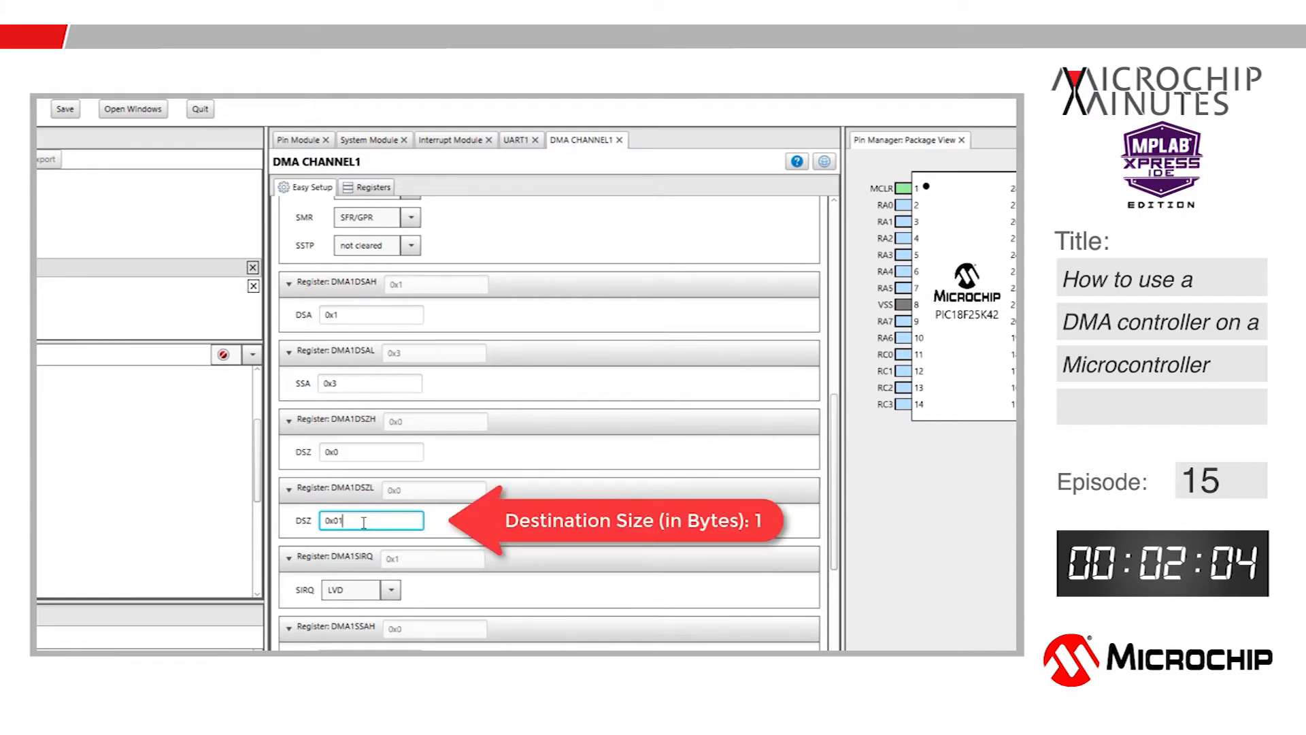
pyautogui.scroll(-3)
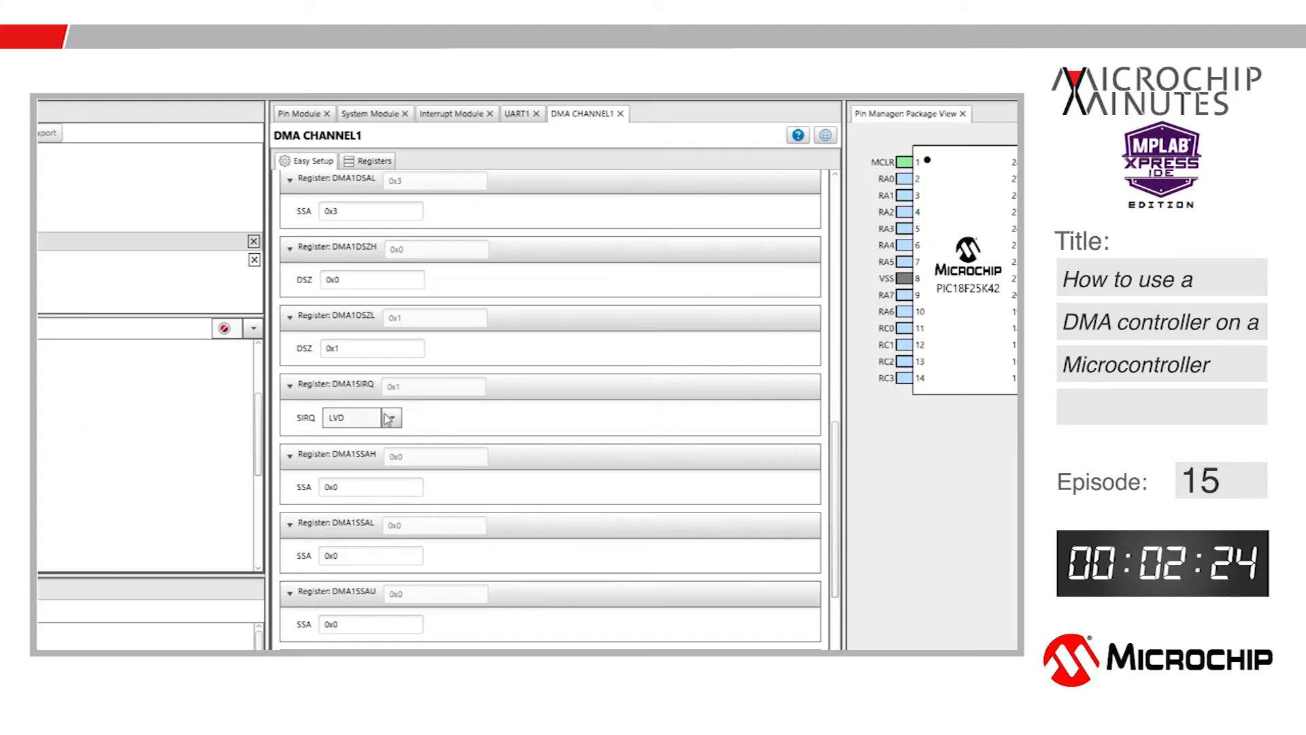
# - Select U1RX as the DMA1SIRQ start-trigger interrupt source
pyautogui.click(391, 416)
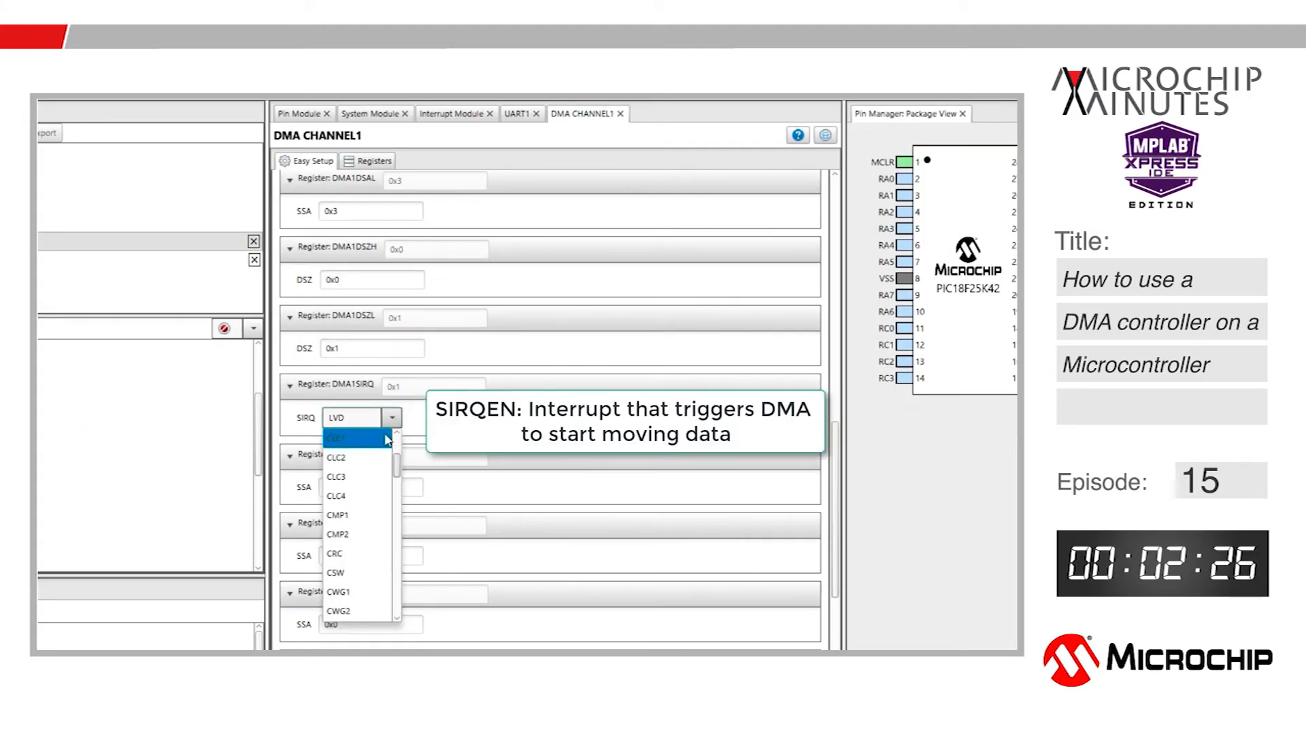
pyautogui.scroll(-3)
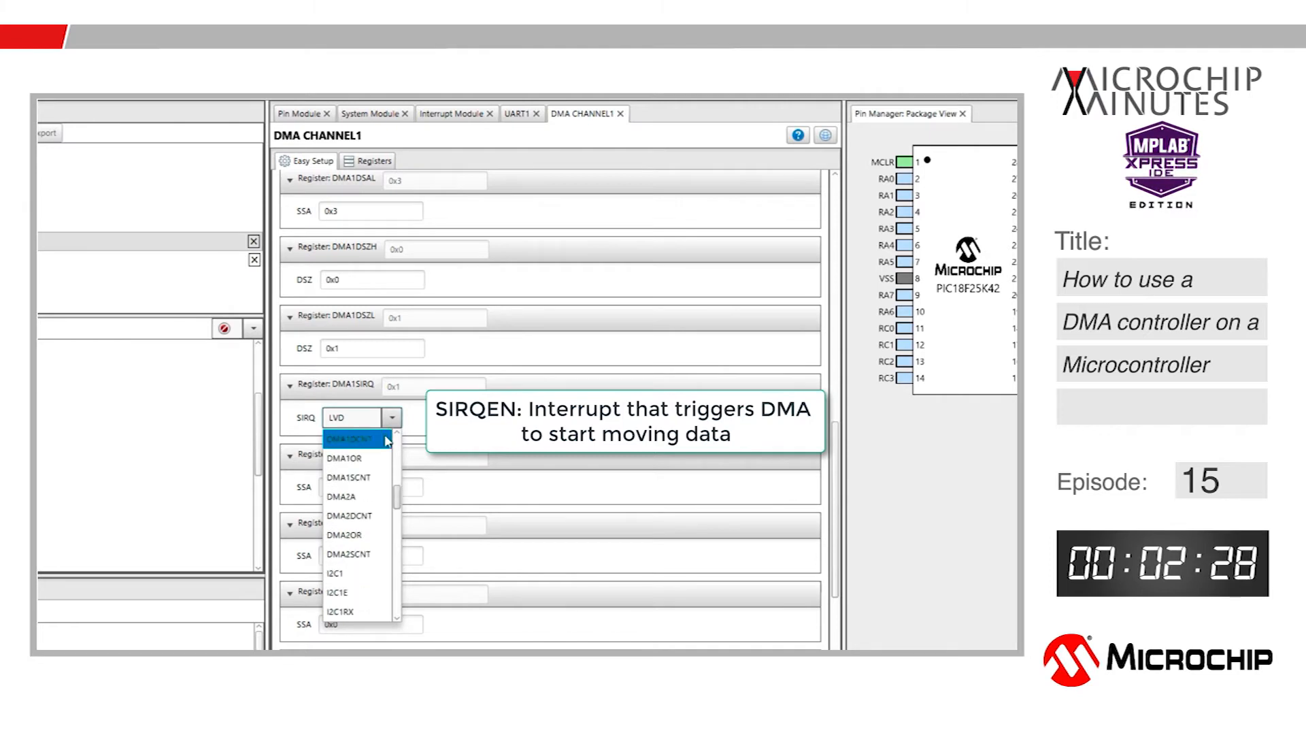
pyautogui.scroll(-3)
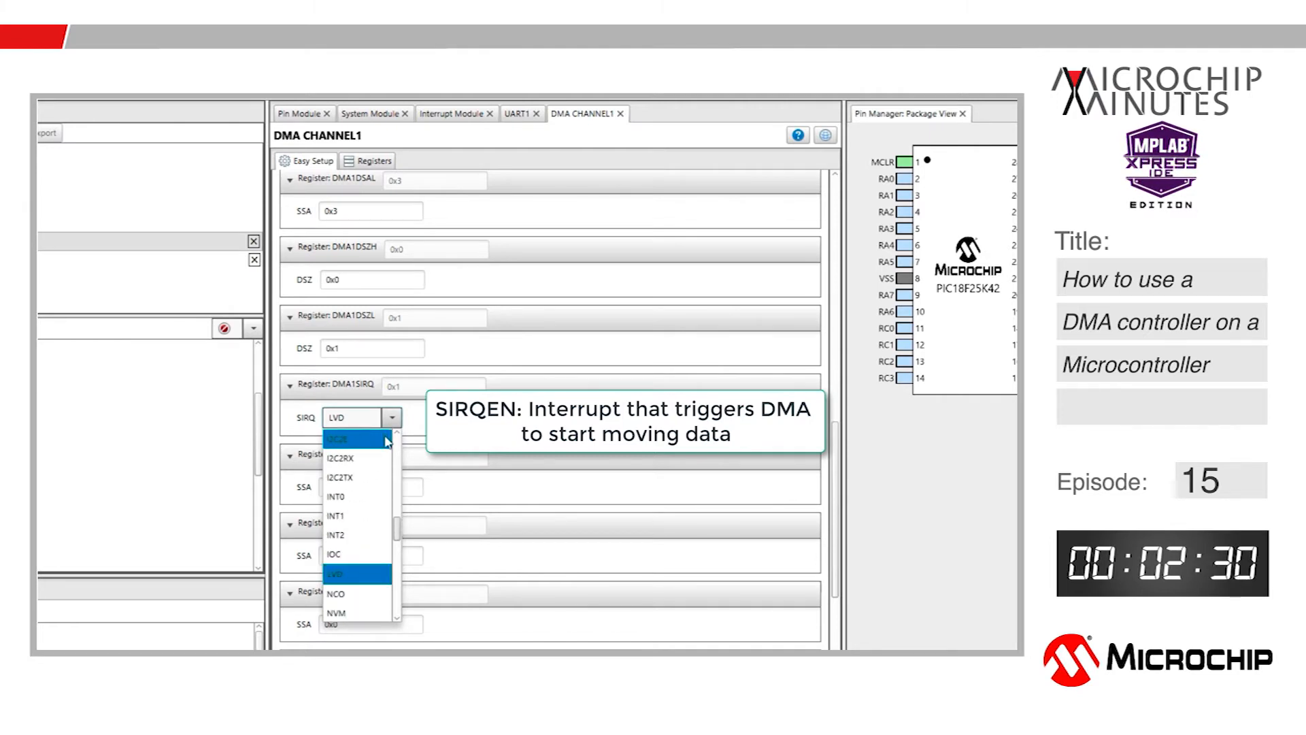
pyautogui.scroll(-3)
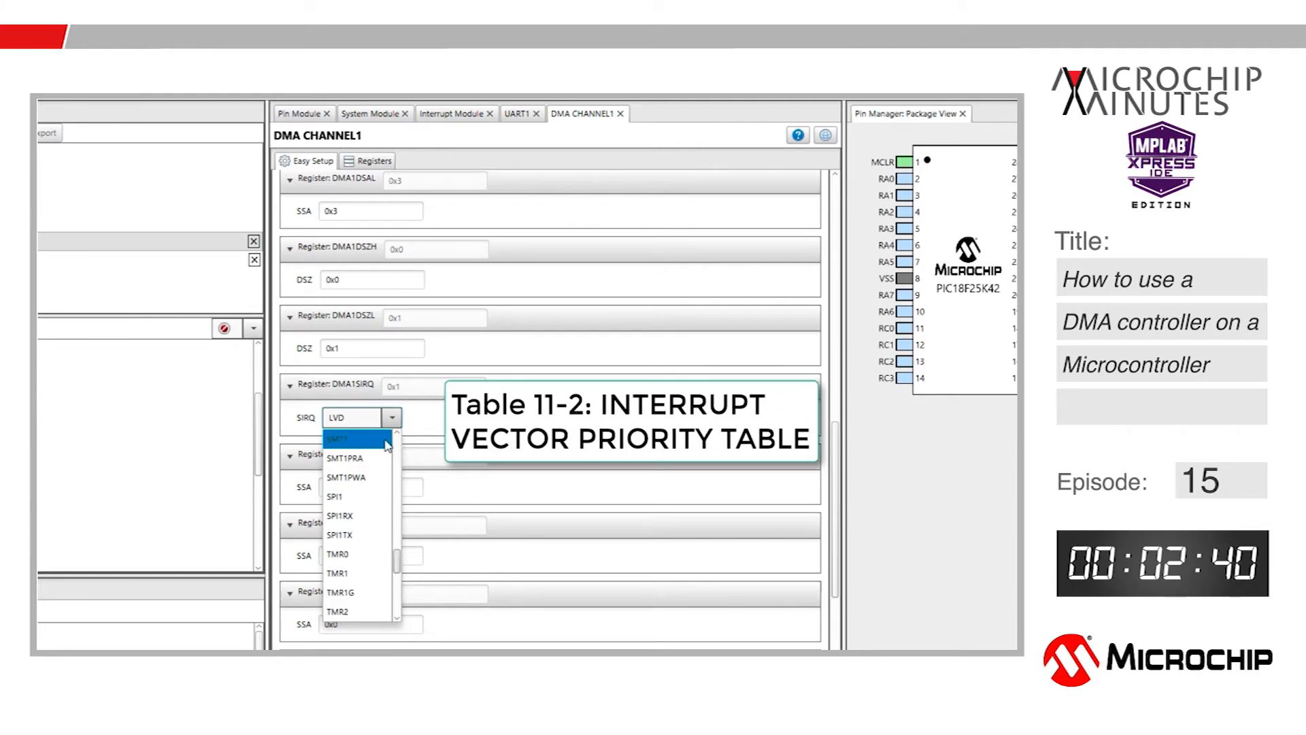
pyautogui.scroll(-3)
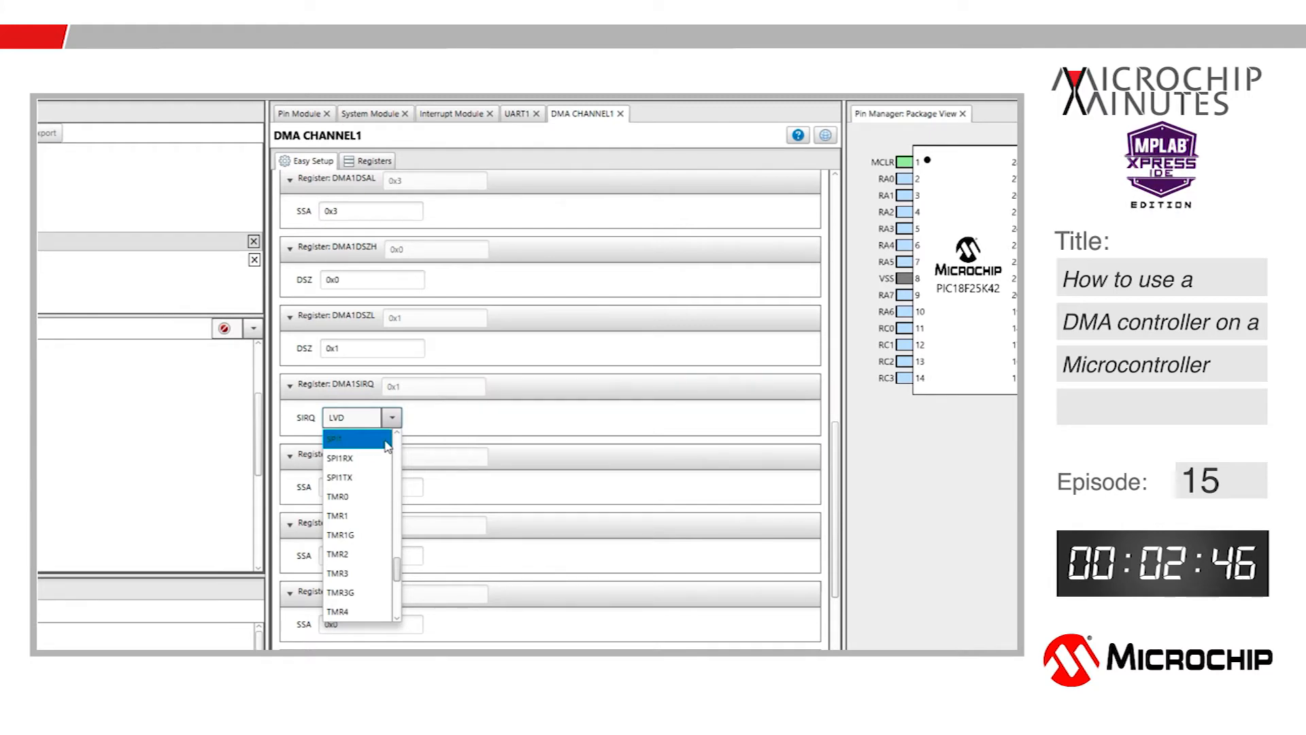
pyautogui.scroll(-3)
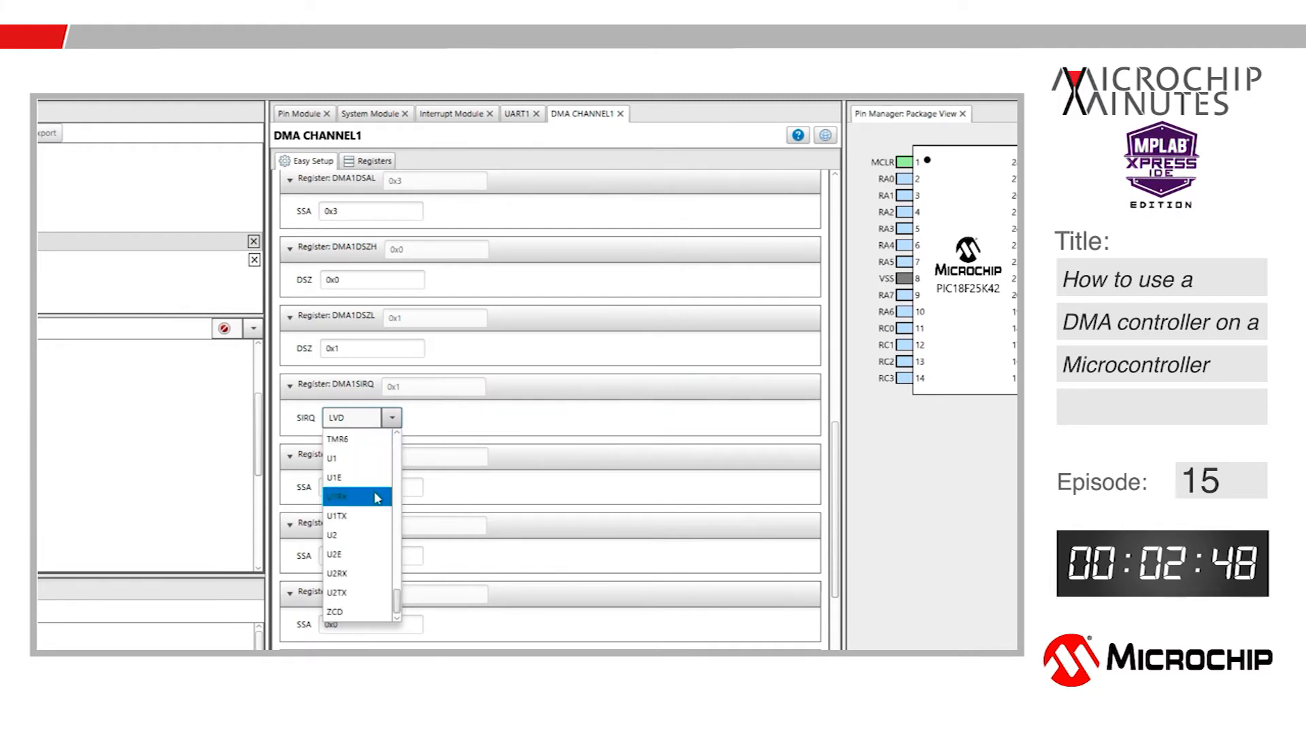
pyautogui.click(336, 495)
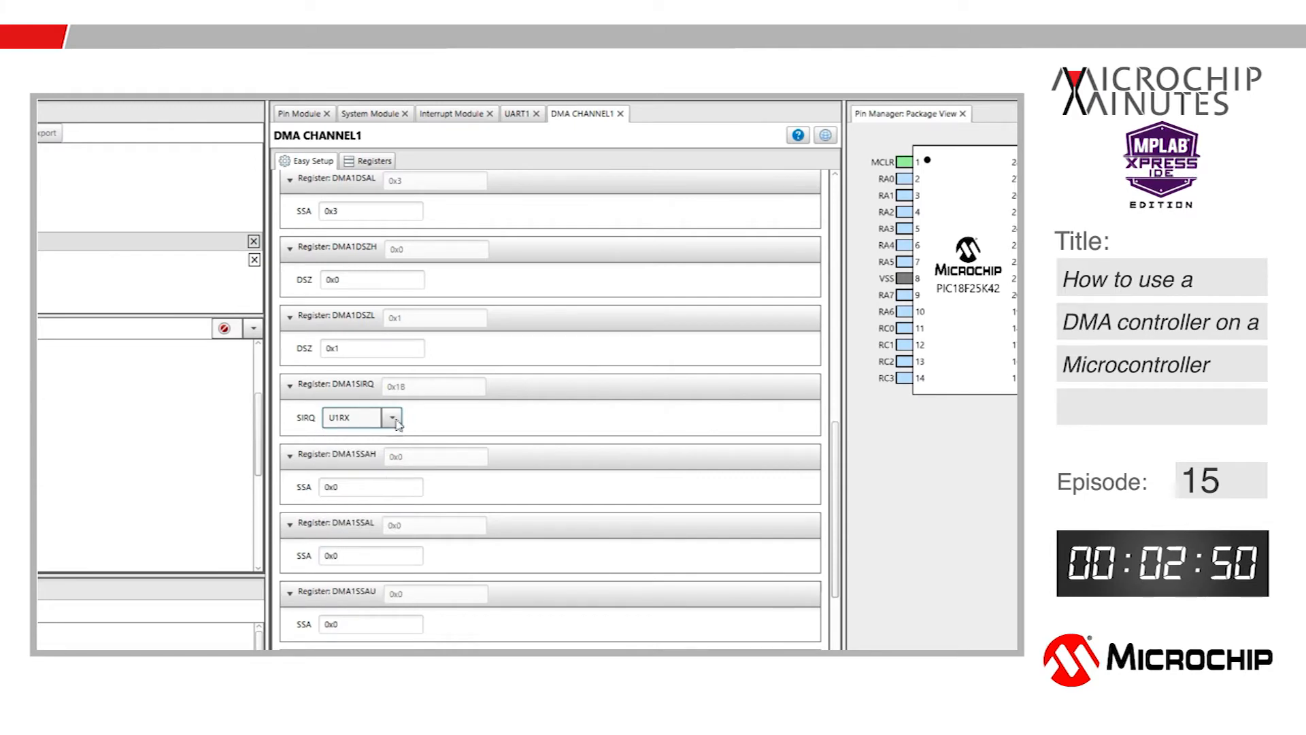
pyautogui.scroll(-3)
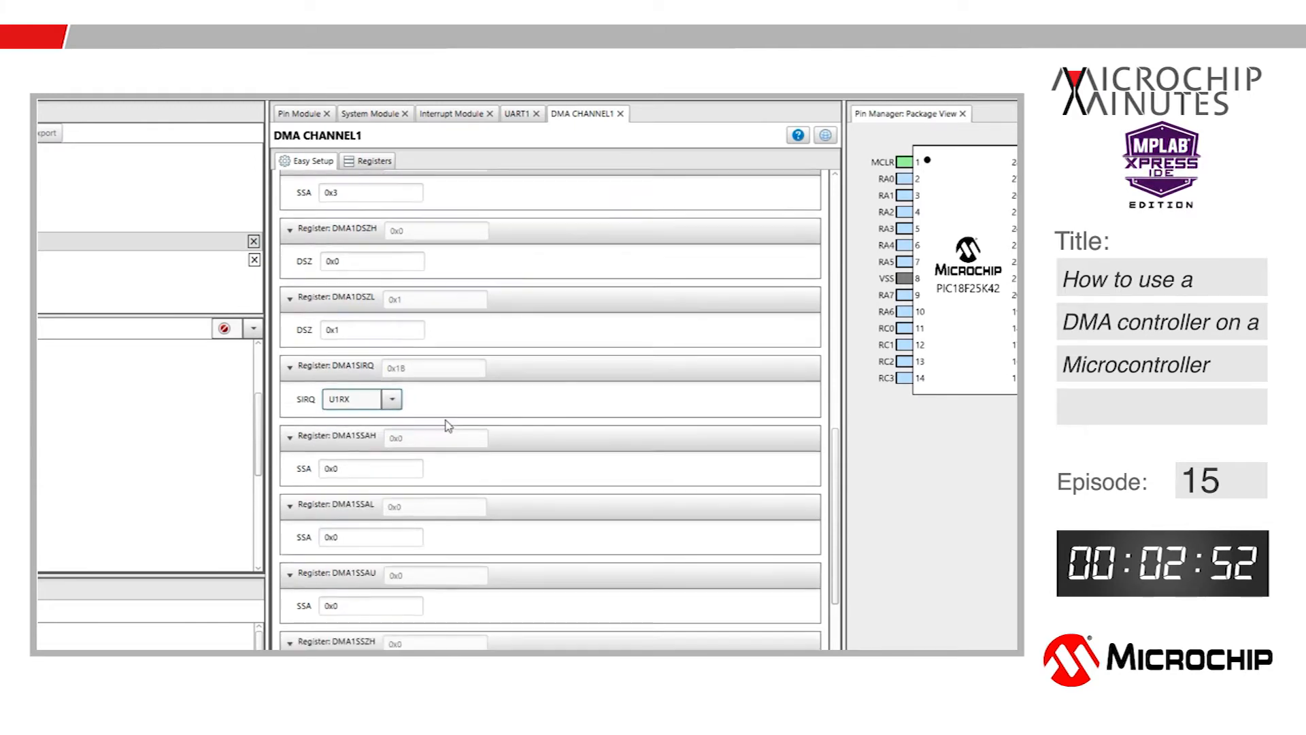
pyautogui.scroll(-3)
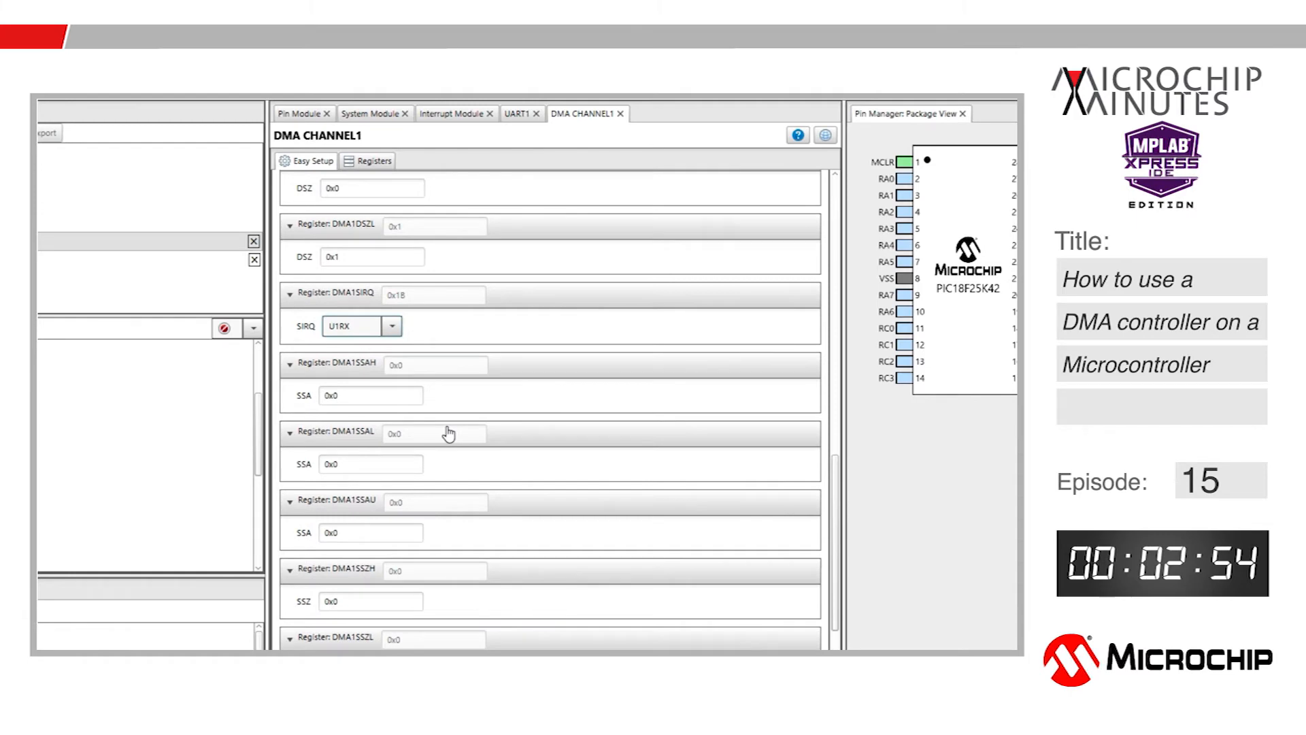
pyautogui.scroll(-3)
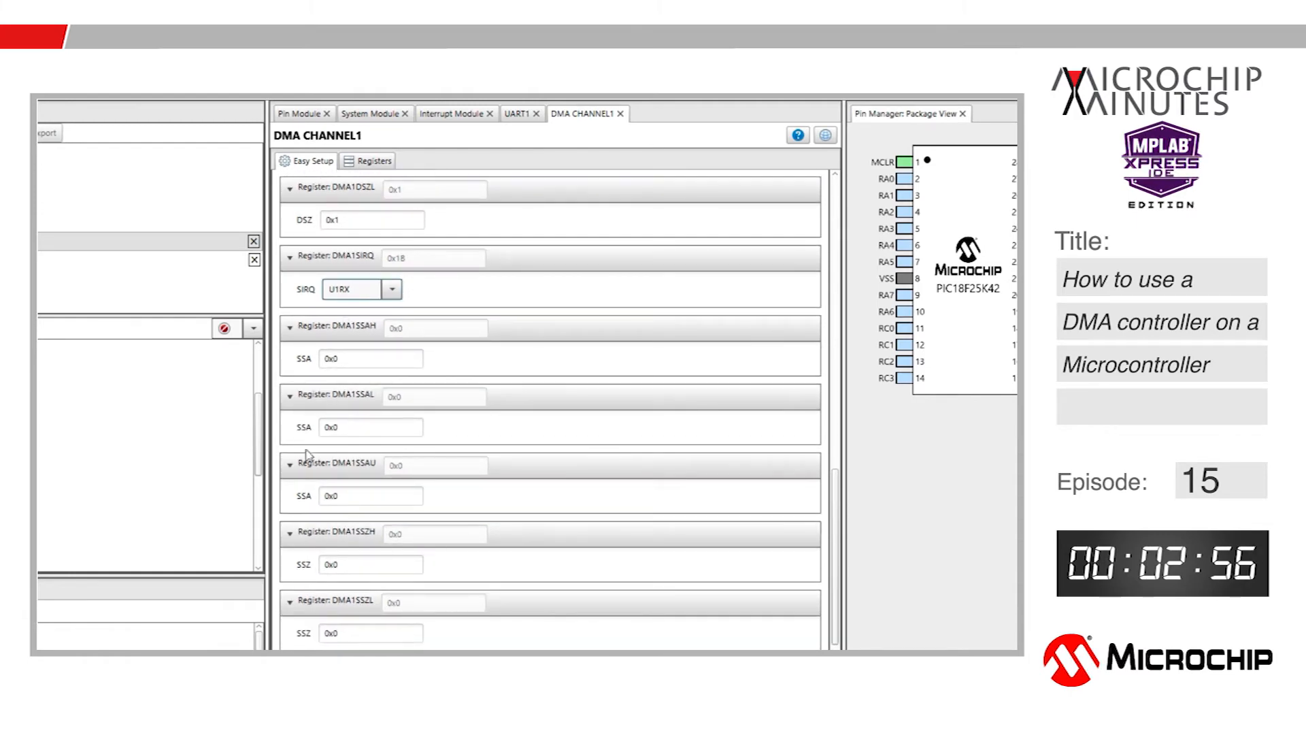
pyautogui.moveTo(482, 354)
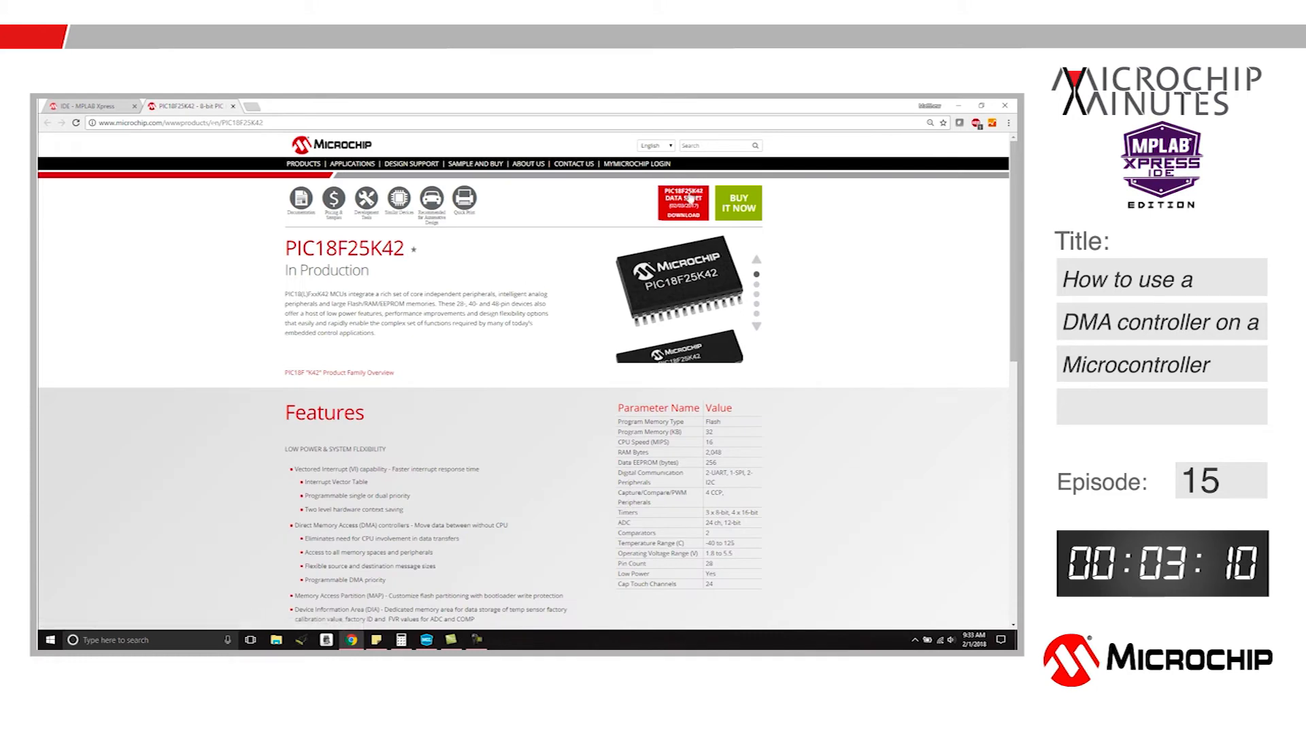
# - Search the PIC18F25K42 datasheet for U1RXB to find its register address
pyautogui.click(682, 204)
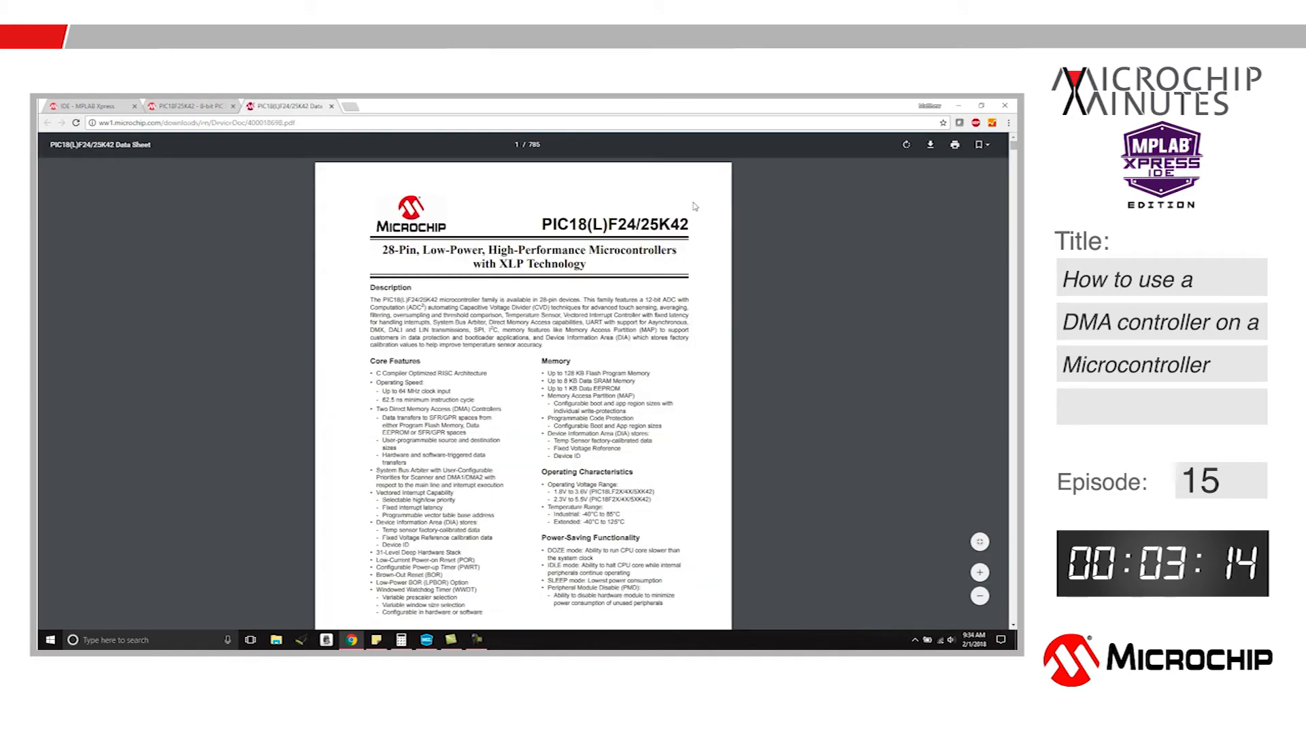
pyautogui.press('ctrl+f')
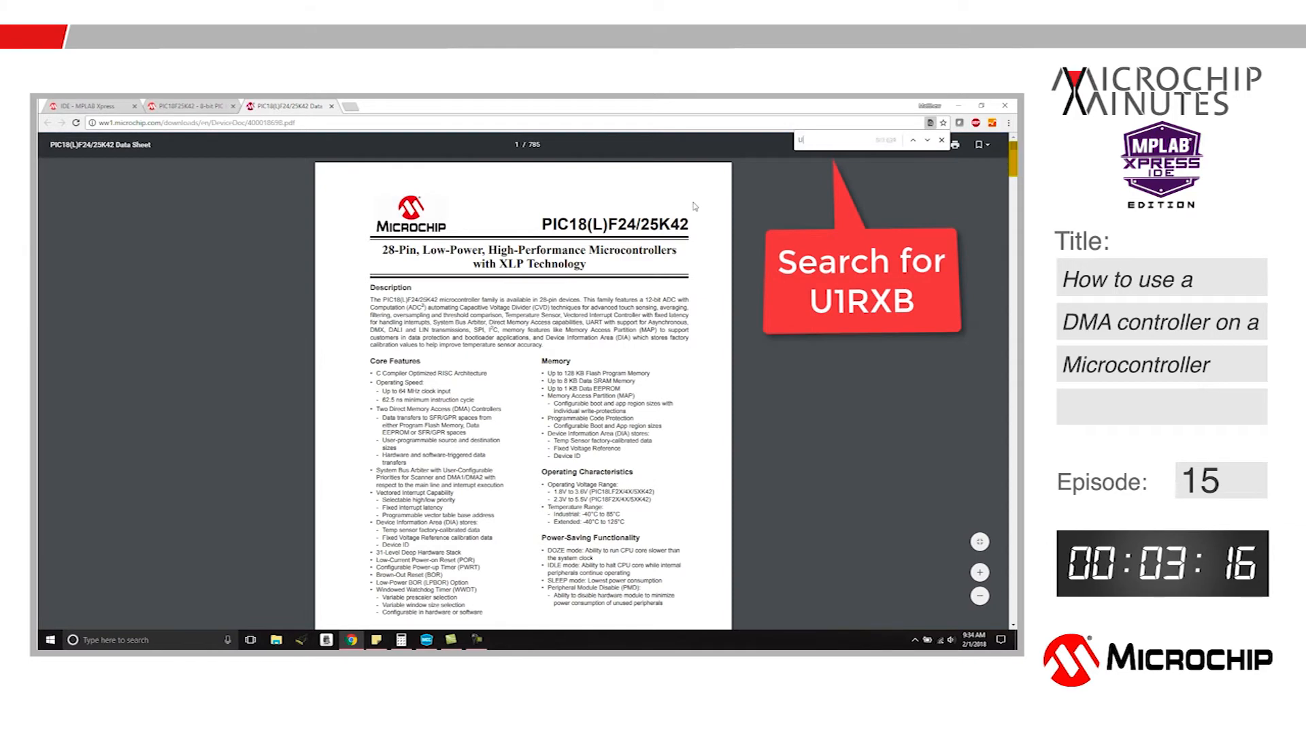
pyautogui.write('1RXB')
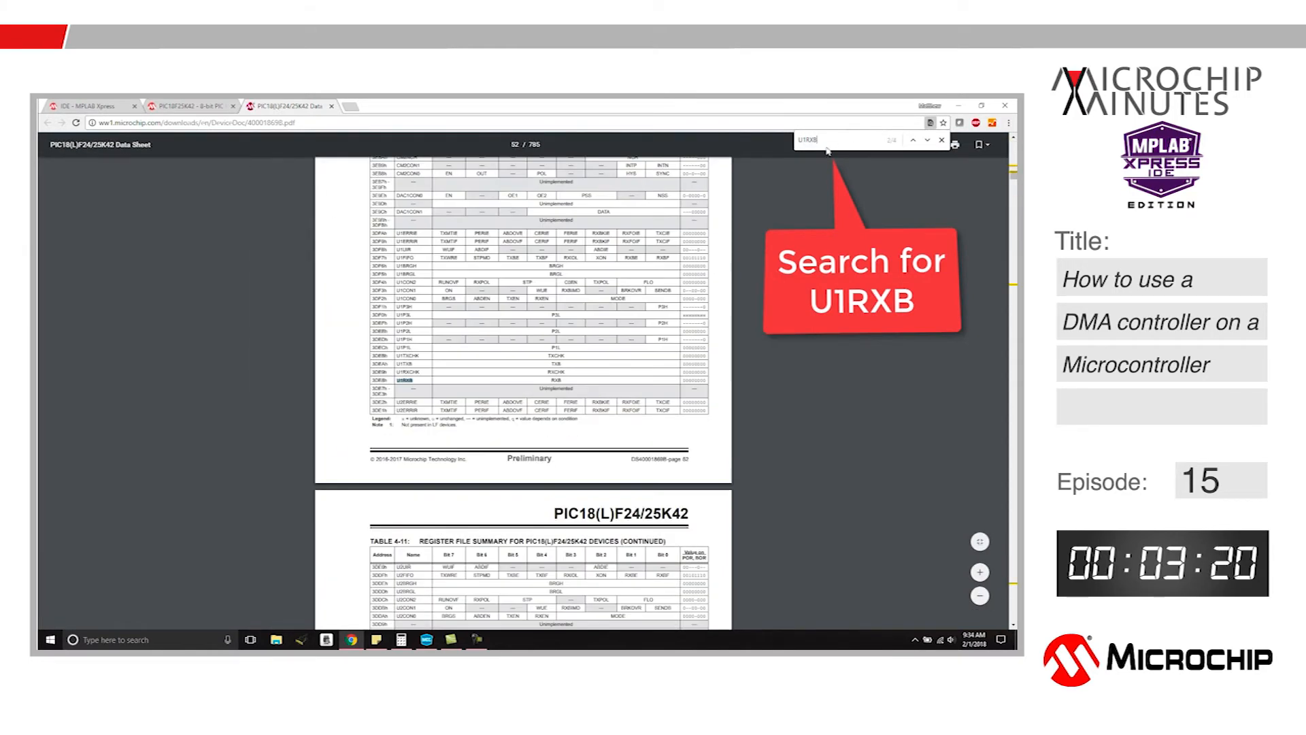
pyautogui.click(454, 640)
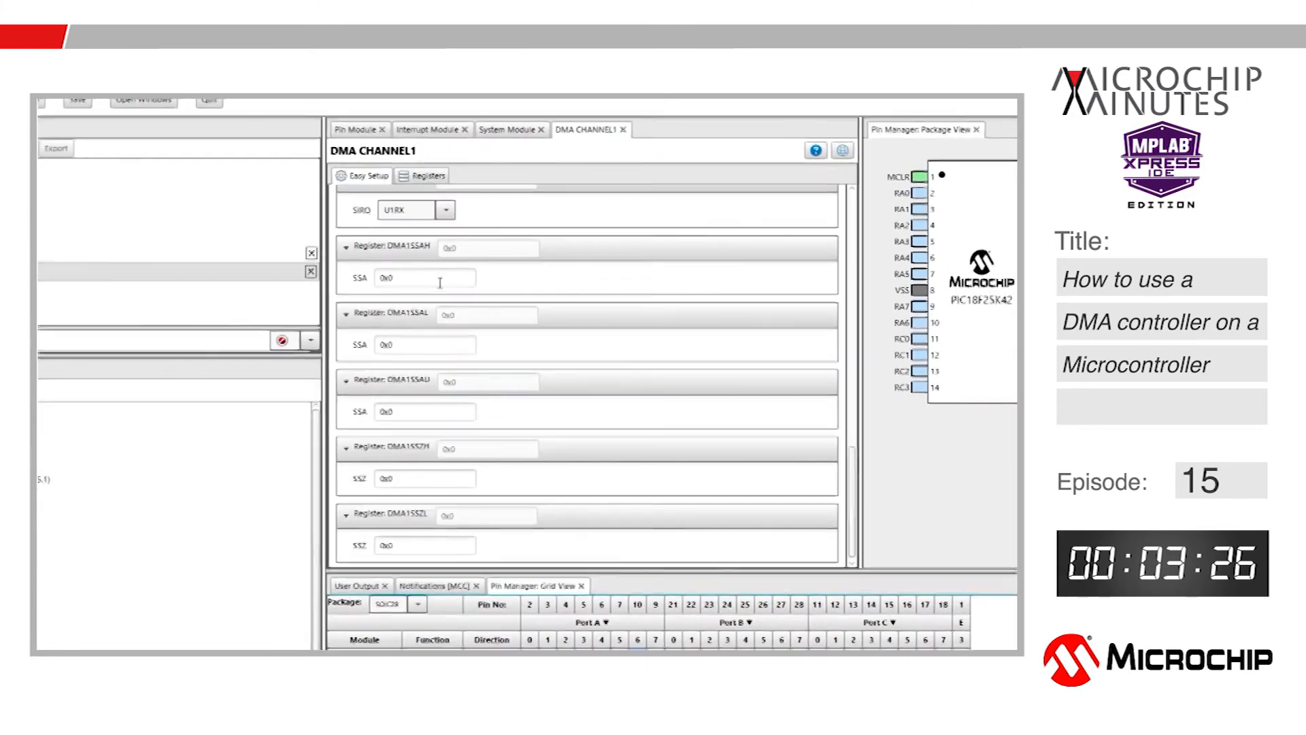
# - Set DMA Channel 1's source address to 0x3DE8 in the DMA1SSAH and DMA1SSAL fields
pyautogui.write('0x3D')
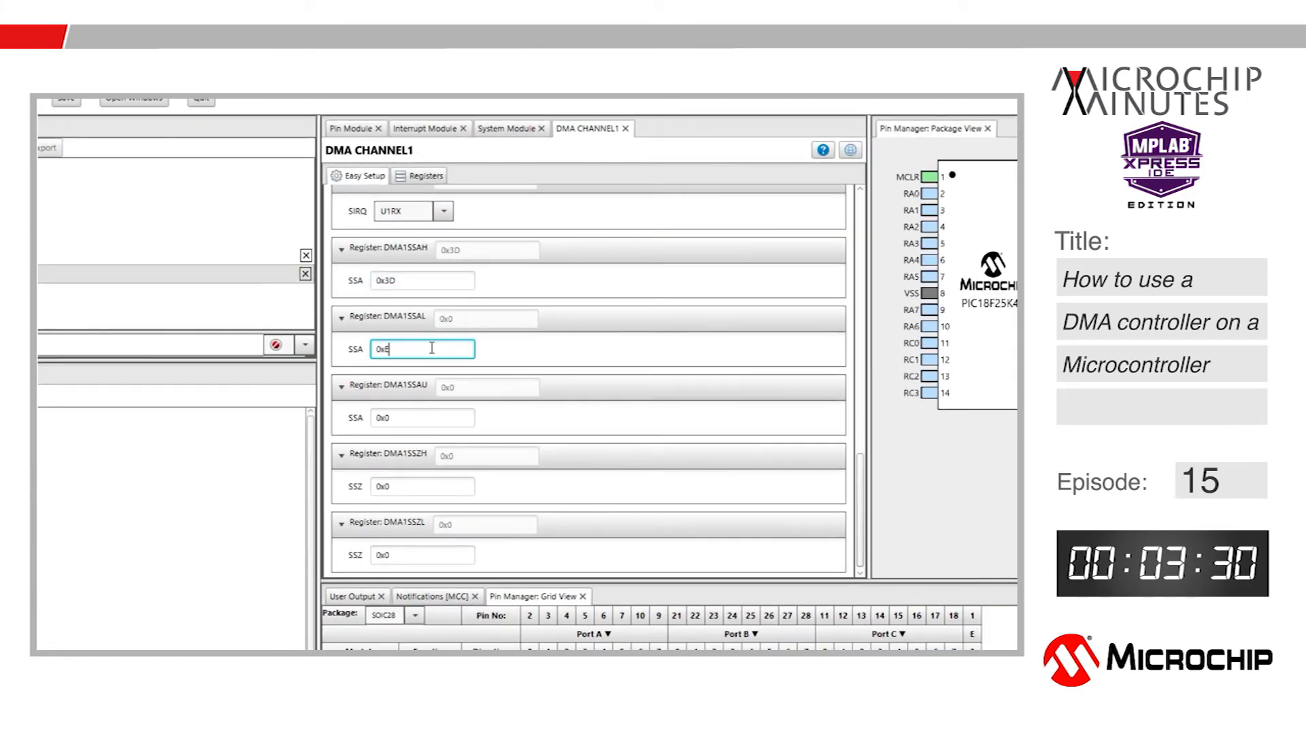
pyautogui.write('E8')
pyautogui.click(422, 554)
pyautogui.write('1')
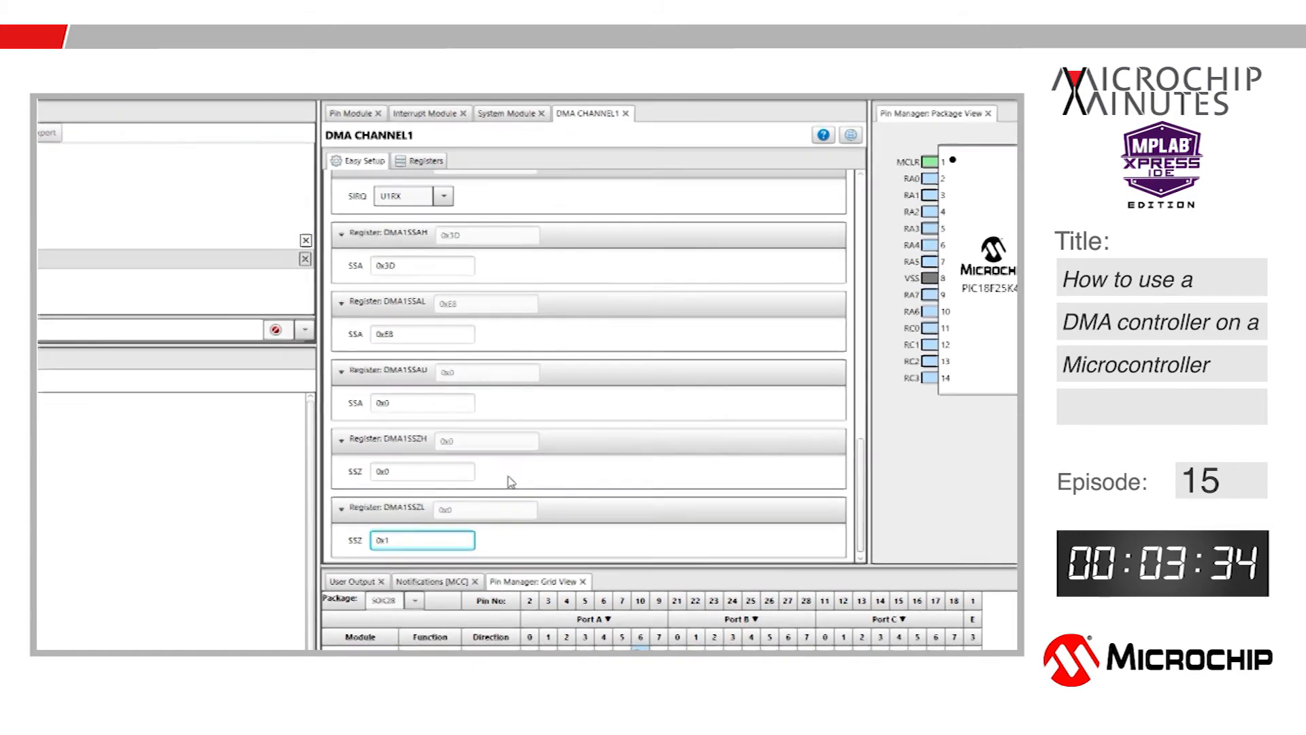
pyautogui.scroll(-3)
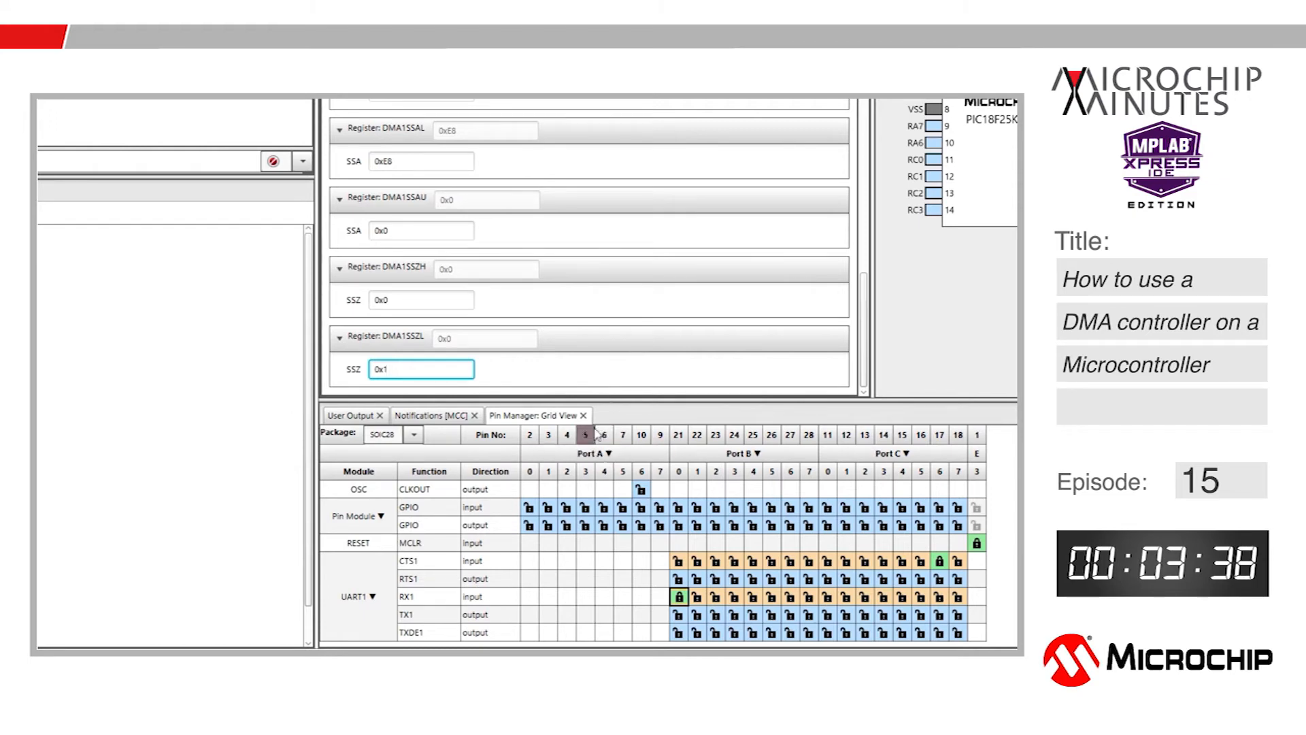
pyautogui.moveTo(654, 413)
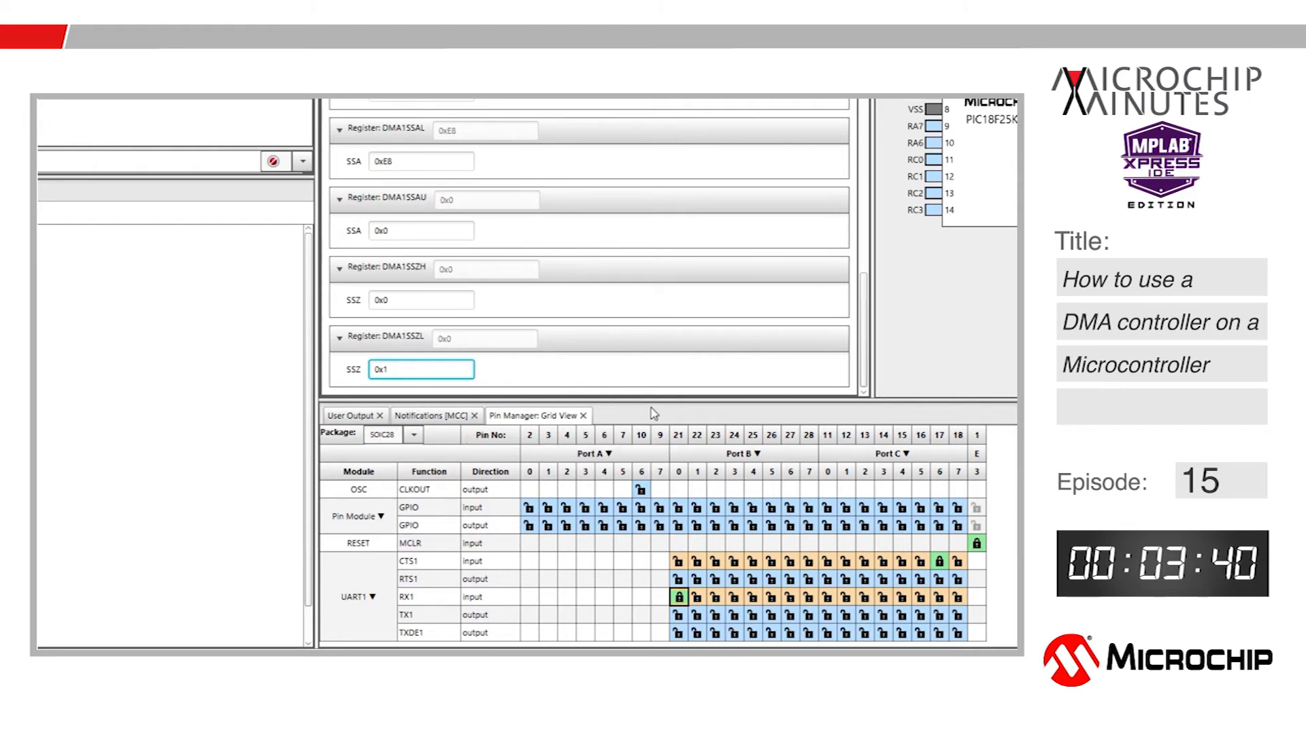
pyautogui.scroll(-3)
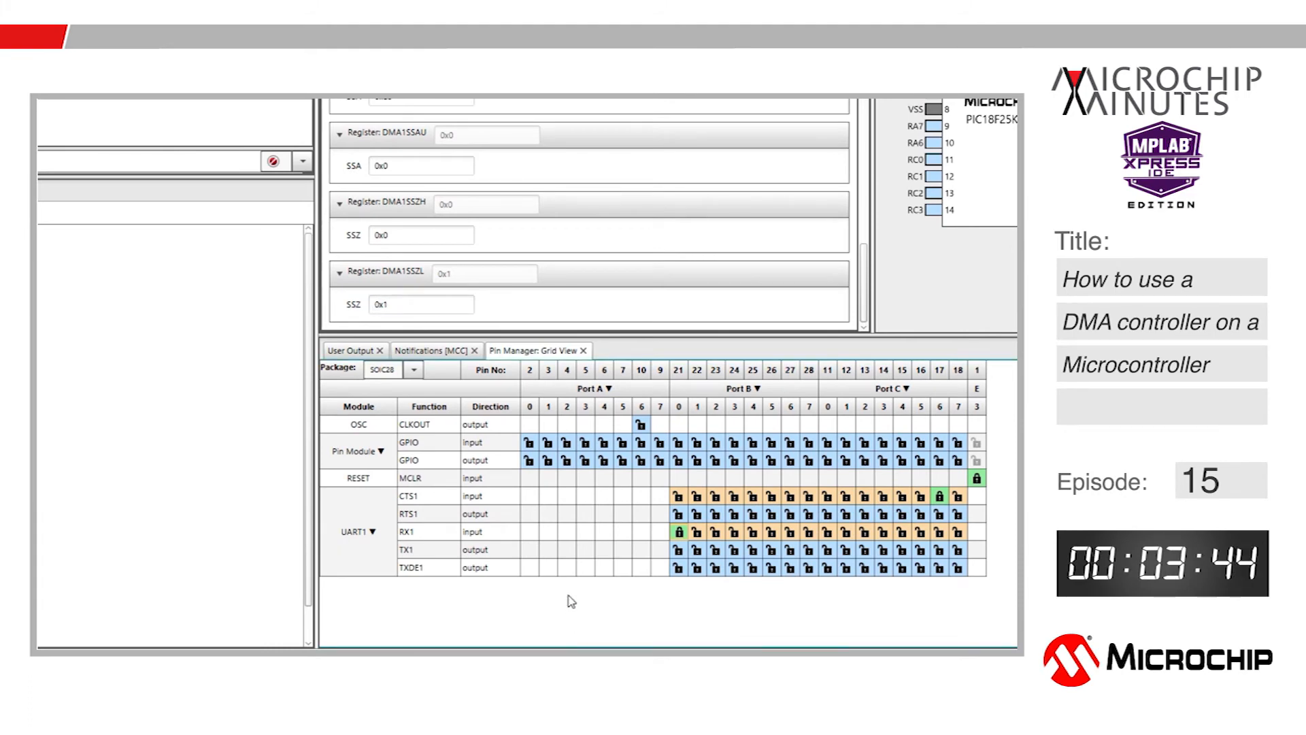
pyautogui.moveTo(584, 587)
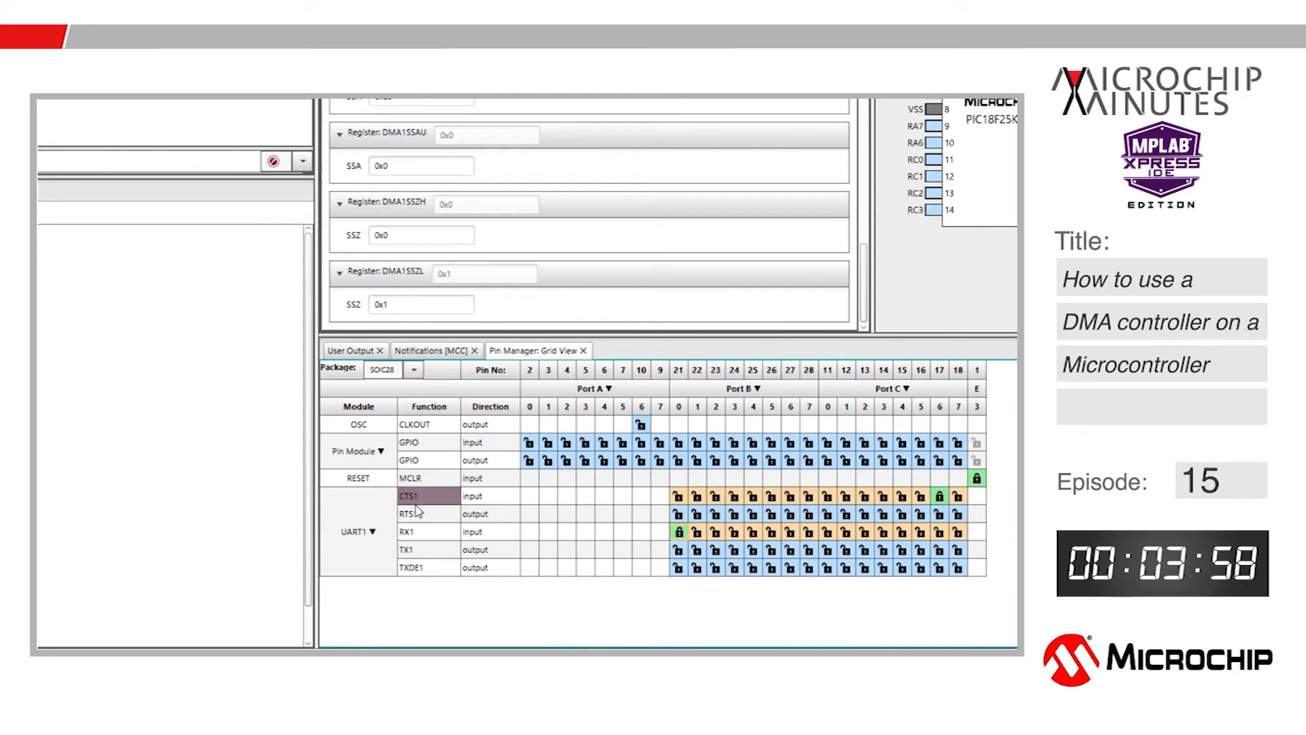
pyautogui.click(408, 548)
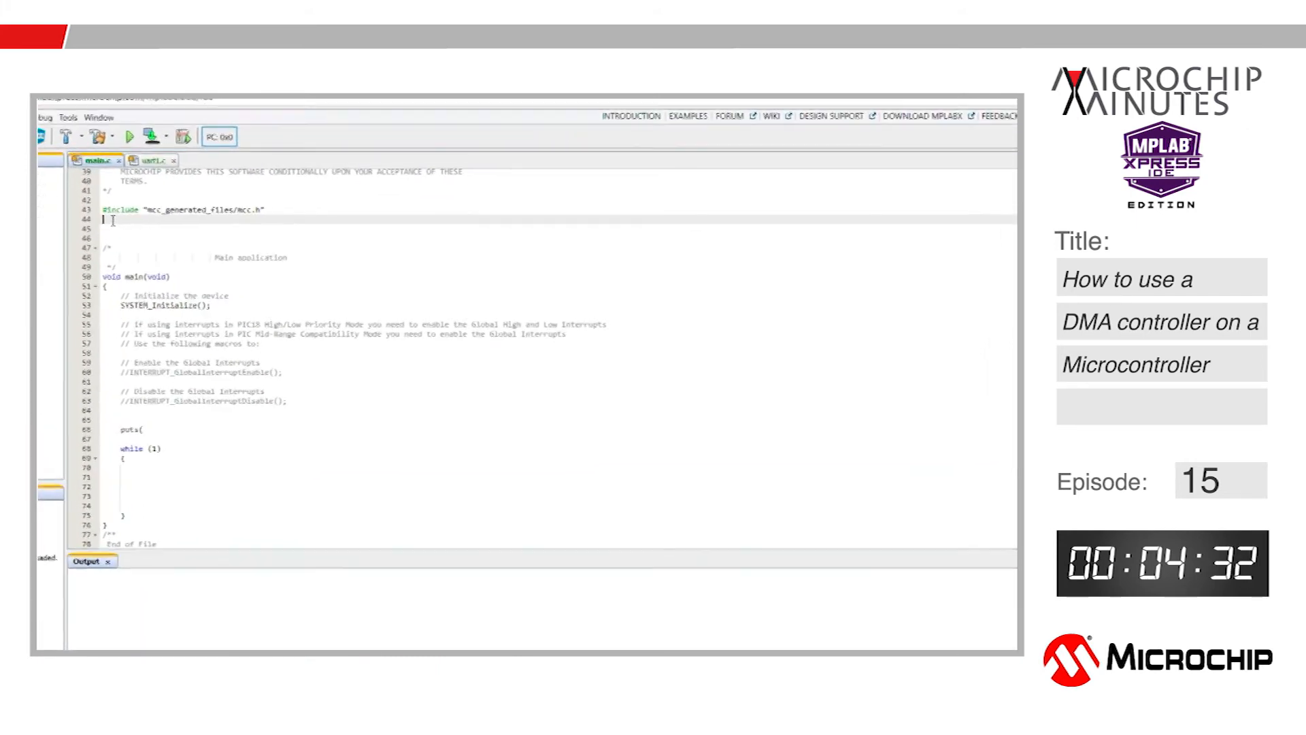
# - Declare 'uint8_t d @ 0x0103;' in main.c
pyautogui.write('uint')
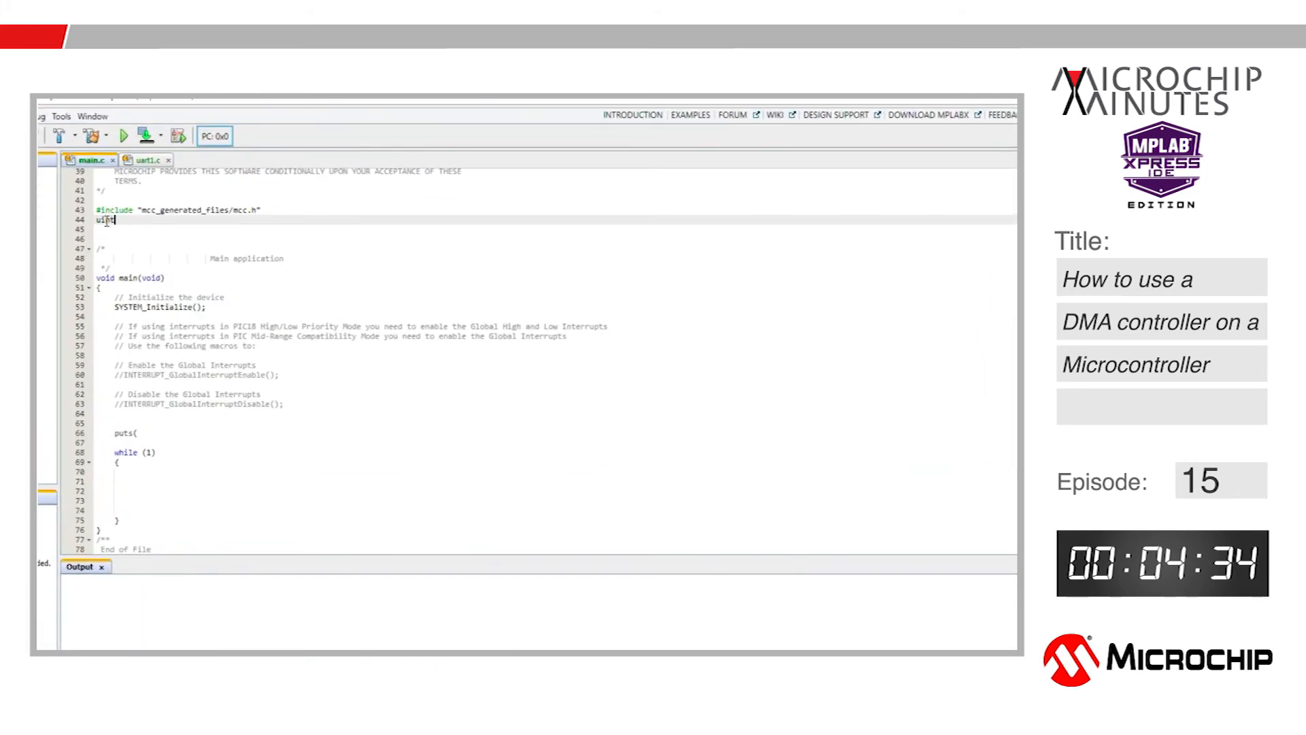
pyautogui.write('8_t d')
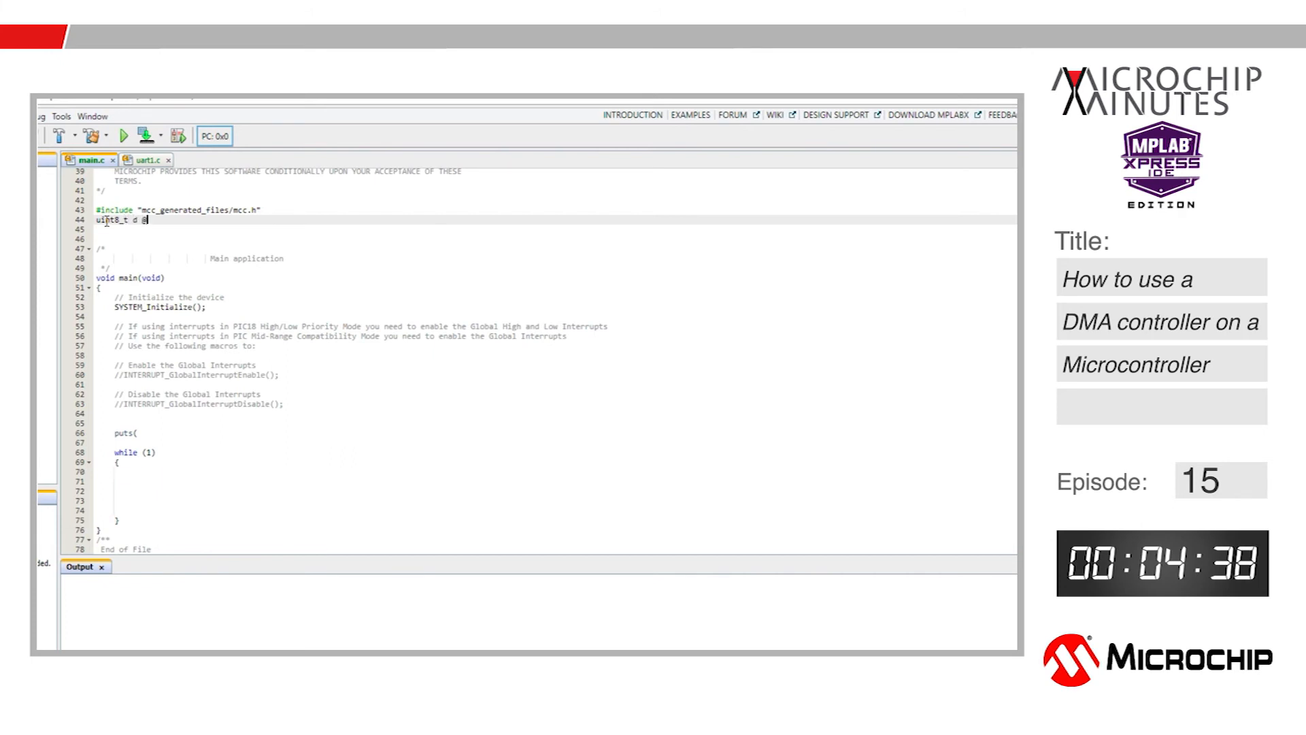
pyautogui.write('@ 0x01')
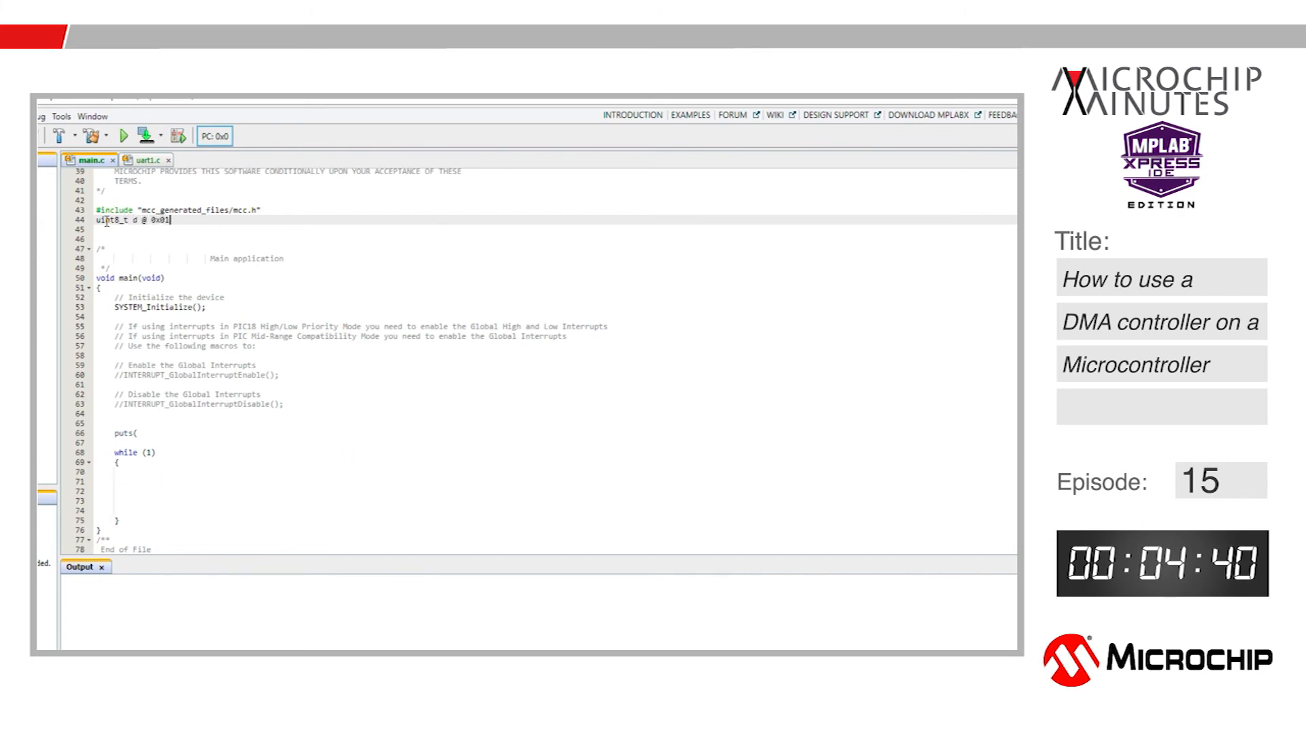
pyautogui.write('03;')
pyautogui.click(555, 433)
pyautogui.write('"Welcome')
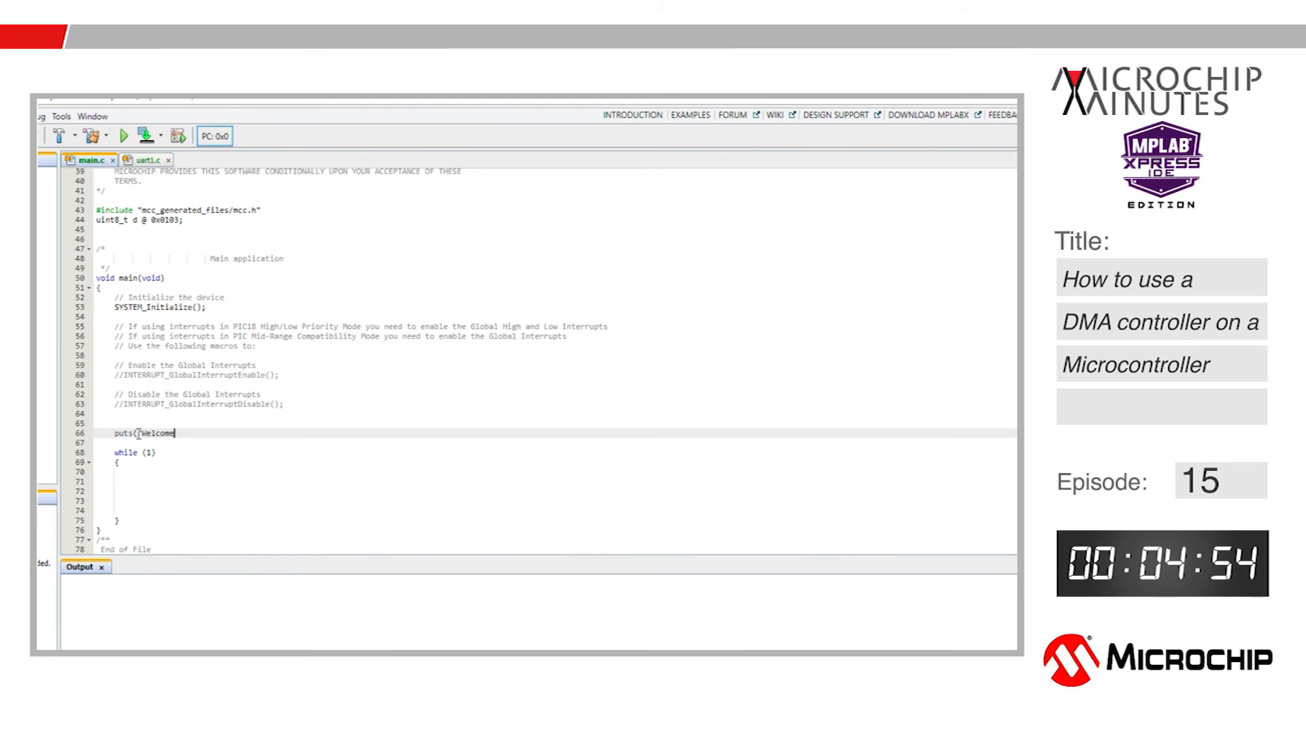
# - Add puts("Welcome"); before the loop and getch(); putch(d); inside while(1)
pyautogui.write('");')
pyautogui.click(555, 471)
pyautogui.write('getc')
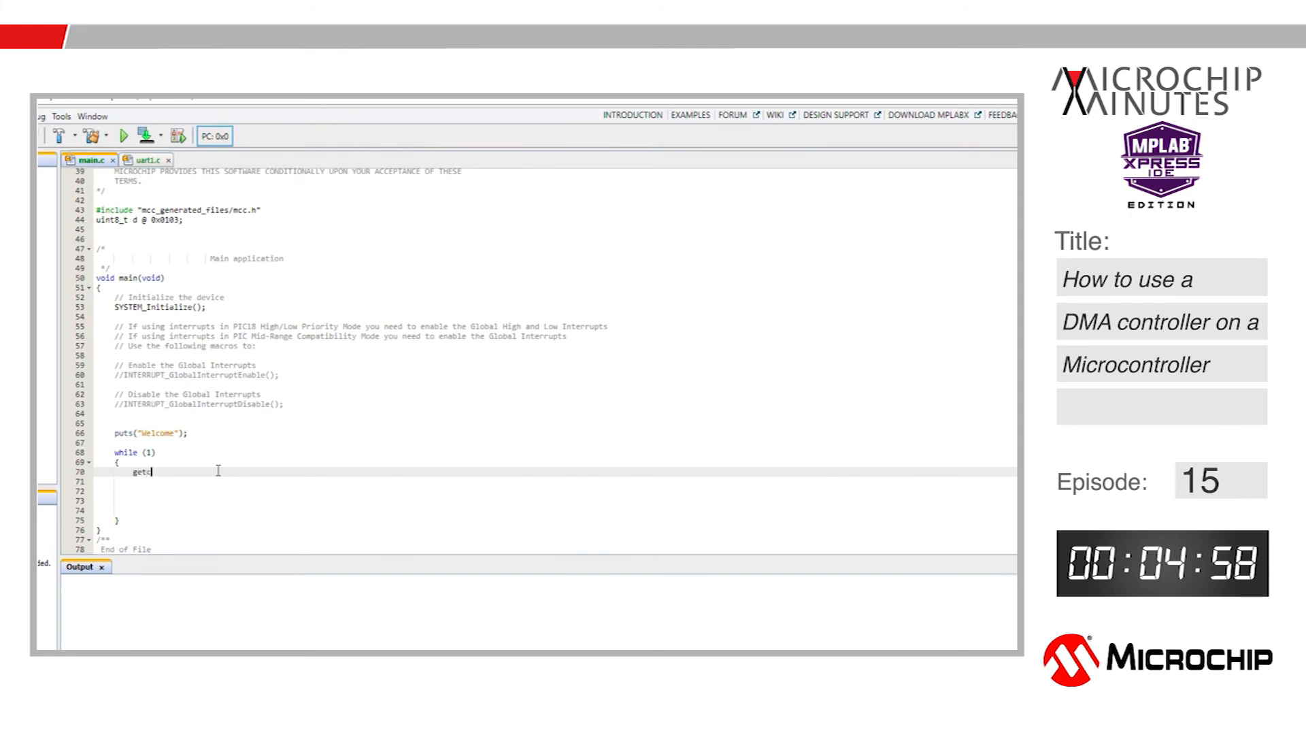
pyautogui.write('h();')
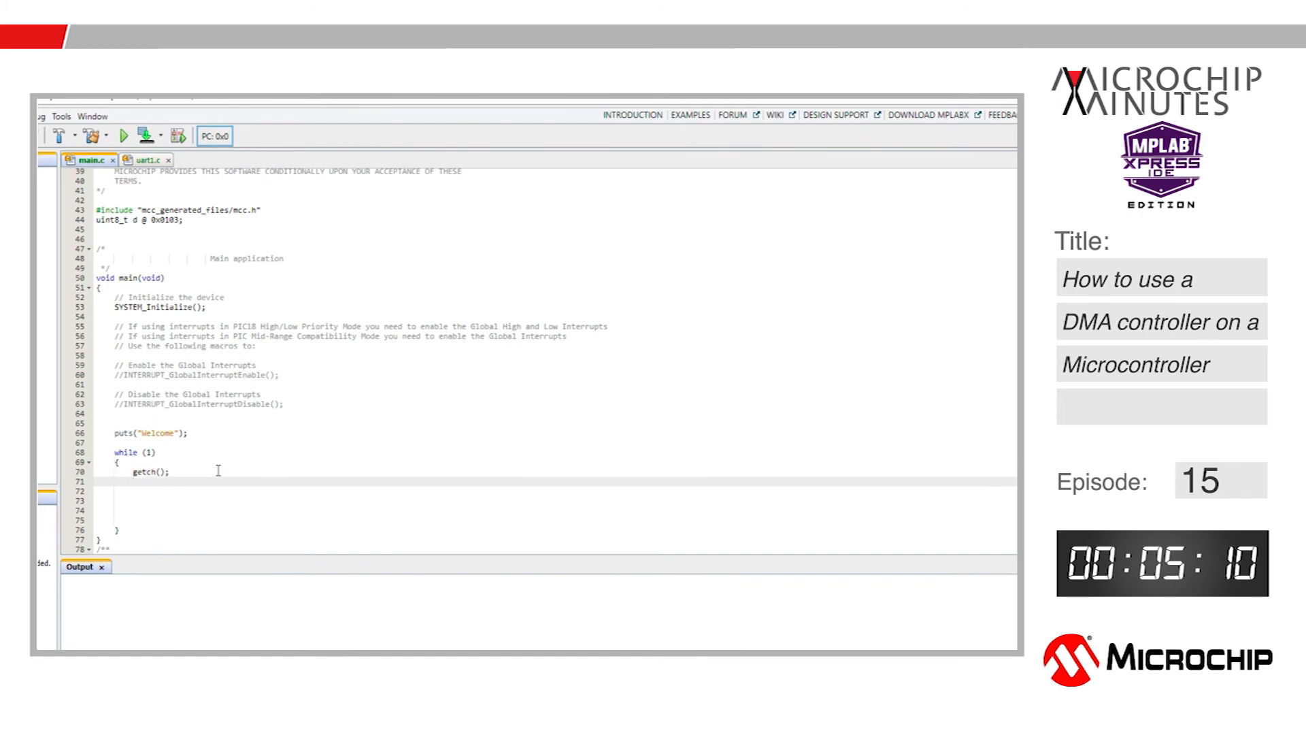
pyautogui.write('putch')
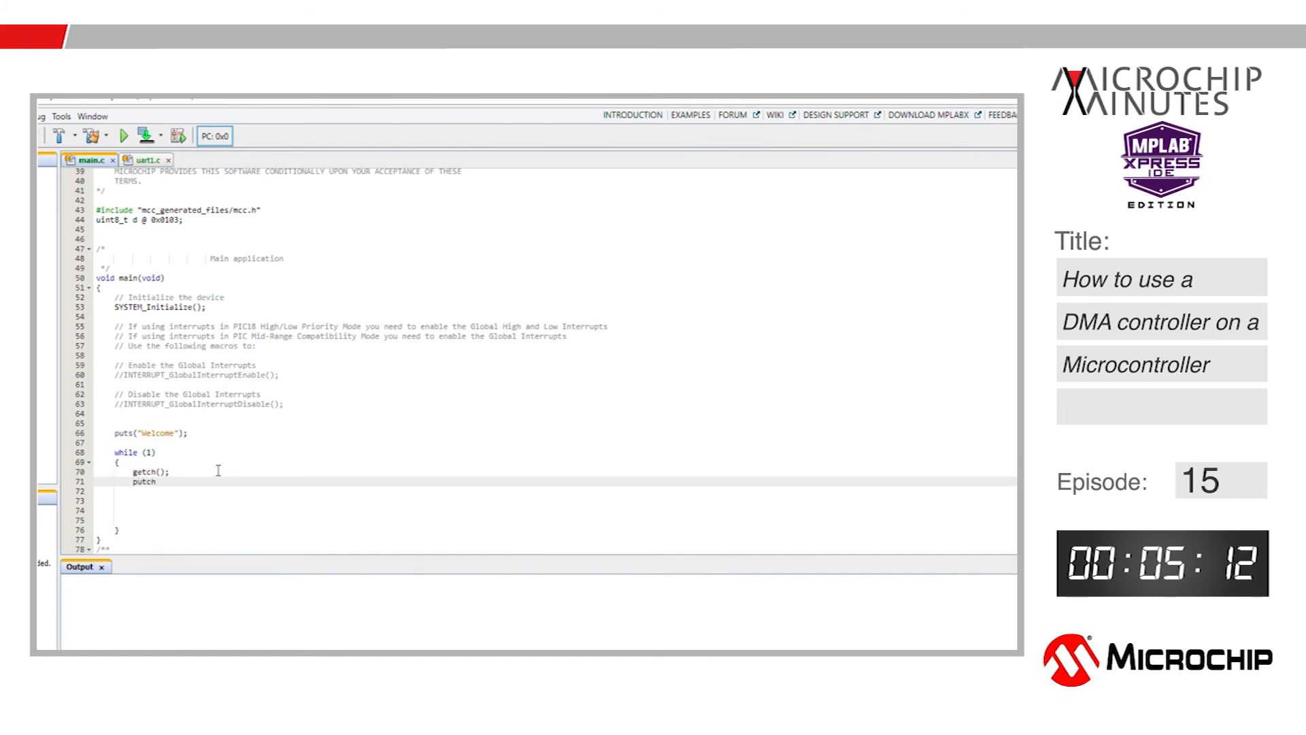
pyautogui.write('(d)')
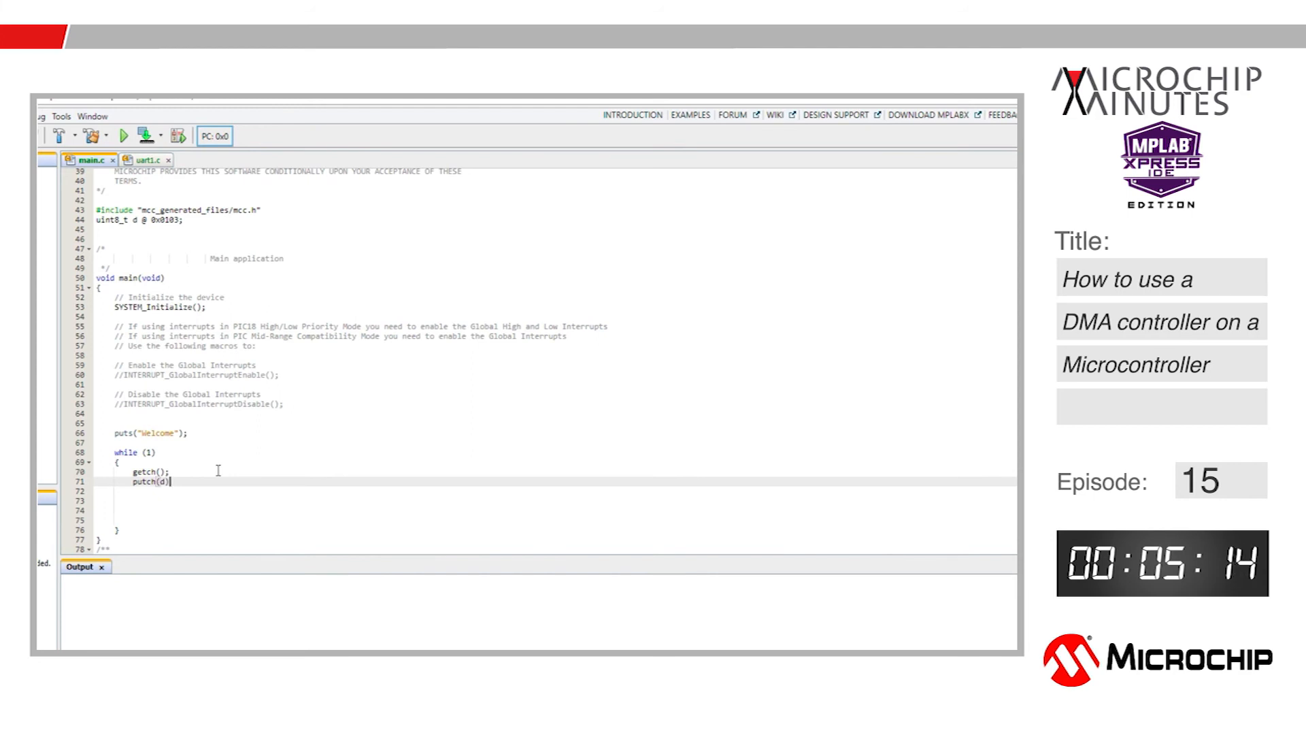
pyautogui.write(';')
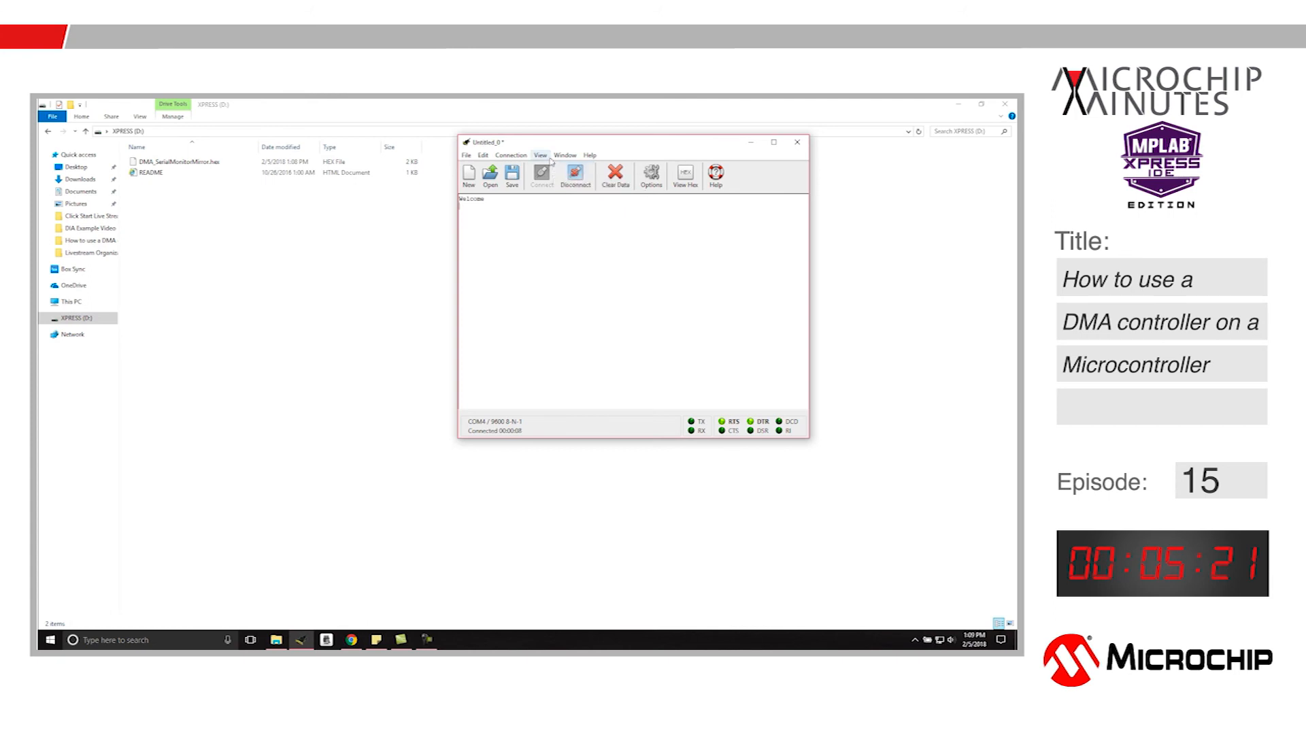
# - Send characters via Connection > Send String and see them echoed back below Welcome
pyautogui.click(510, 155)
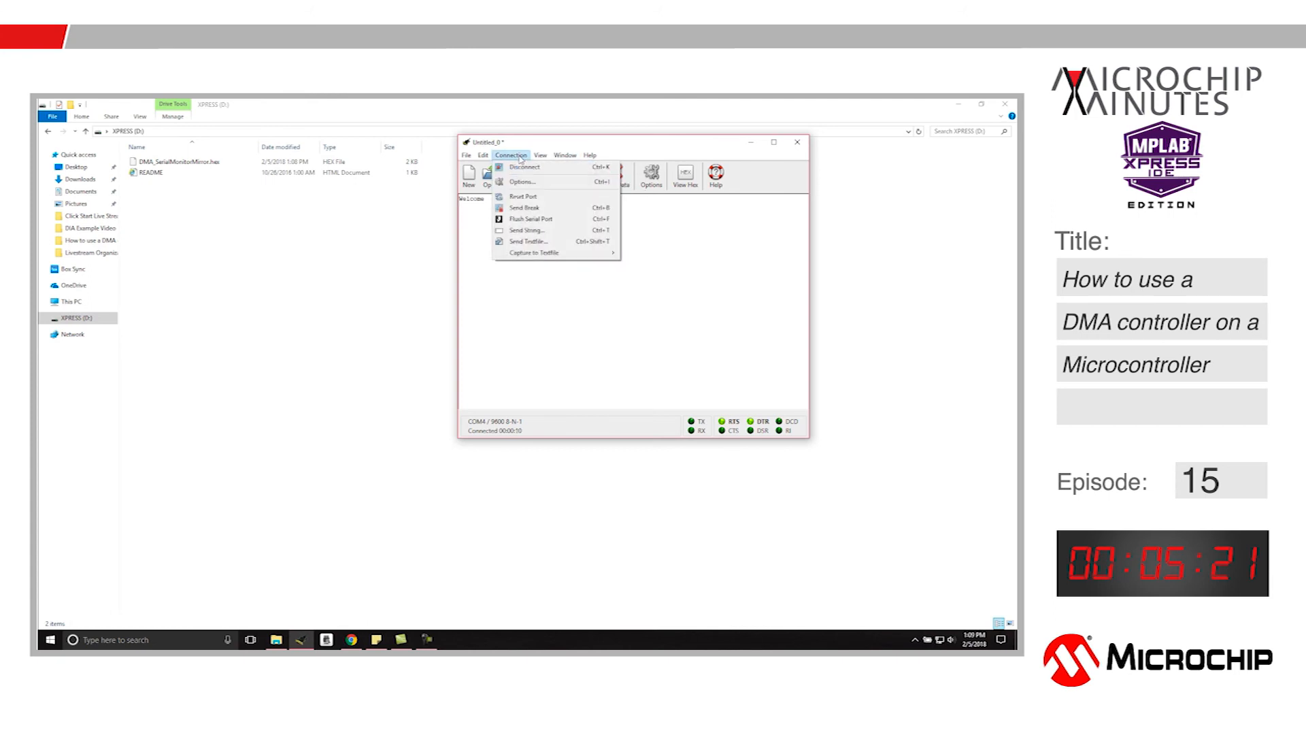
pyautogui.moveTo(533, 230)
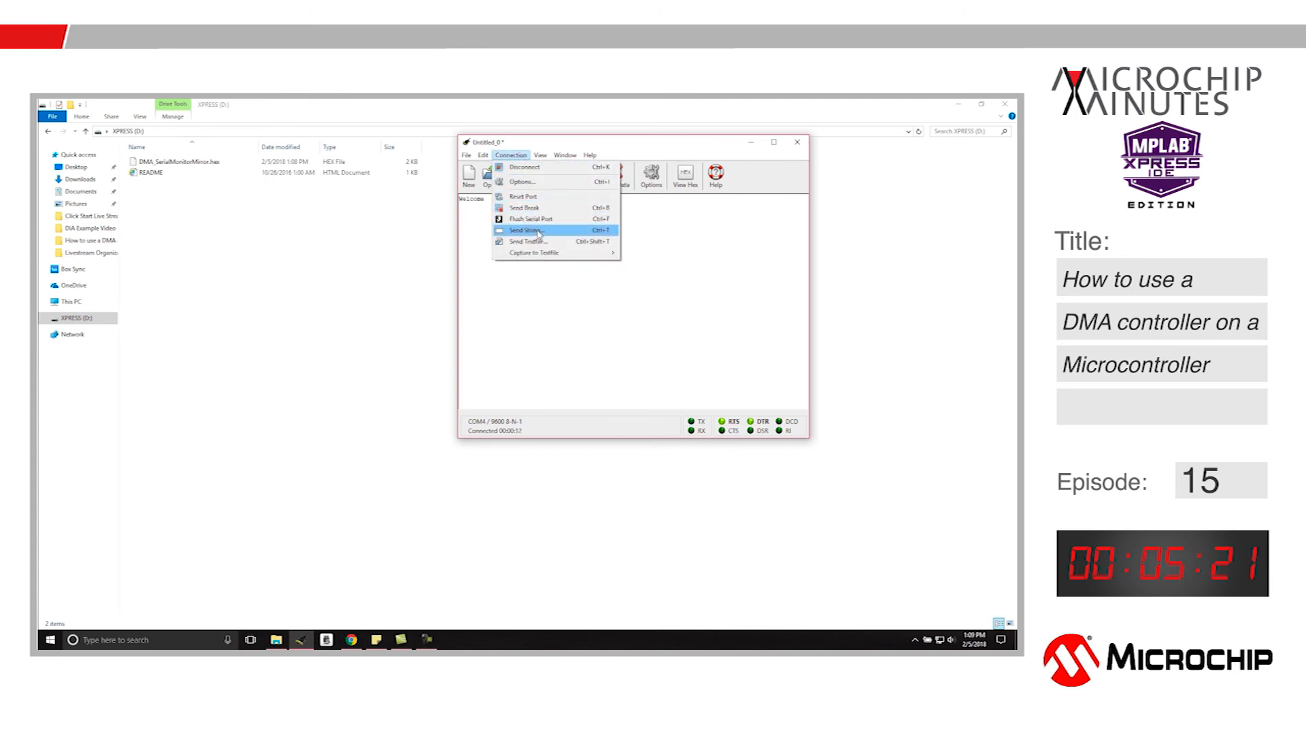
pyautogui.click(524, 230)
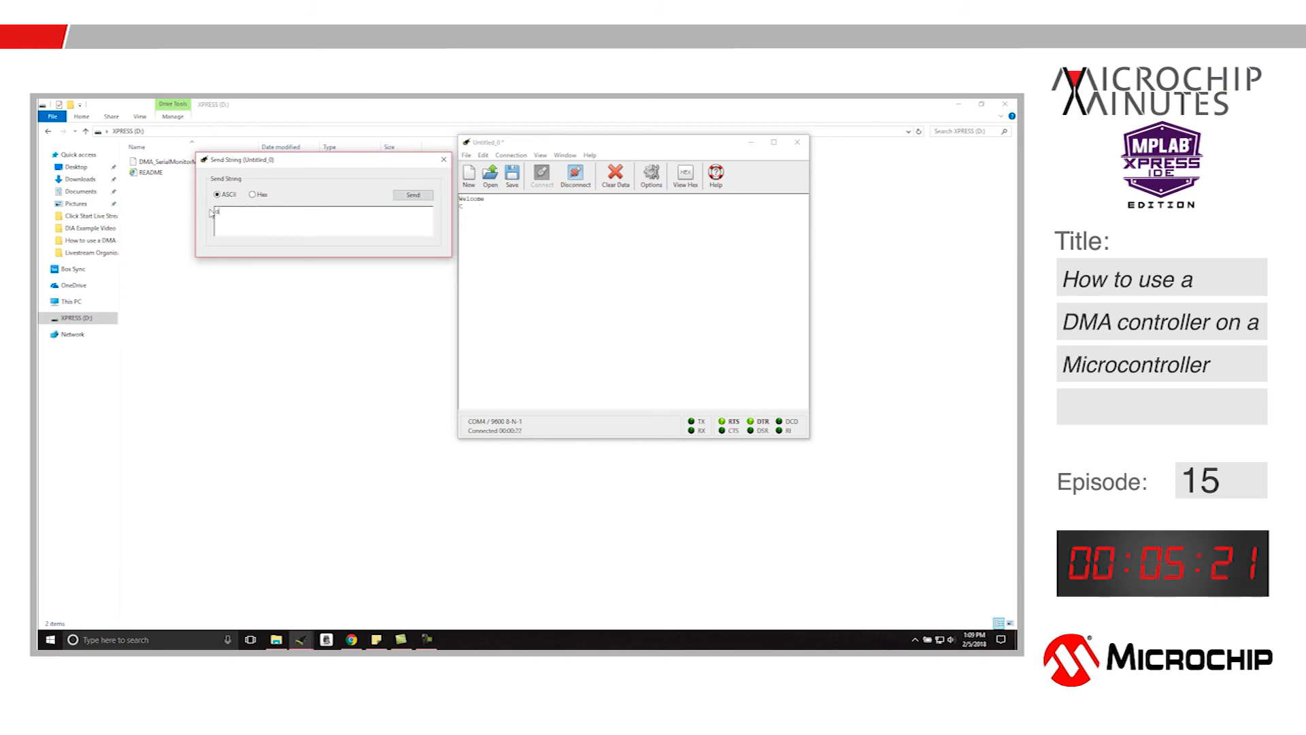
pyautogui.click(412, 194)
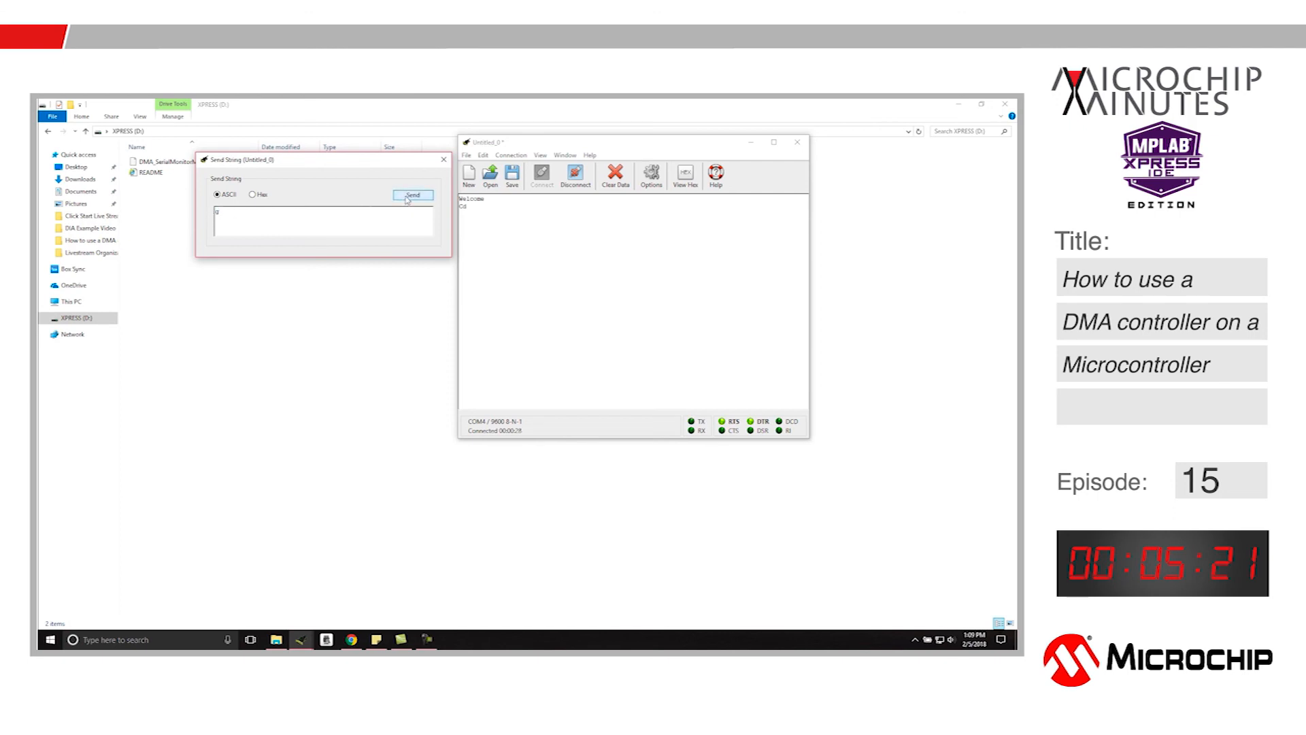
pyautogui.click(412, 195)
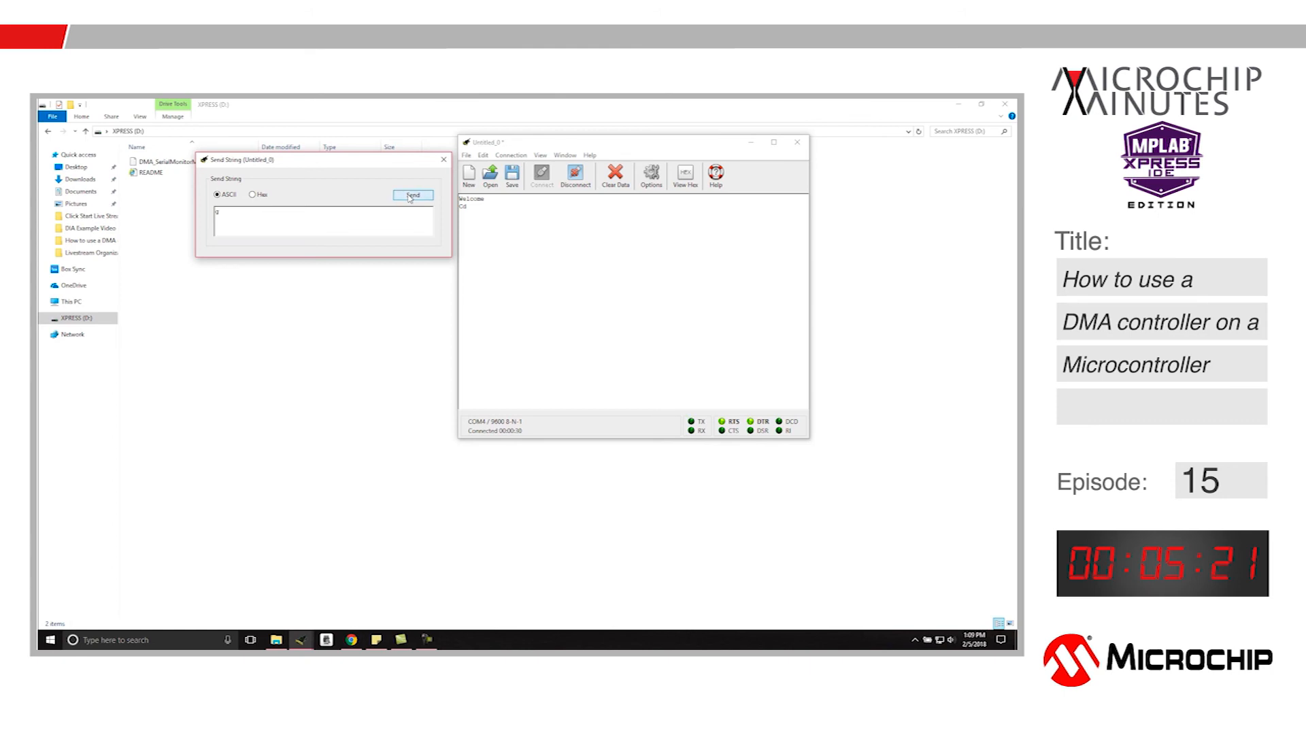
pyautogui.click(412, 194)
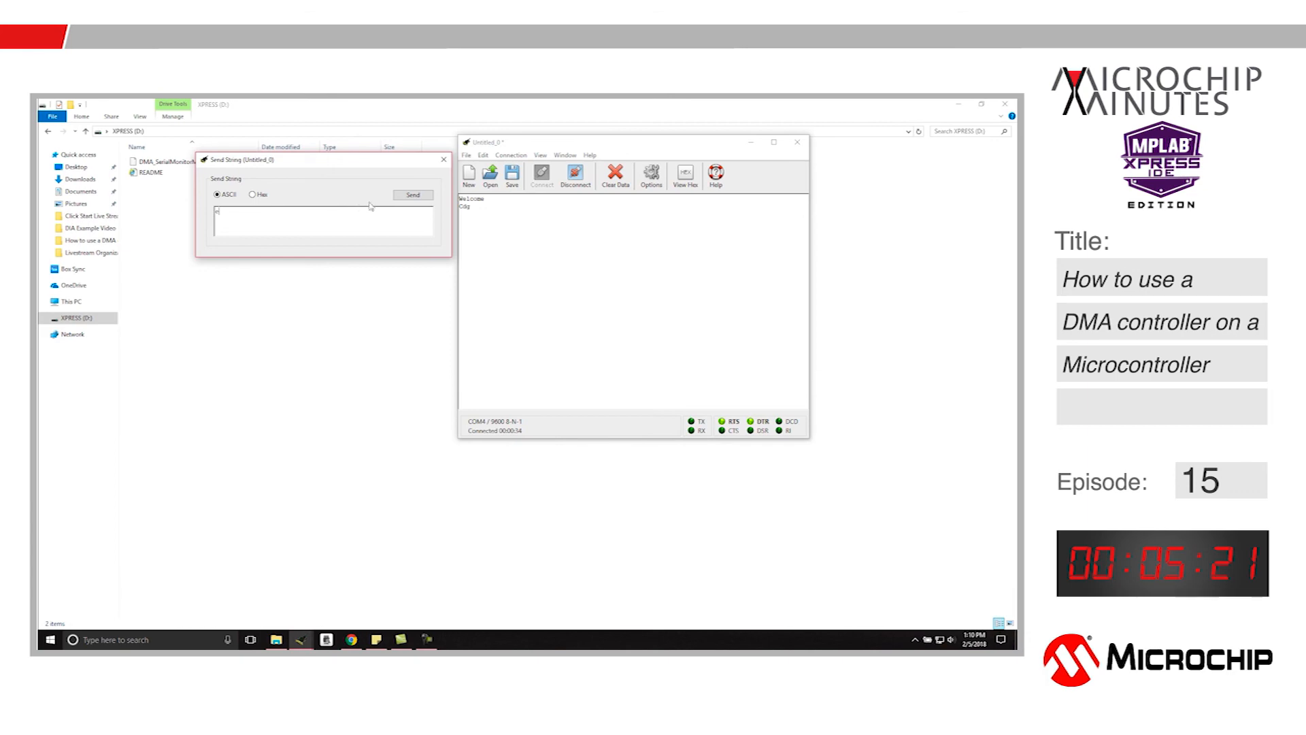
pyautogui.click(412, 194)
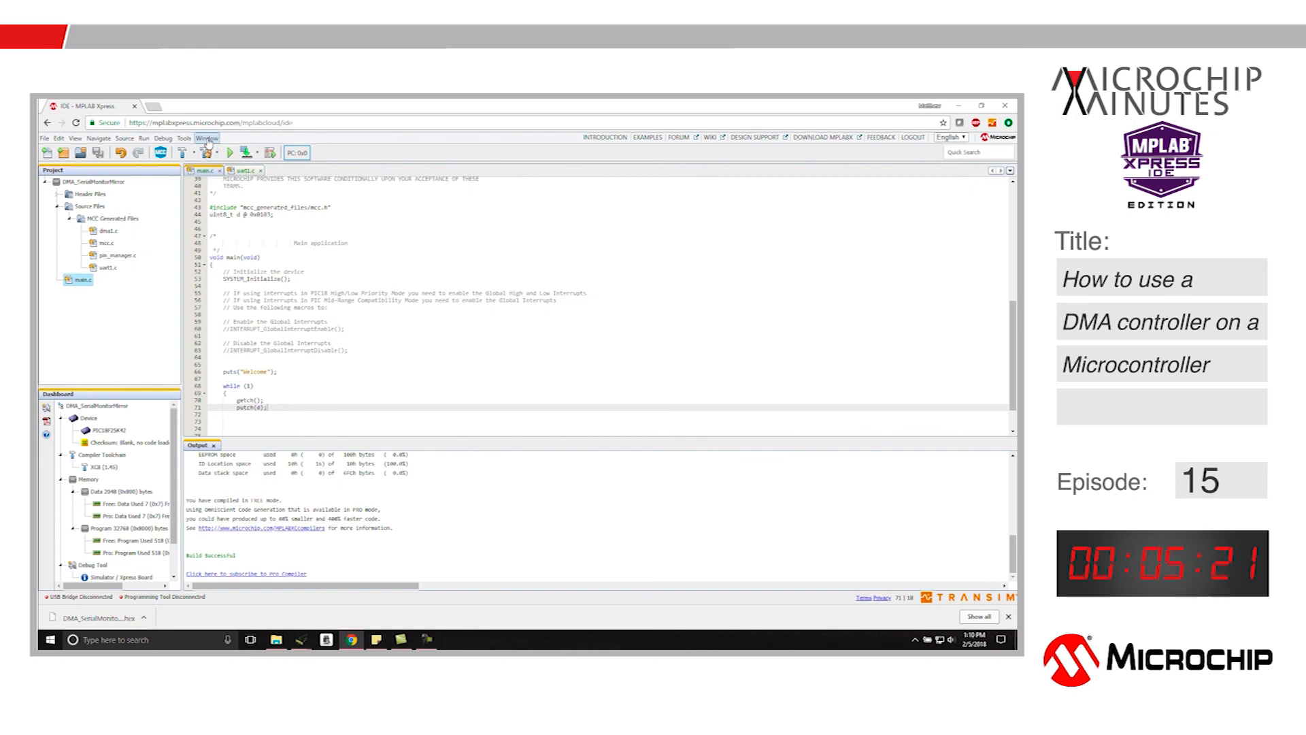
# - Show the File Registers memory table beneath main.c via the Window menu
pyautogui.click(206, 138)
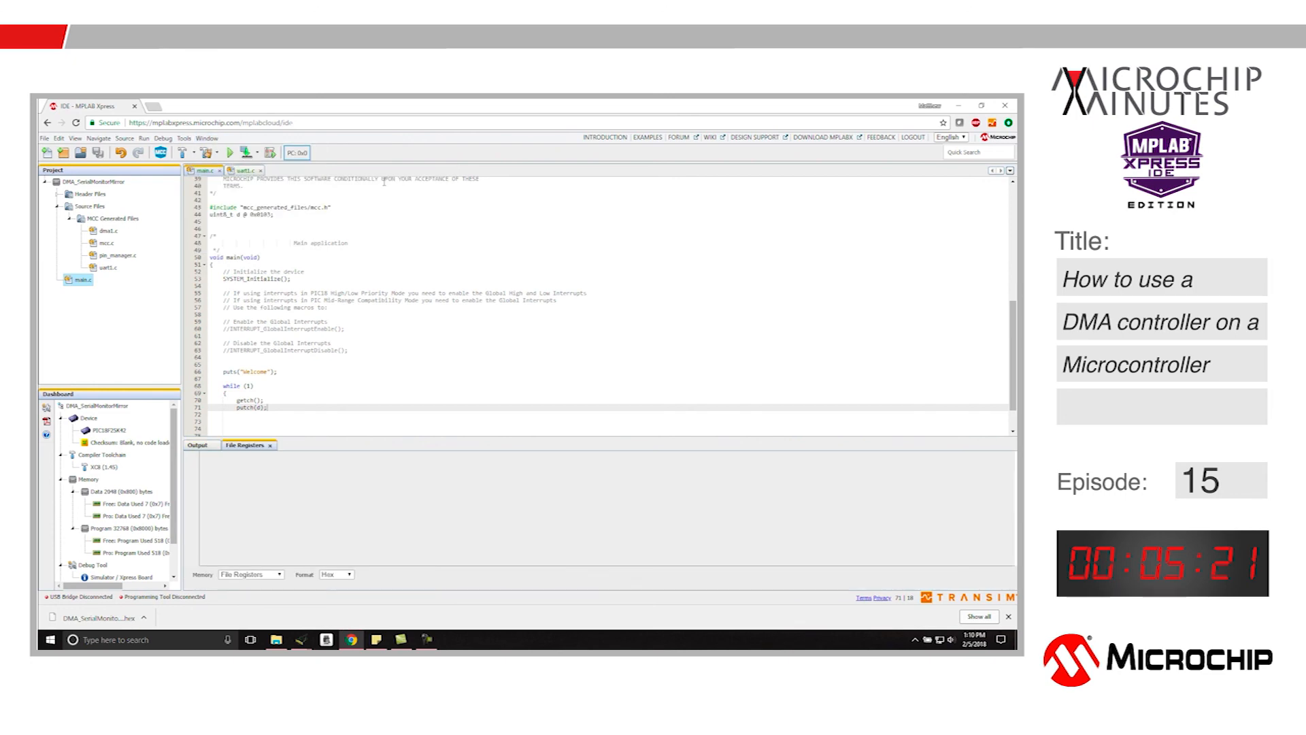
pyautogui.click(248, 445)
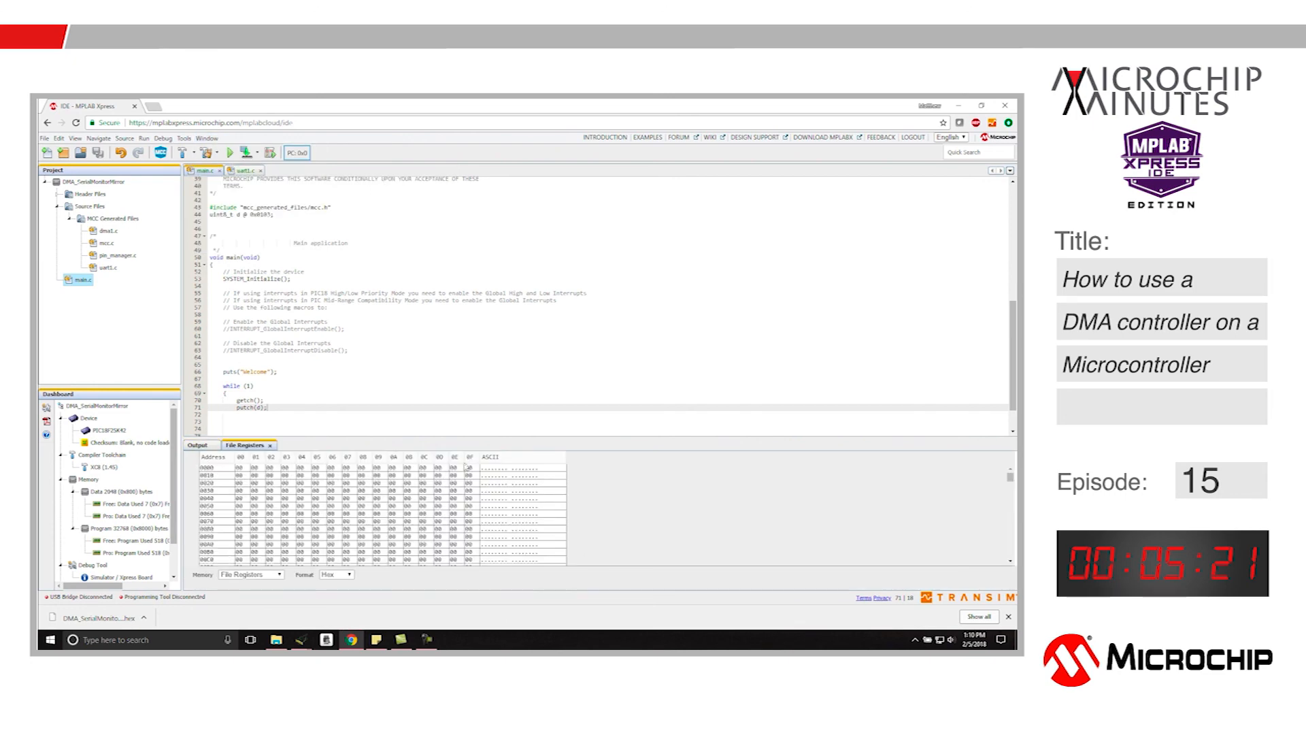